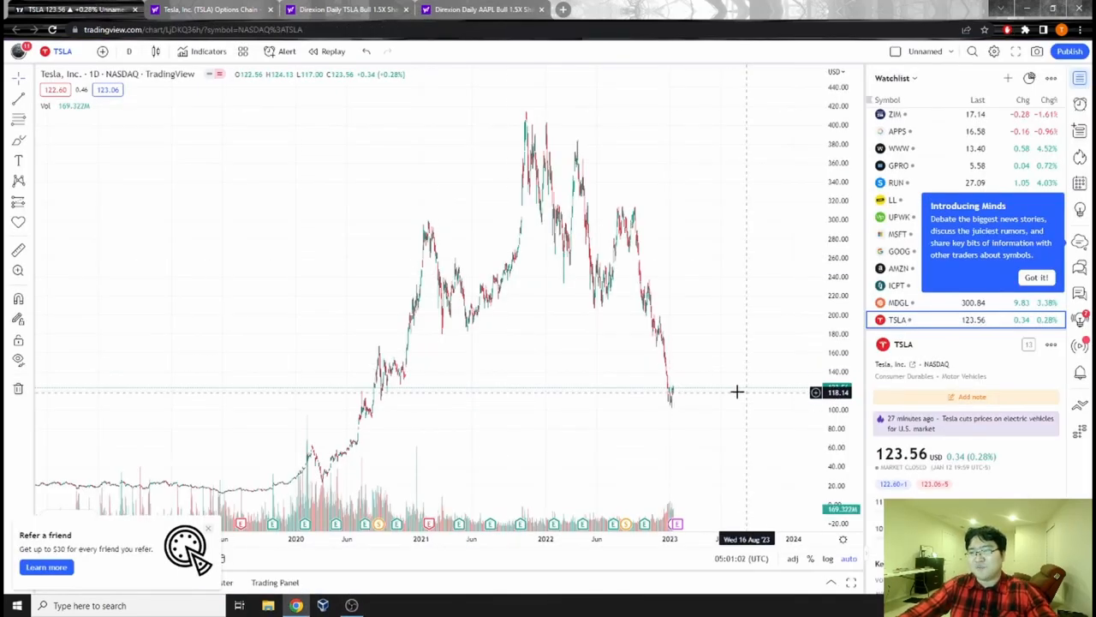
mouse_move(636, 214)
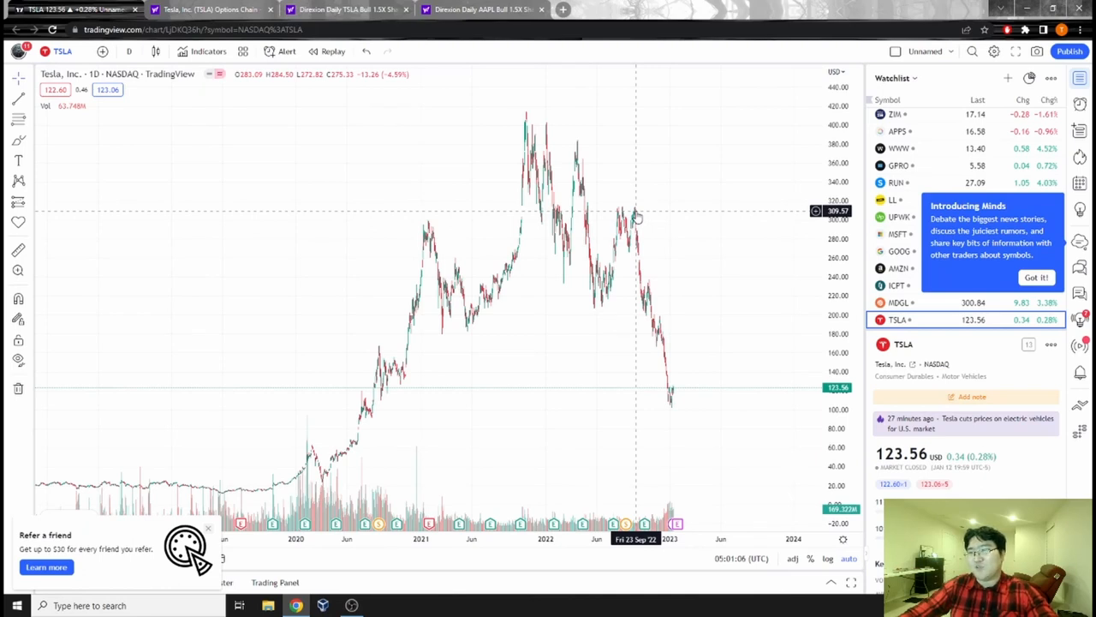
mouse_move(697, 403)
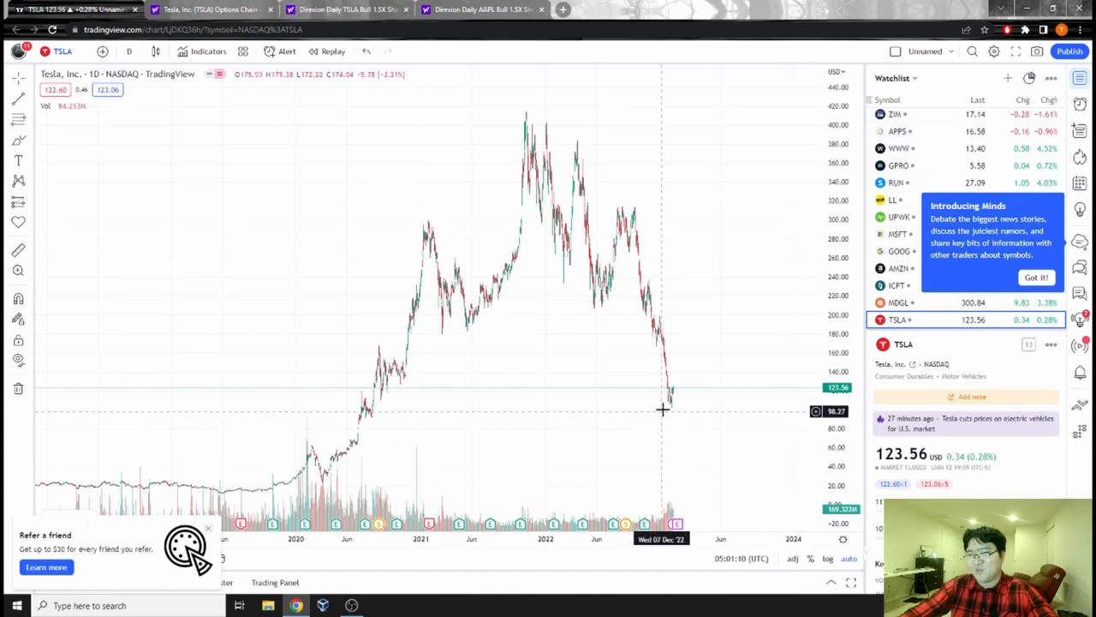
mouse_move(675, 401)
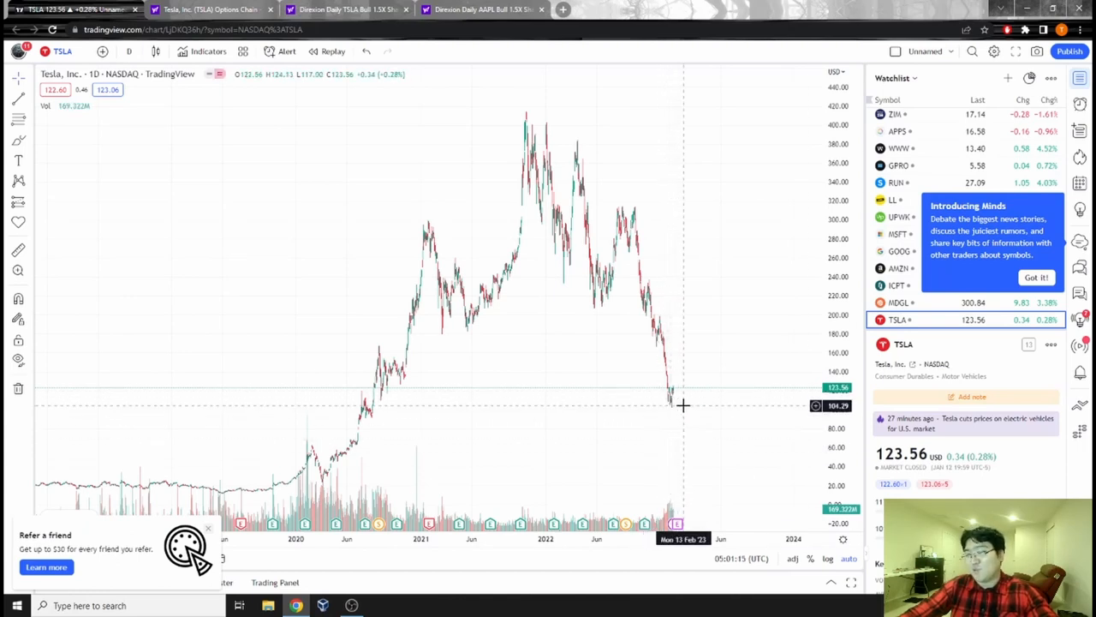
mouse_move(728, 322)
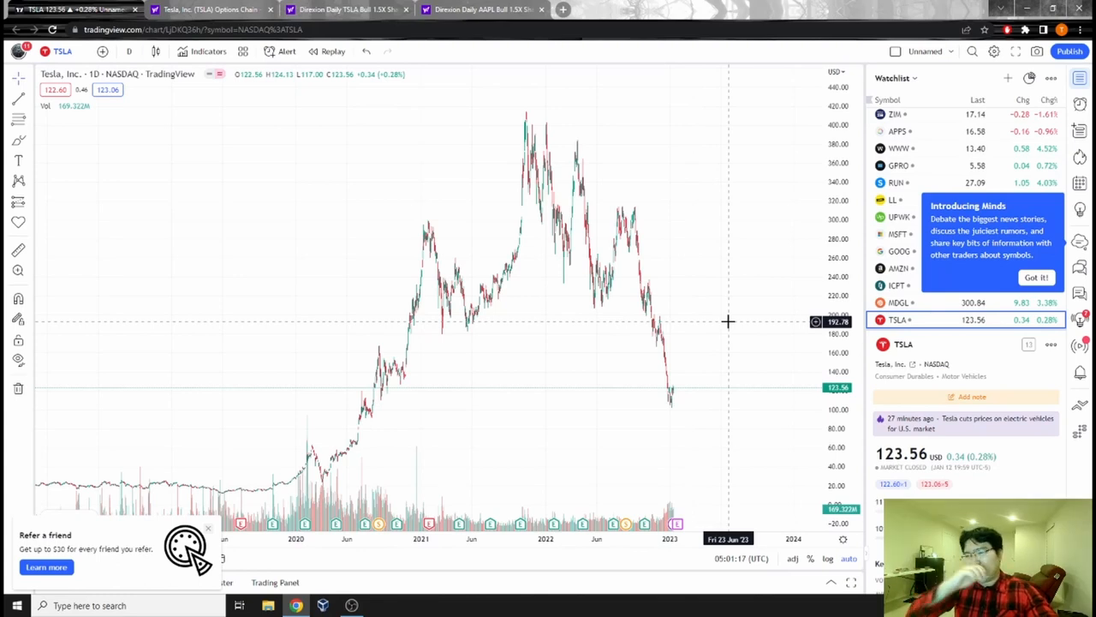
mouse_move(716, 408)
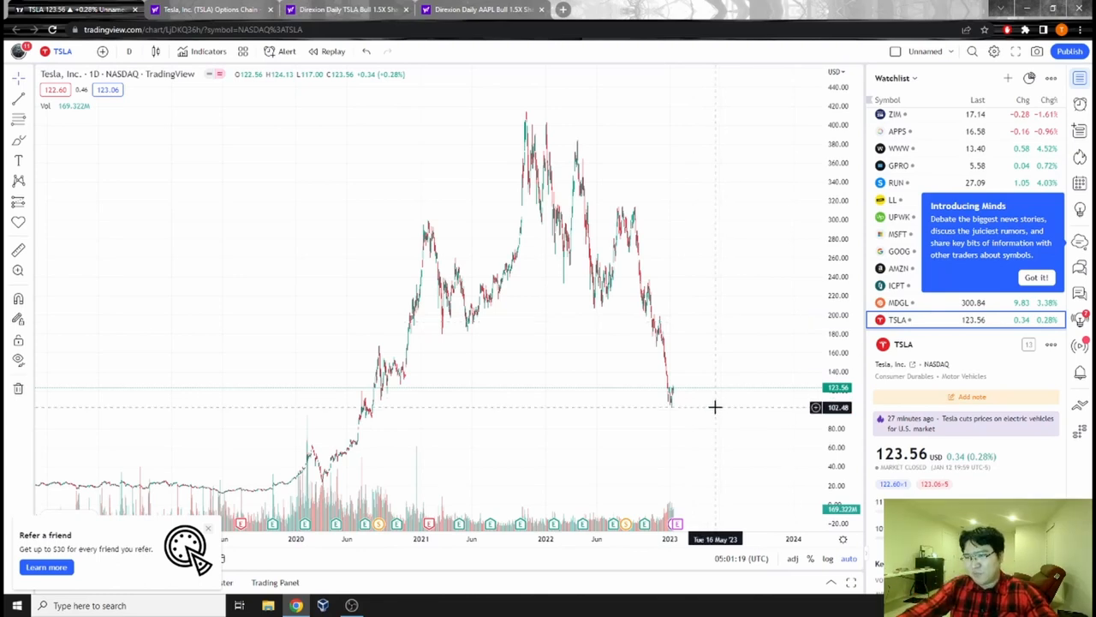
mouse_move(726, 410)
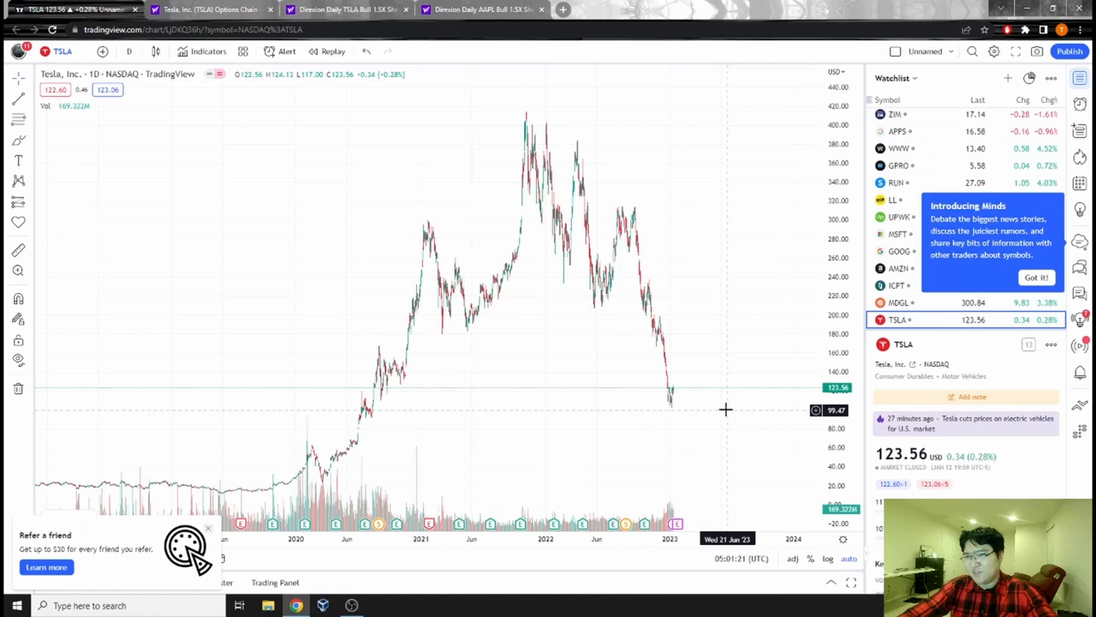
mouse_move(728, 418)
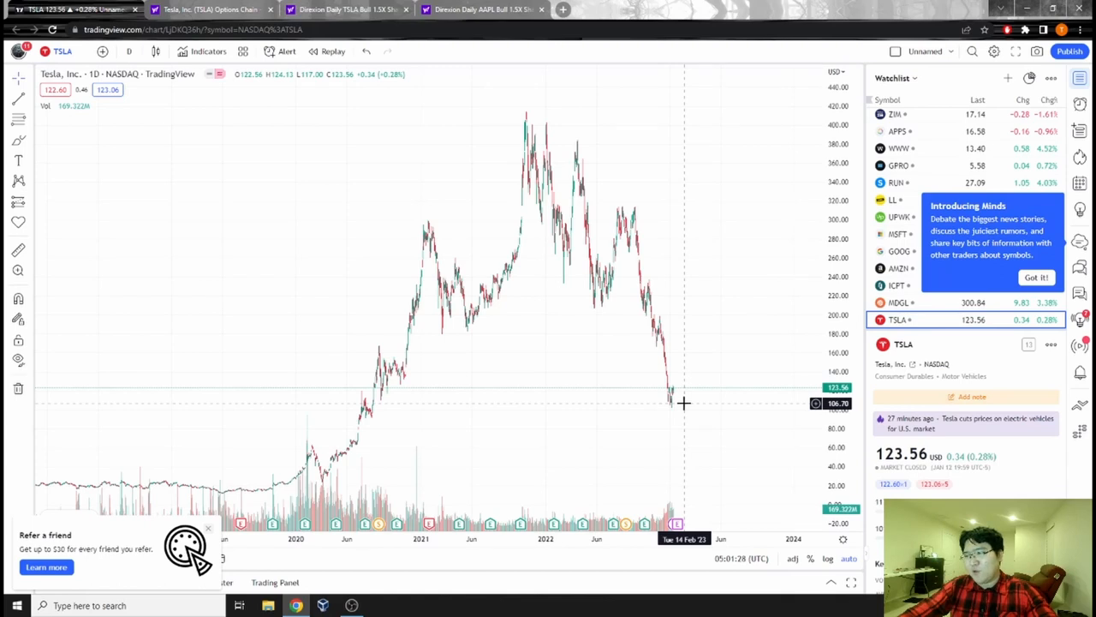
mouse_move(701, 378)
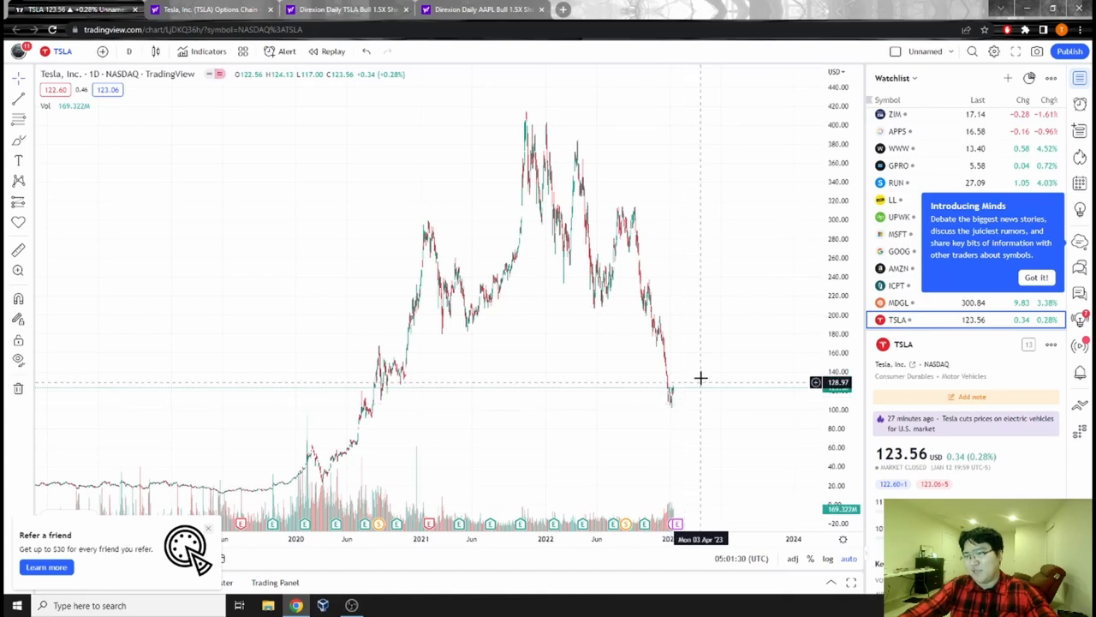
mouse_move(706, 372)
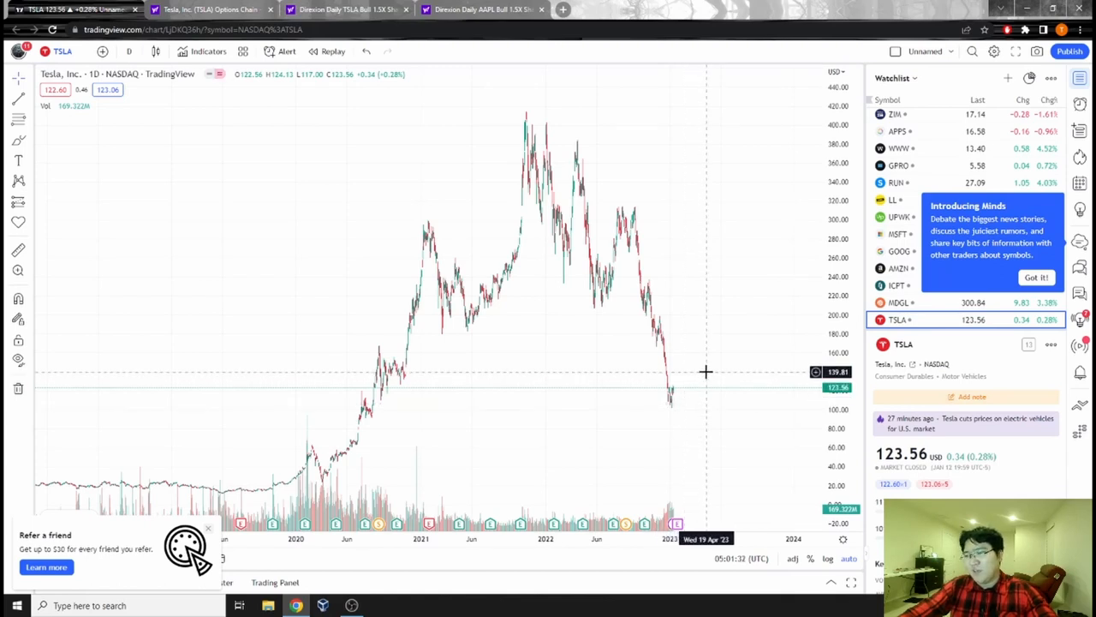
mouse_move(697, 420)
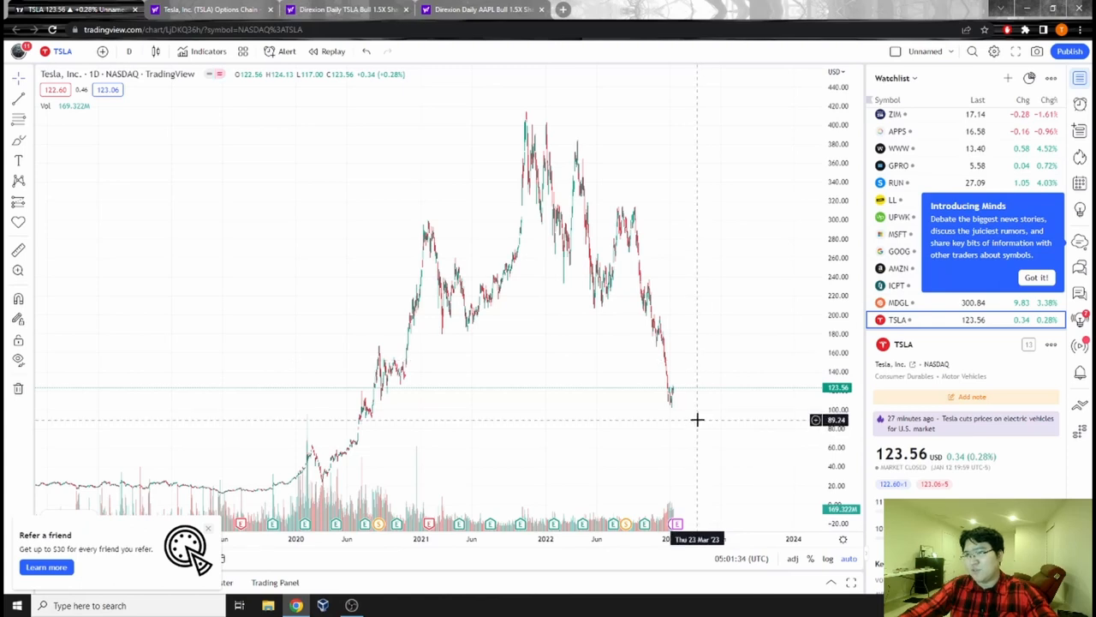
mouse_move(699, 401)
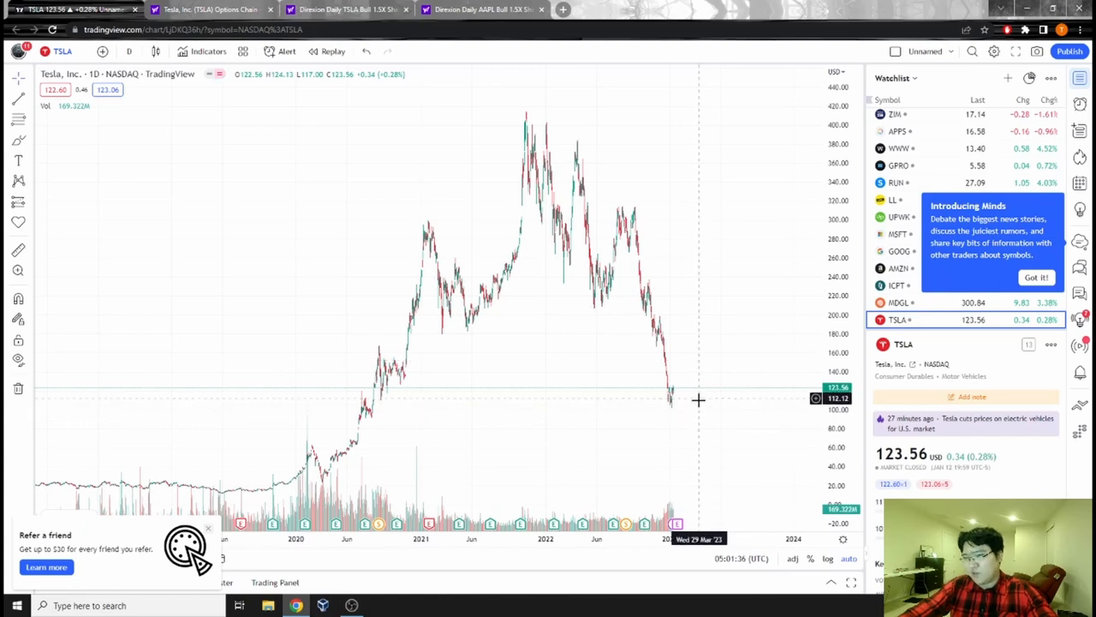
mouse_move(898, 356)
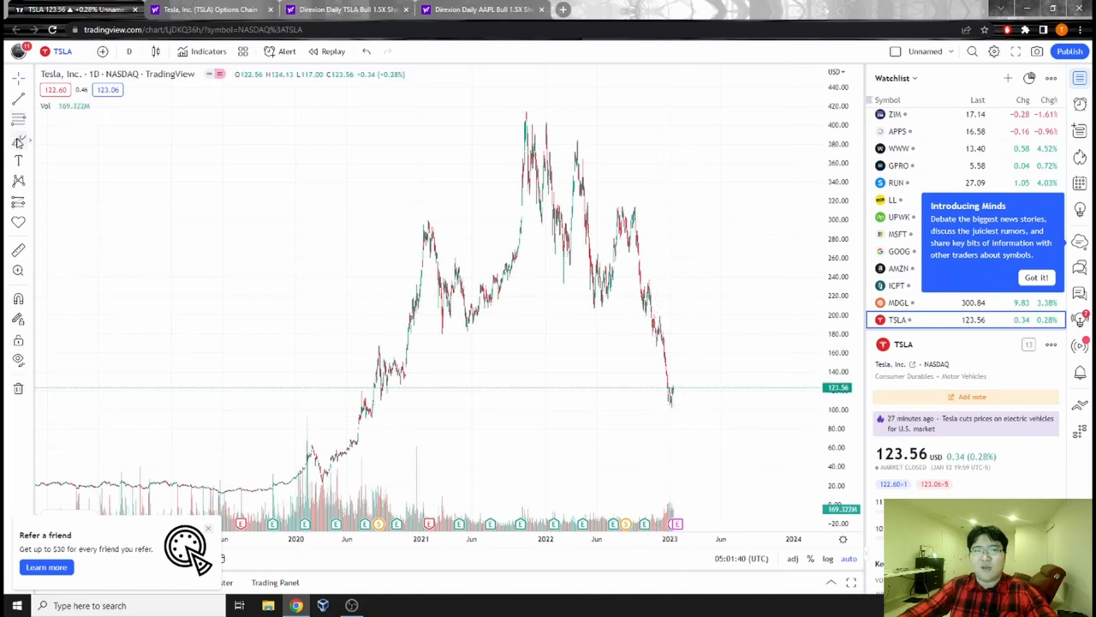
Step: Sketch a projected price path past the recent low, then bring up TSLL's summary on Yahoo Finance
click(17, 140)
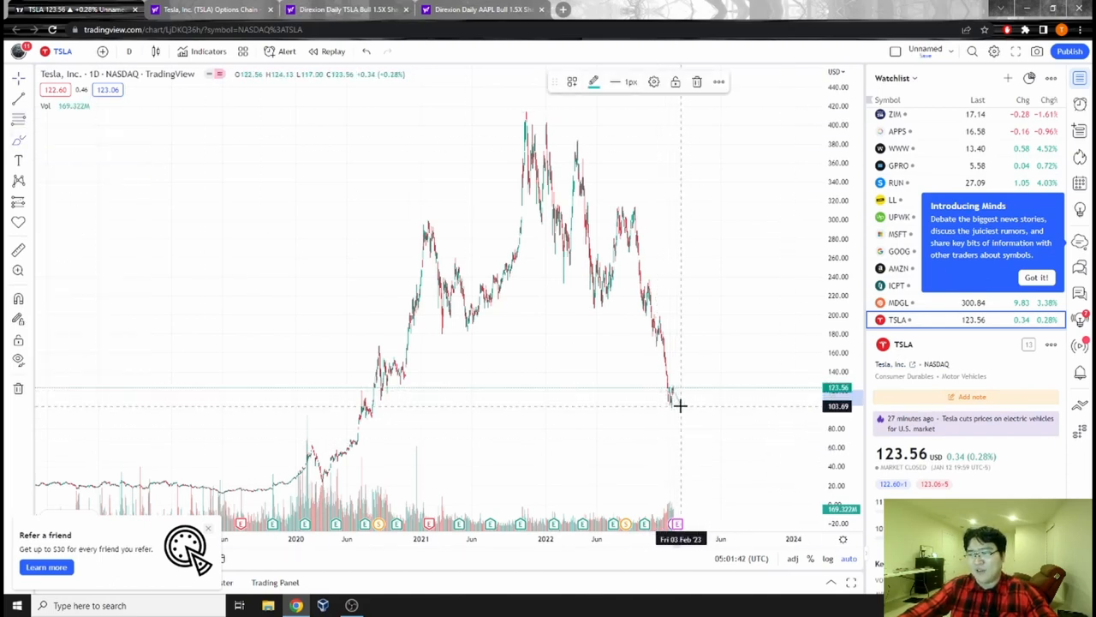
drag(647, 408, 745, 403)
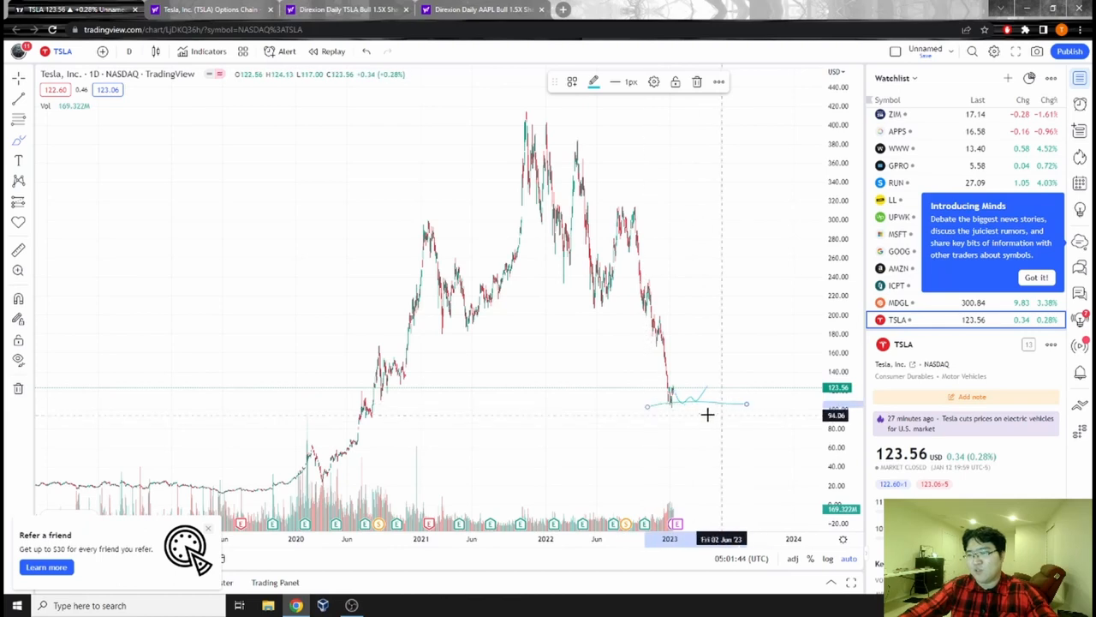
mouse_move(716, 408)
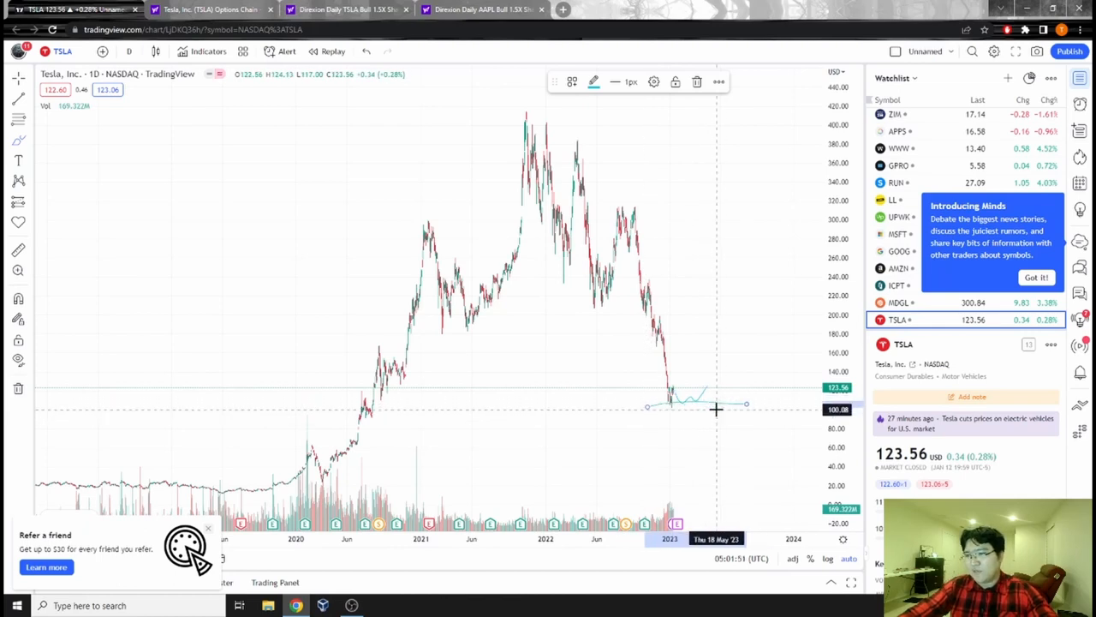
mouse_move(716, 407)
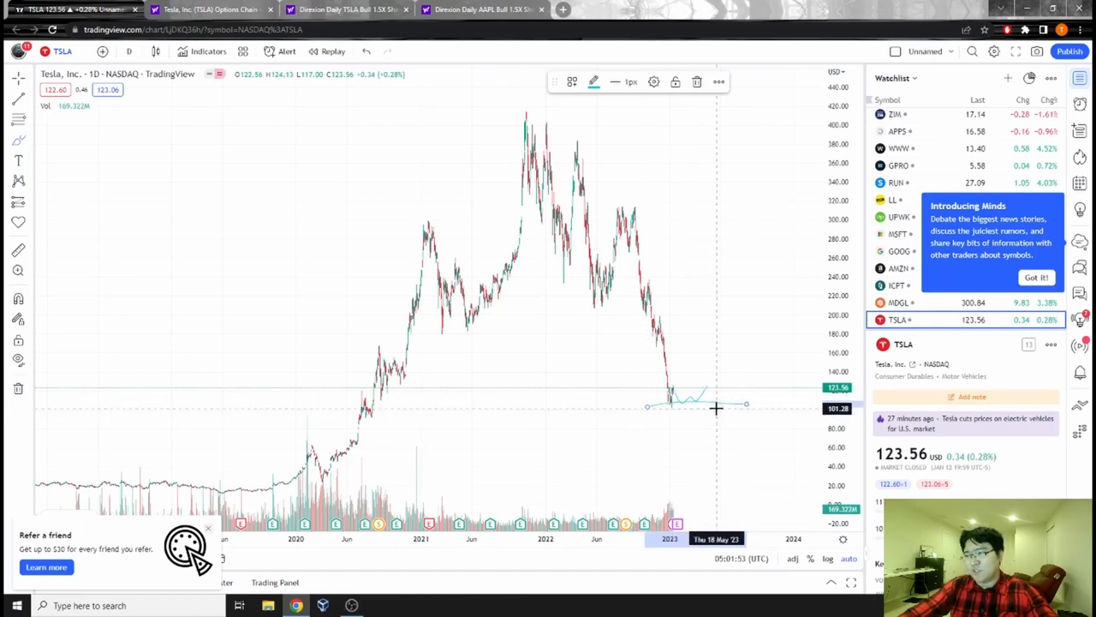
mouse_move(718, 406)
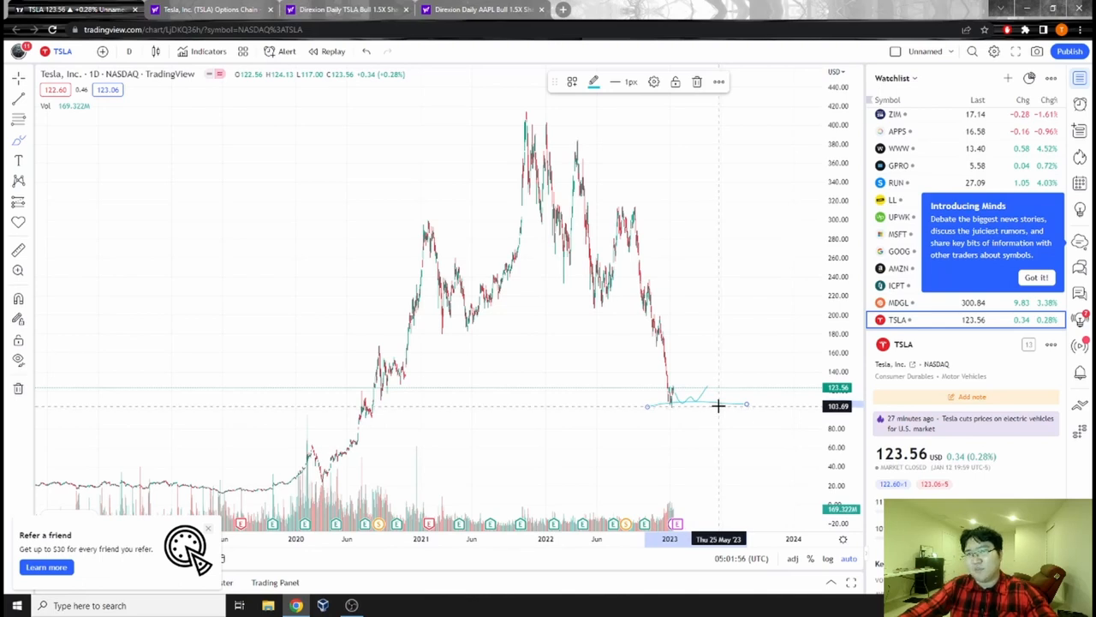
mouse_move(648, 396)
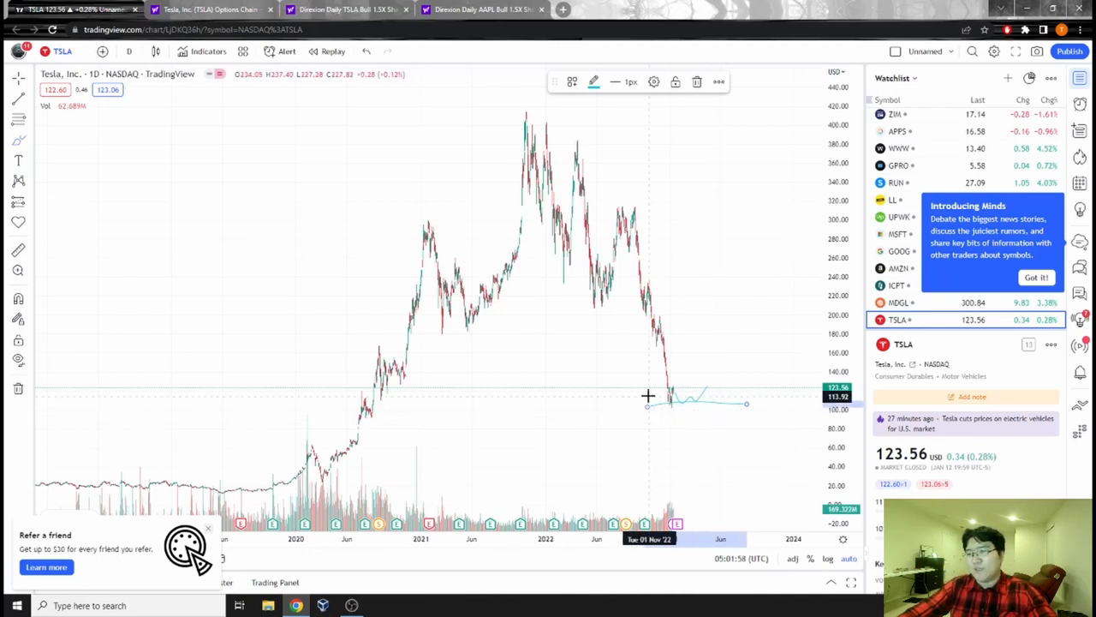
mouse_move(660, 387)
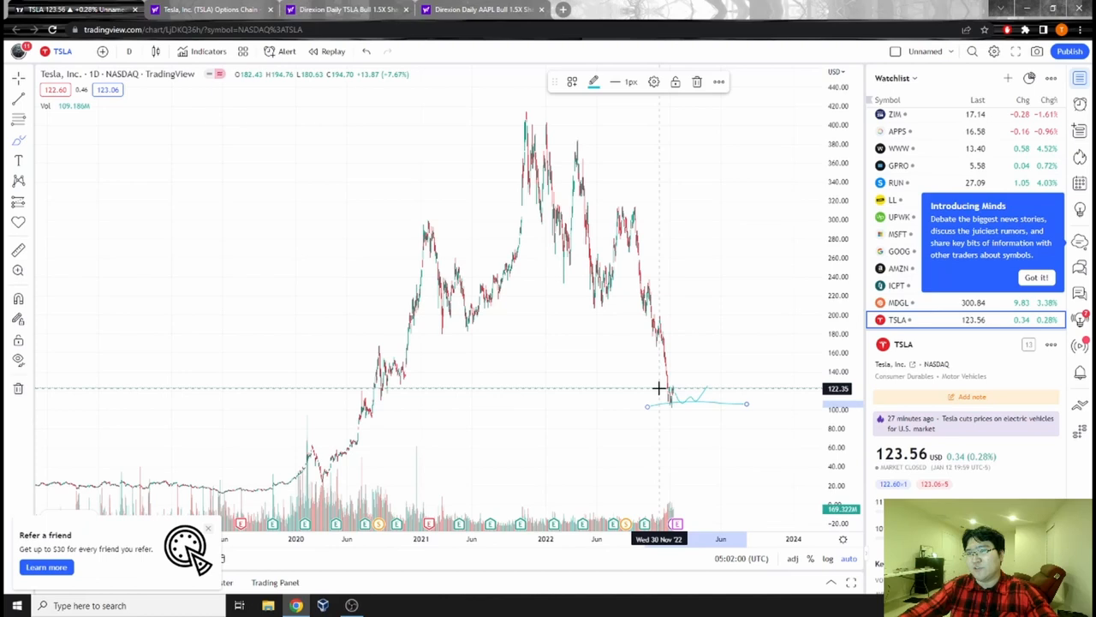
mouse_move(662, 388)
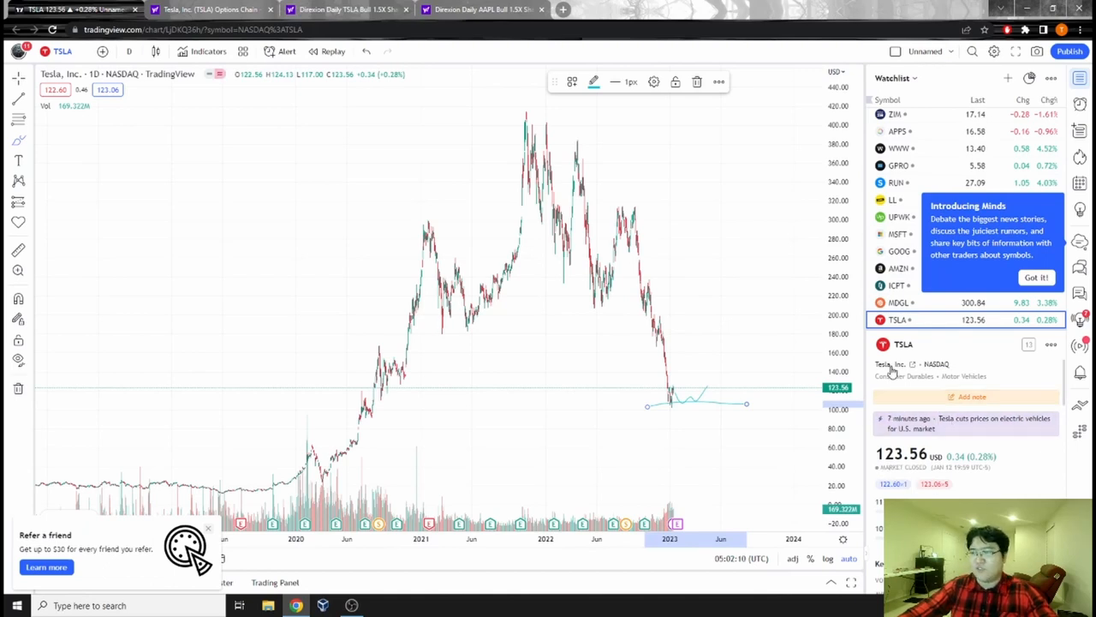
mouse_move(743, 411)
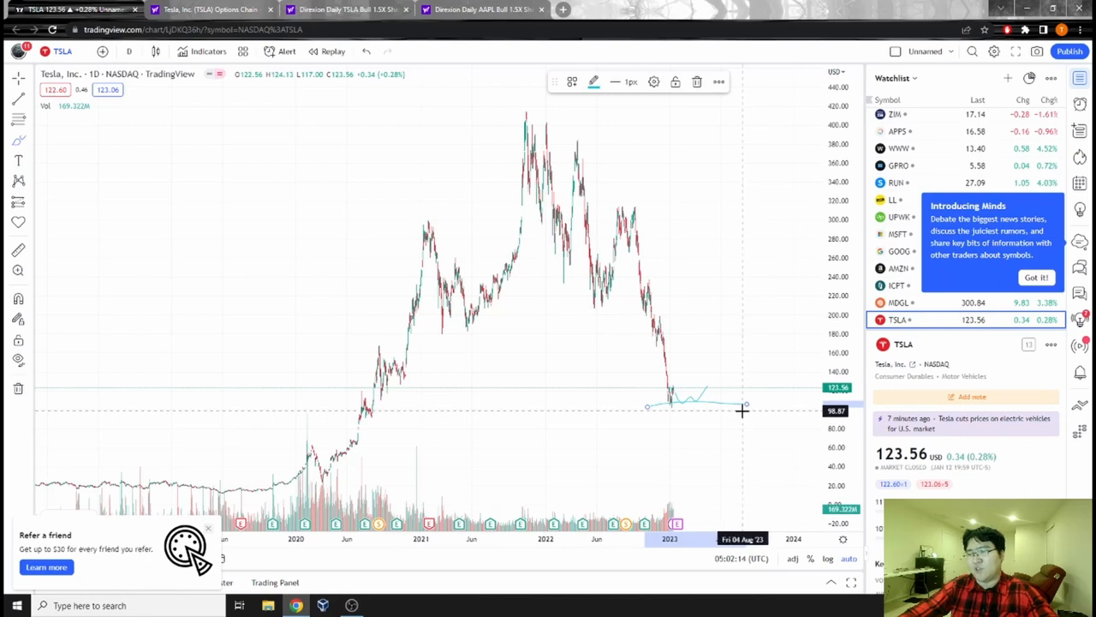
mouse_move(792, 410)
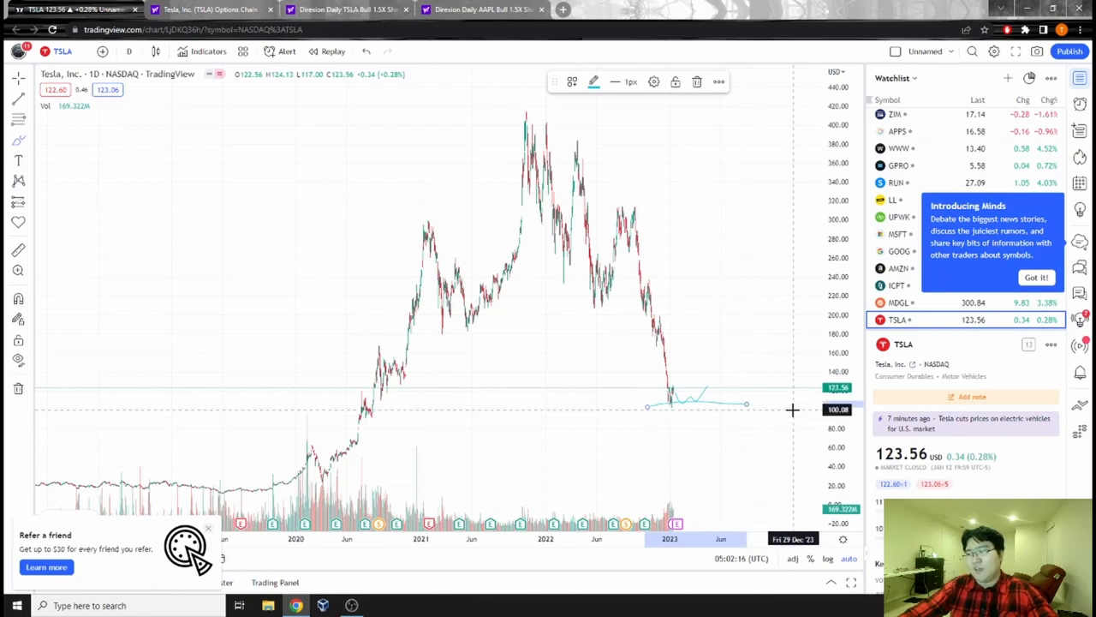
mouse_move(791, 418)
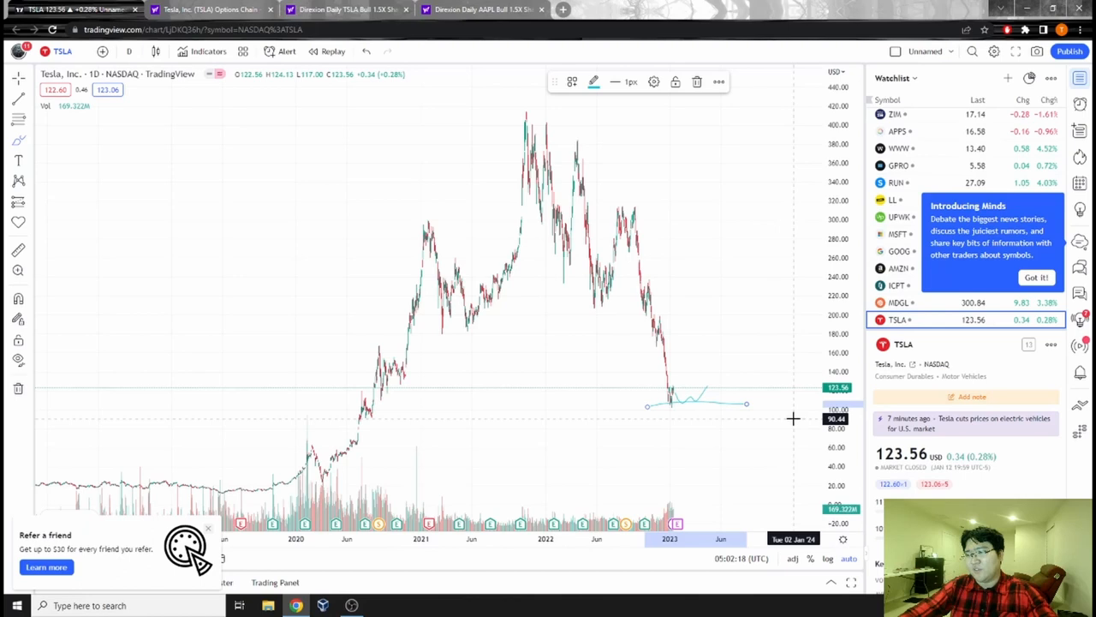
mouse_move(780, 418)
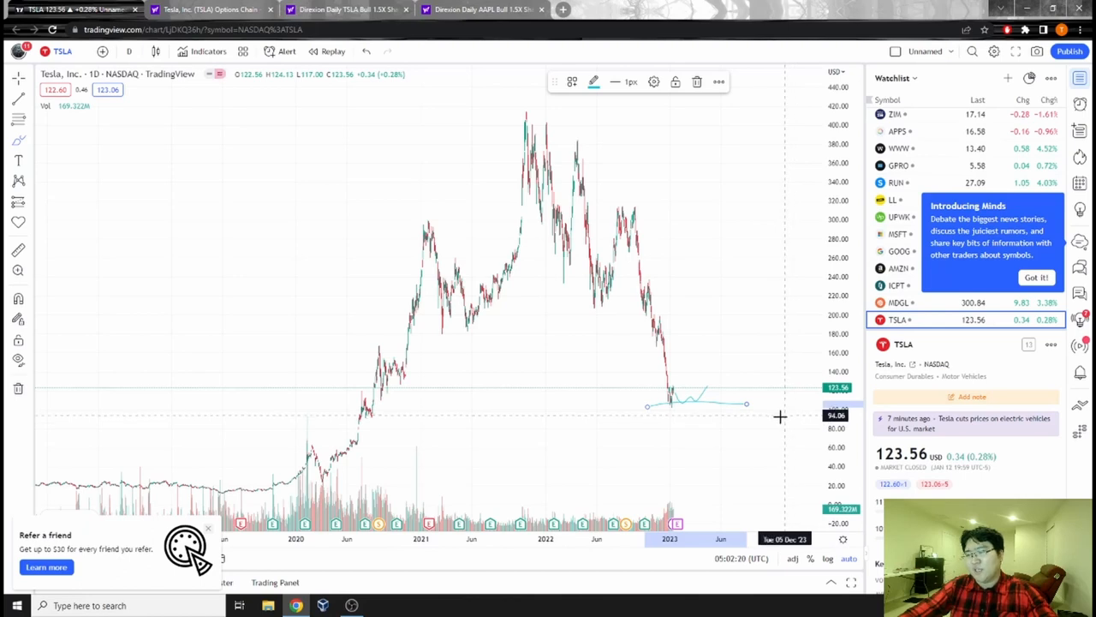
mouse_move(788, 418)
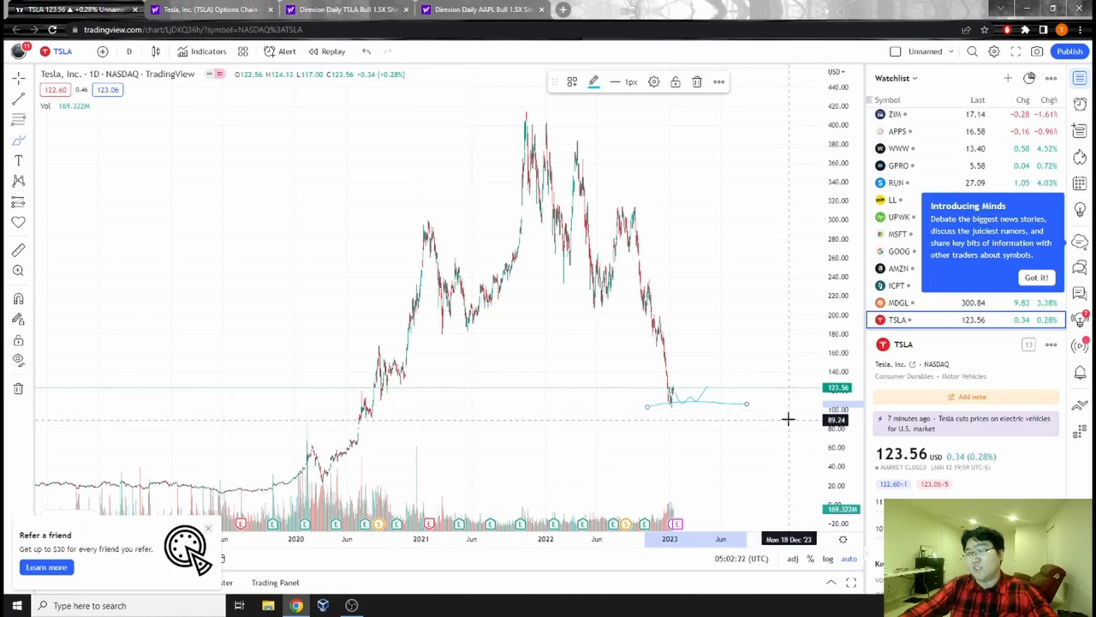
mouse_move(777, 425)
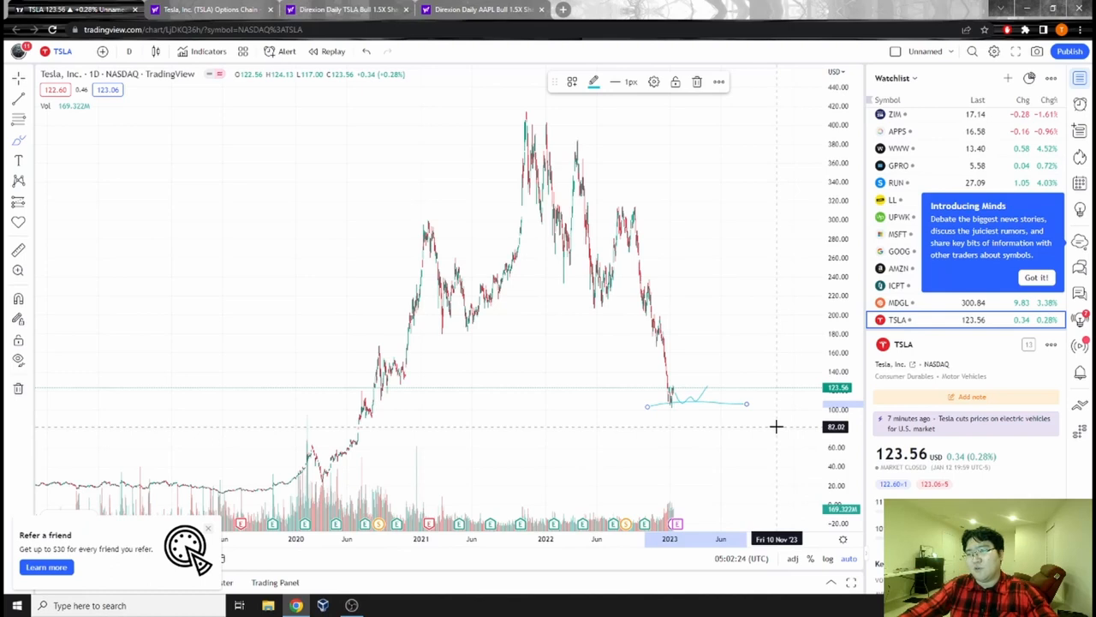
mouse_move(778, 425)
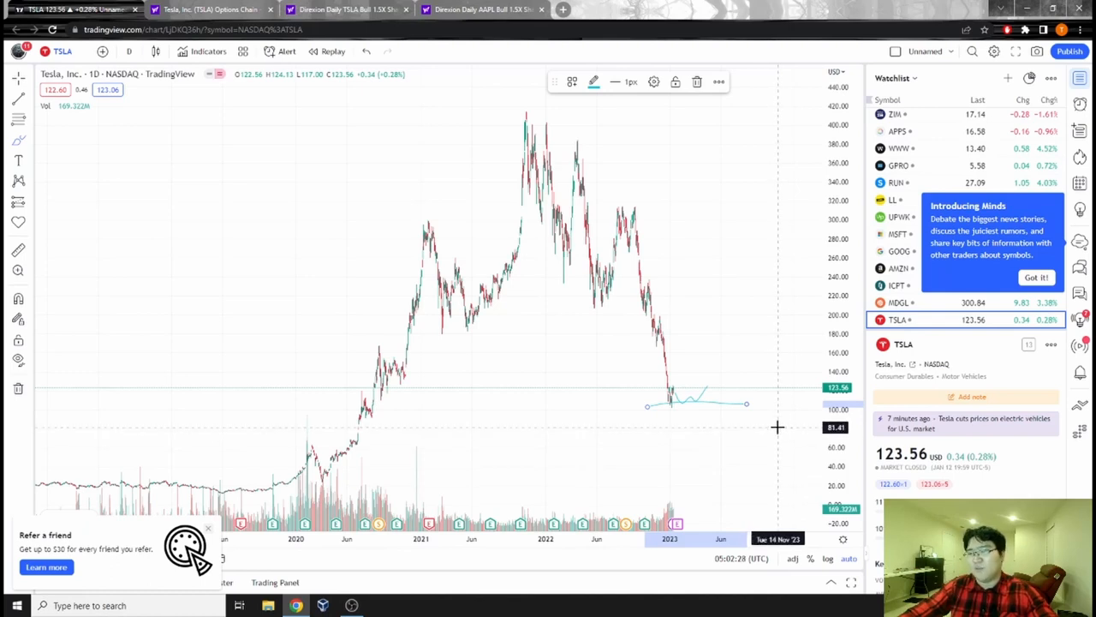
mouse_move(768, 416)
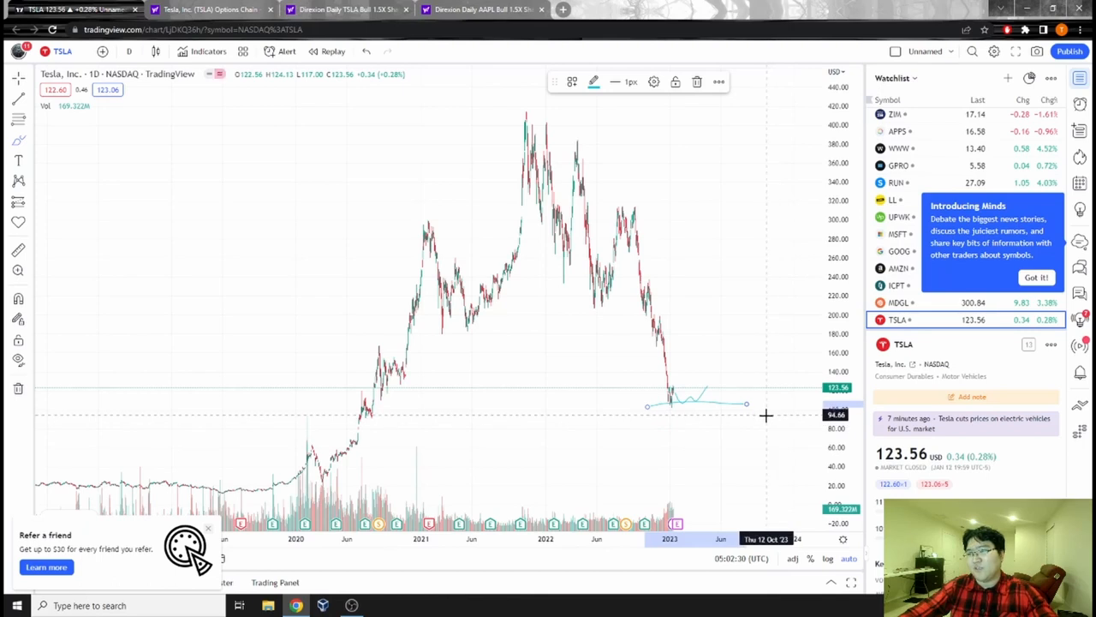
mouse_move(768, 422)
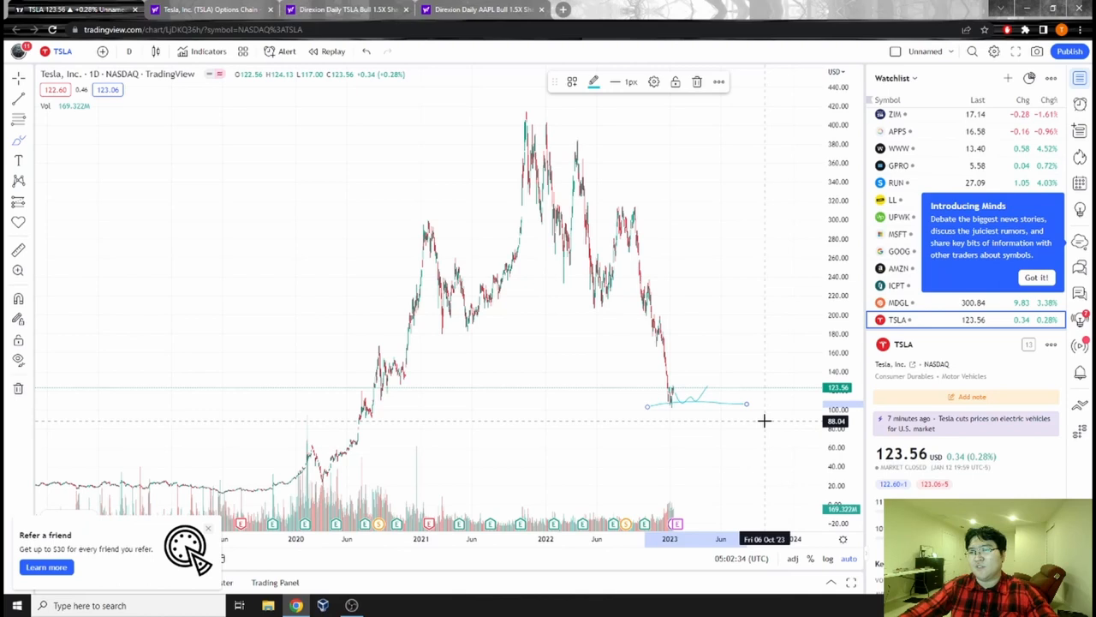
mouse_move(572, 329)
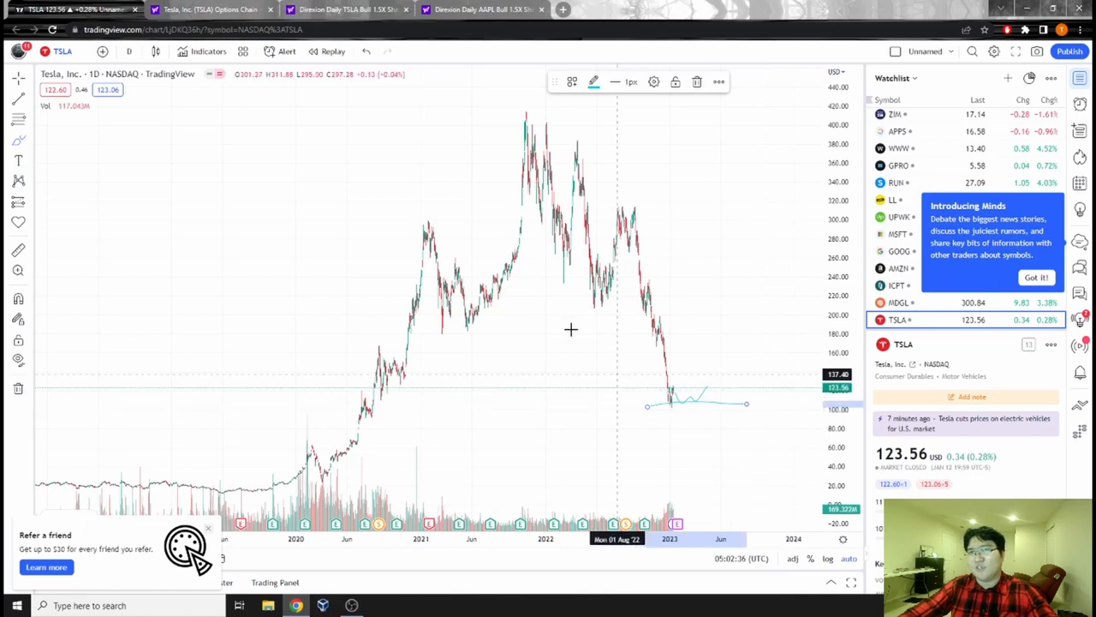
click(342, 11)
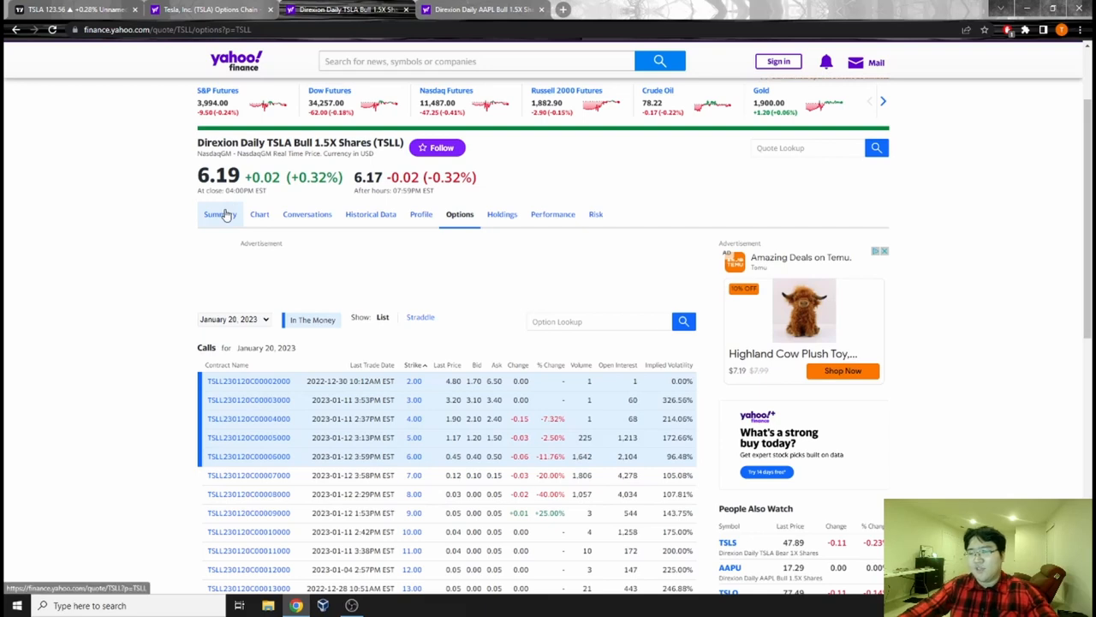
click(220, 214)
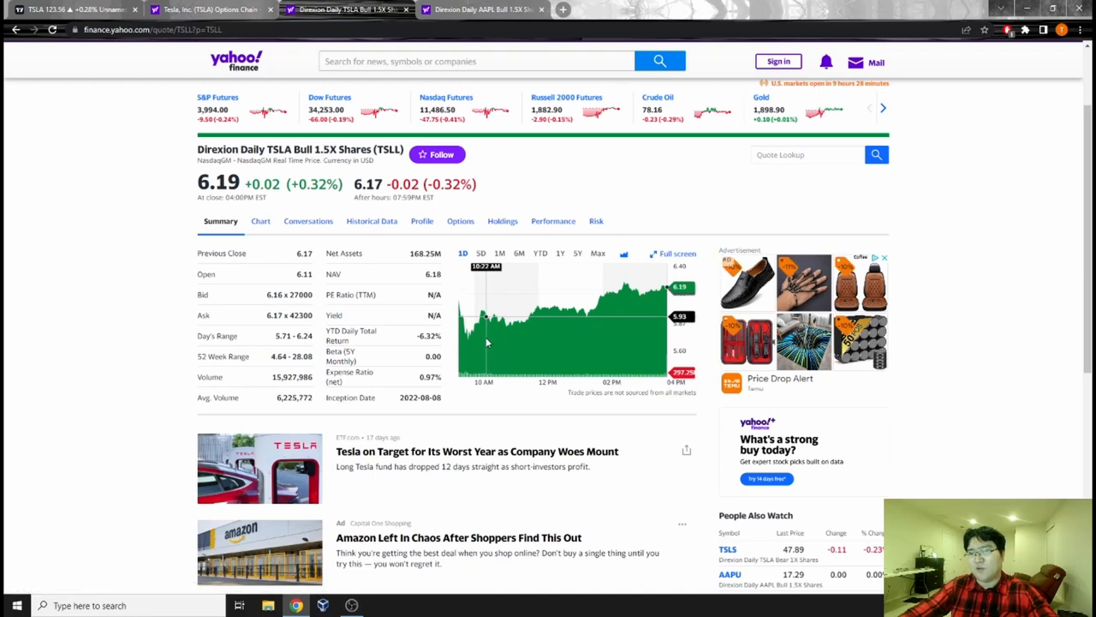
Step: Review TSLL's one-year price chart on the summary, then return to its options chain
scroll(up, 3)
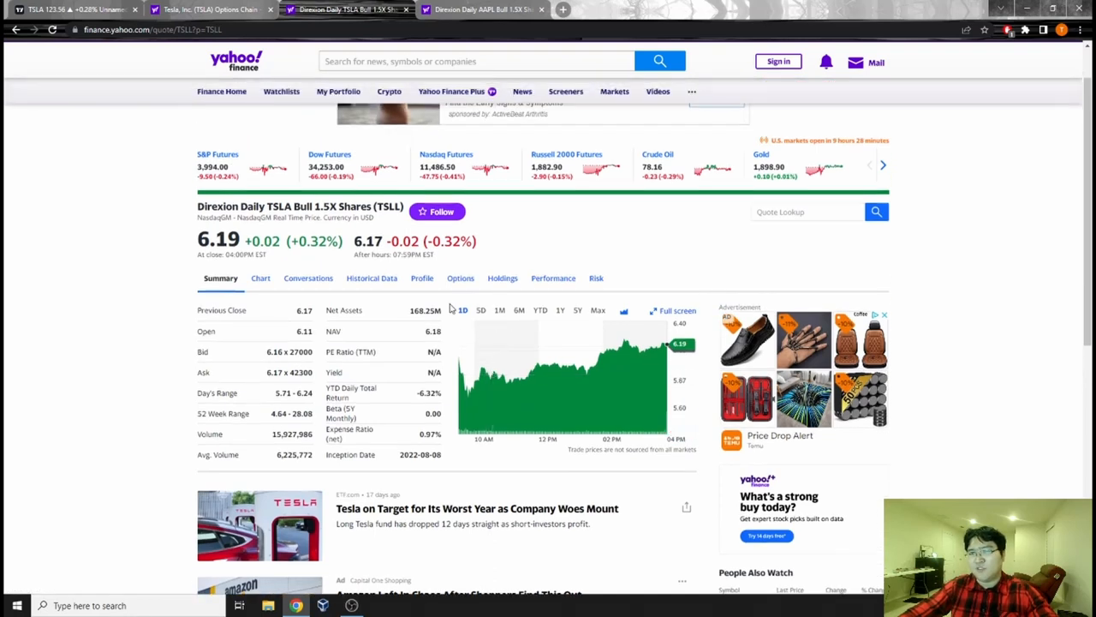
mouse_move(356, 454)
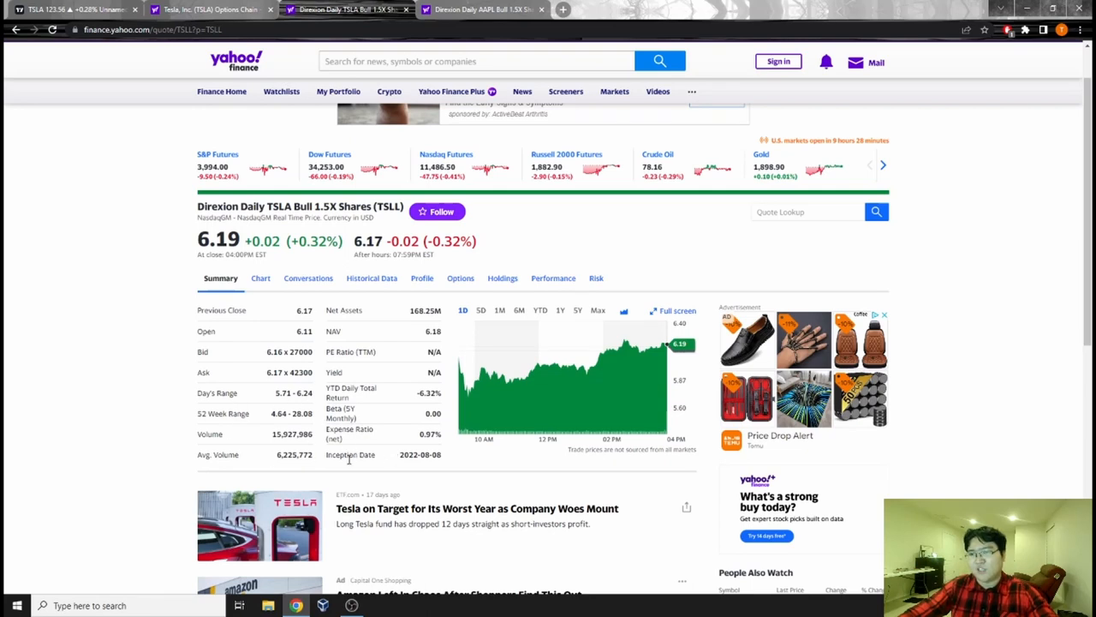
mouse_move(530, 320)
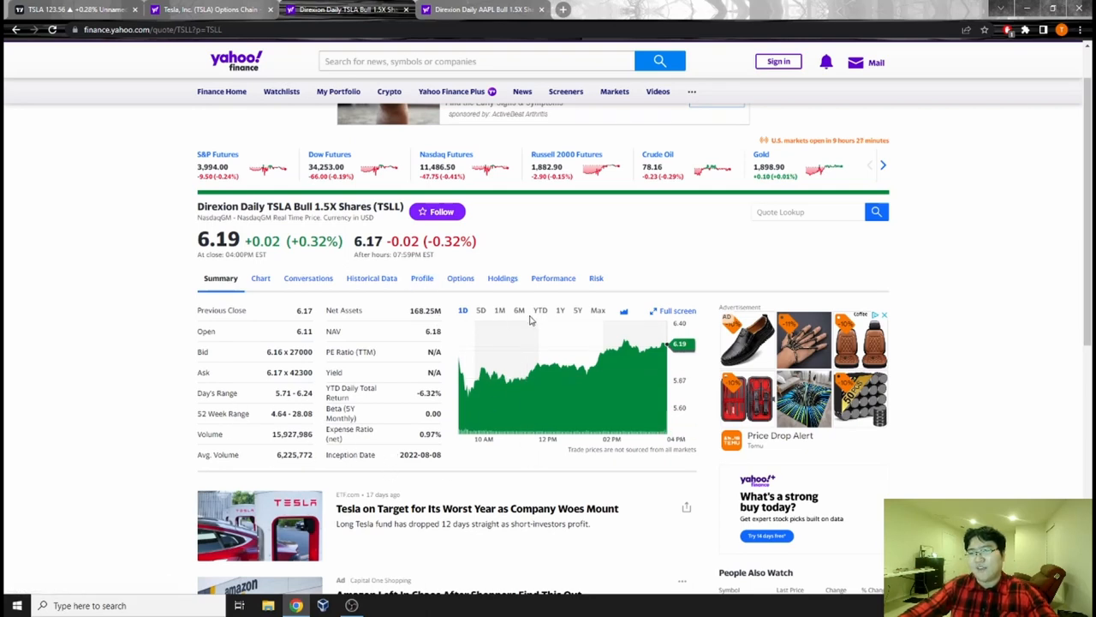
click(561, 311)
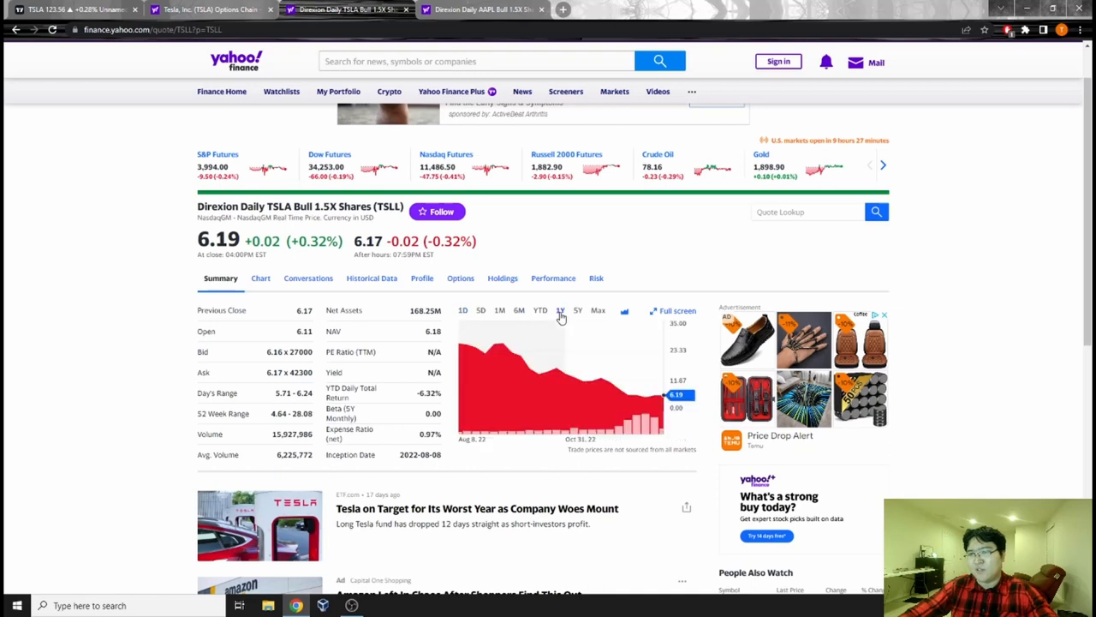
click(578, 310)
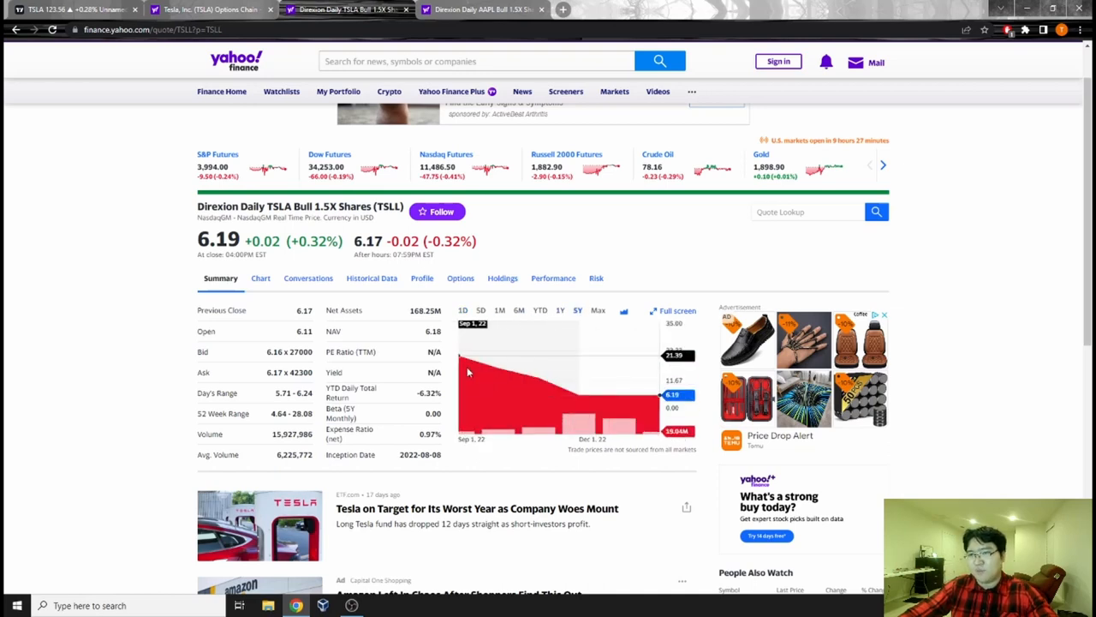
mouse_move(538, 377)
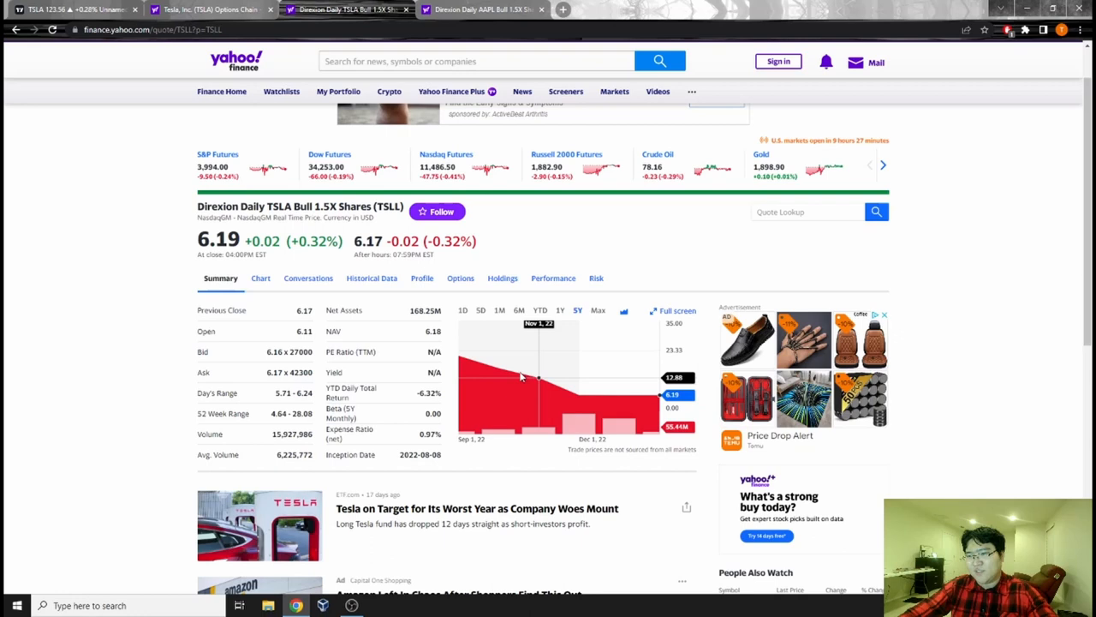
click(459, 277)
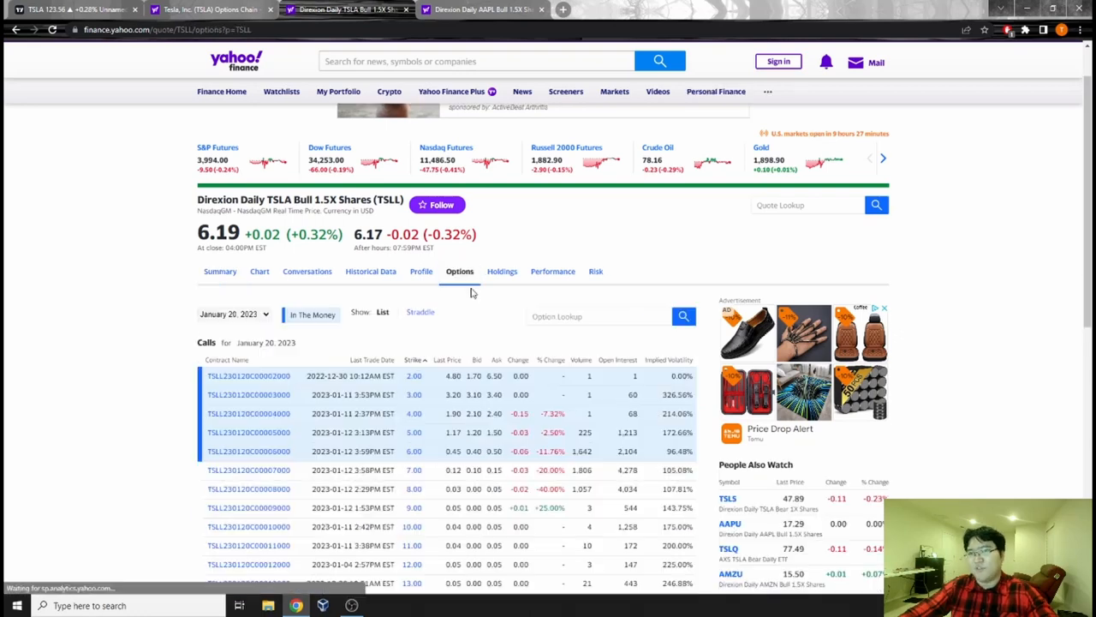
Step: Switch the TSLL options chain to the February 17, 2023 expiration
scroll(down, 3)
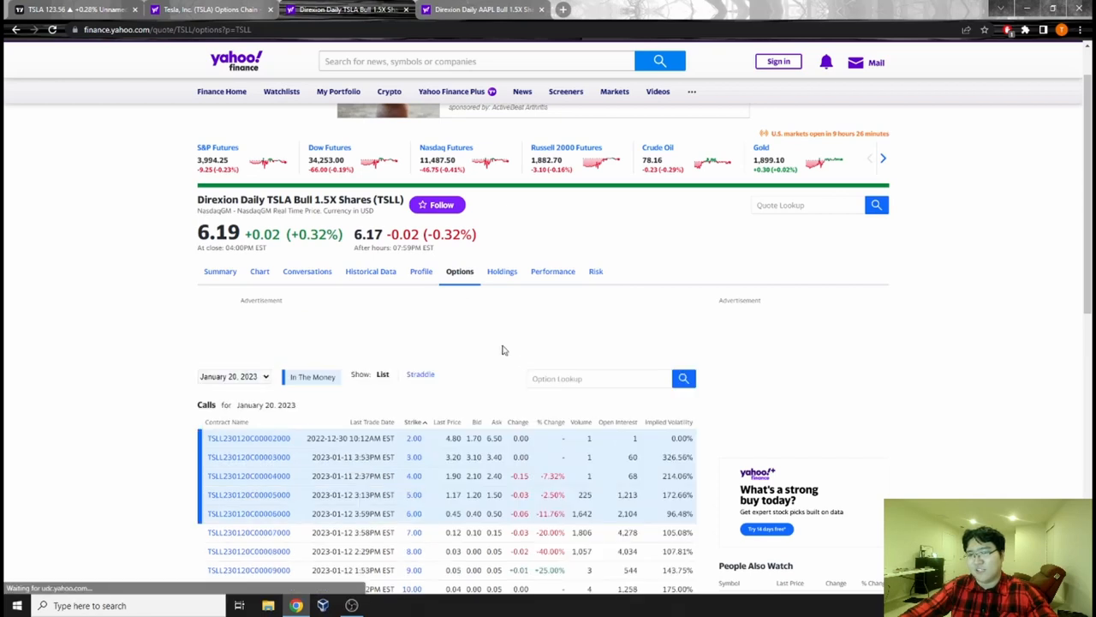
click(233, 206)
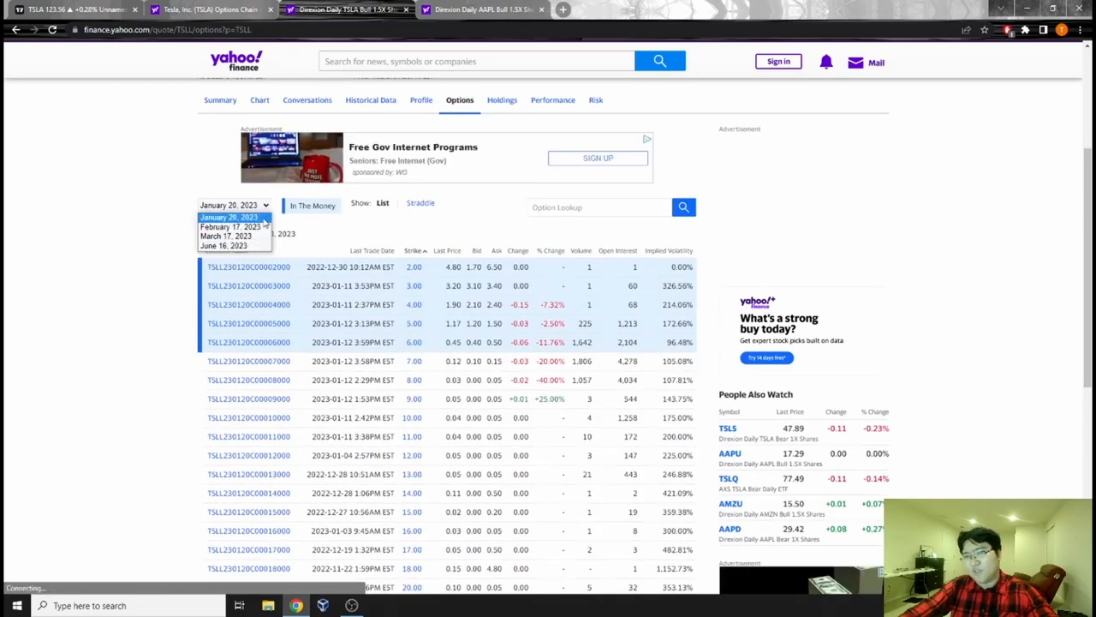
click(230, 226)
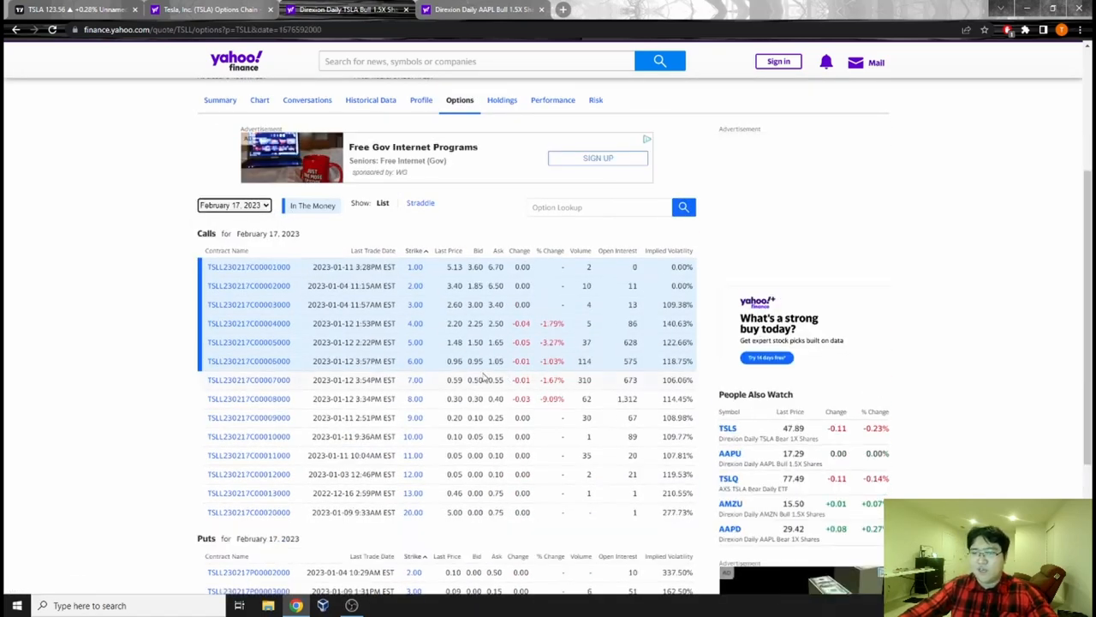
scroll(up, 3)
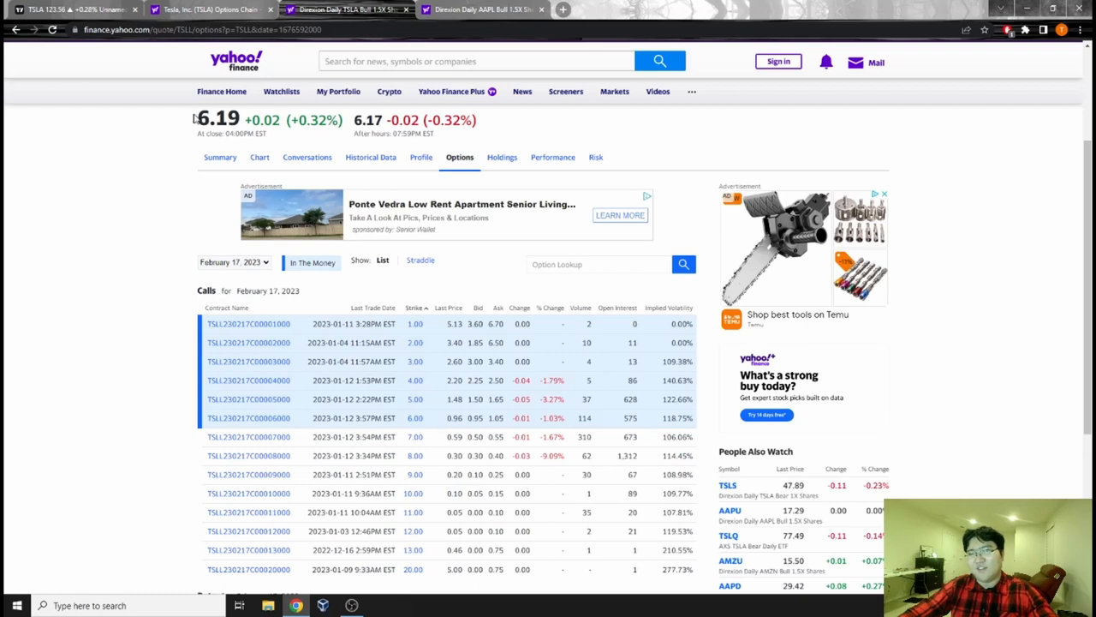
double_click(219, 120)
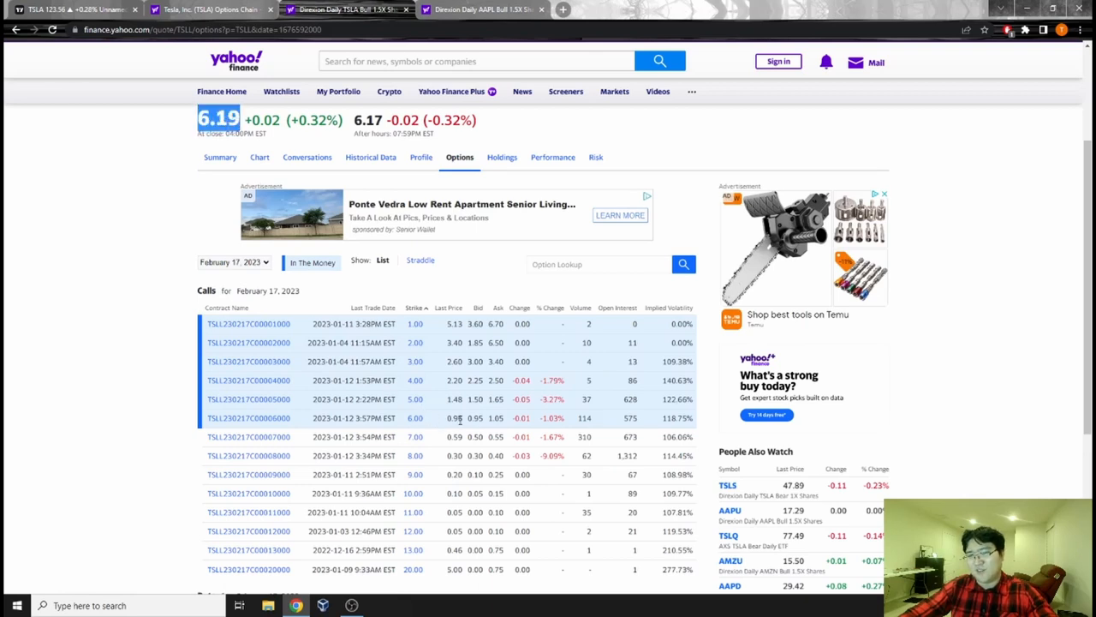
scroll(down, 3)
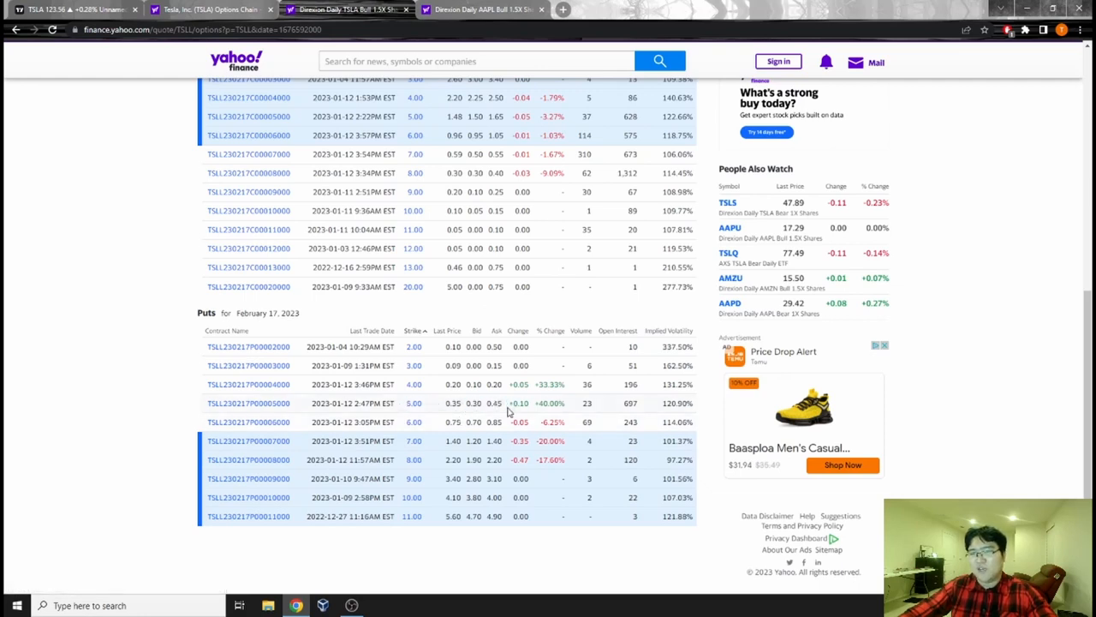
mouse_move(415, 412)
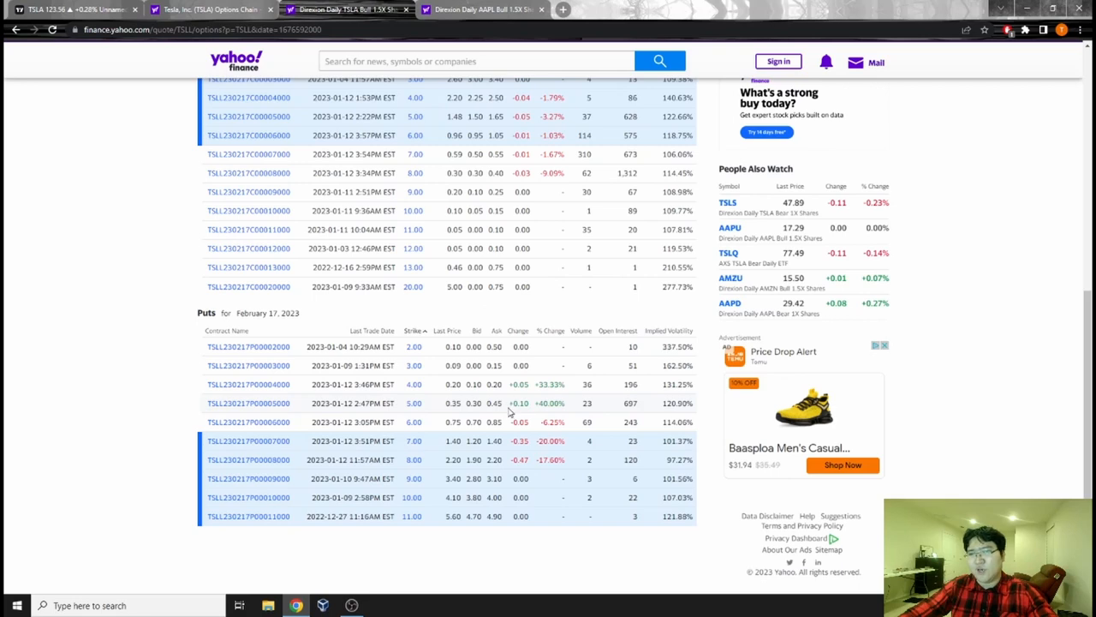
scroll(up, 3)
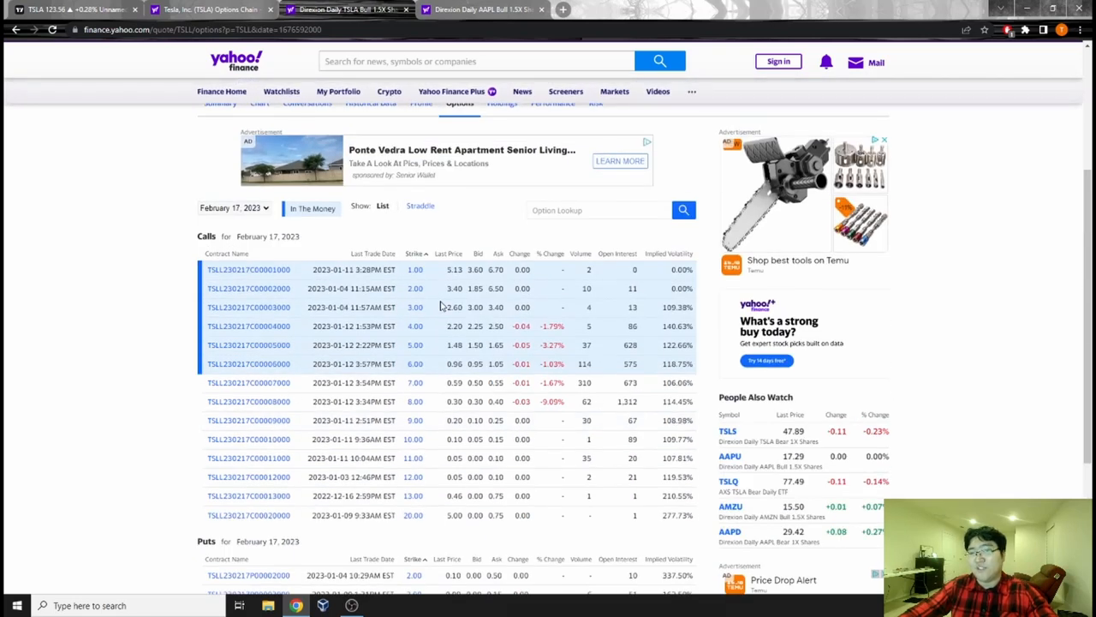
mouse_move(439, 334)
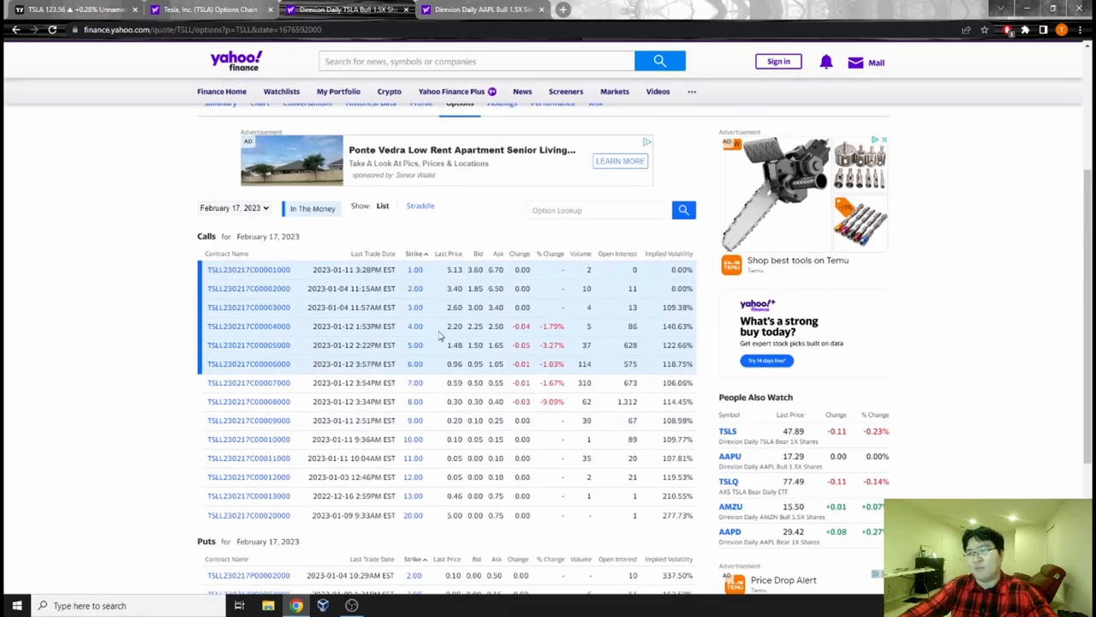
mouse_move(544, 413)
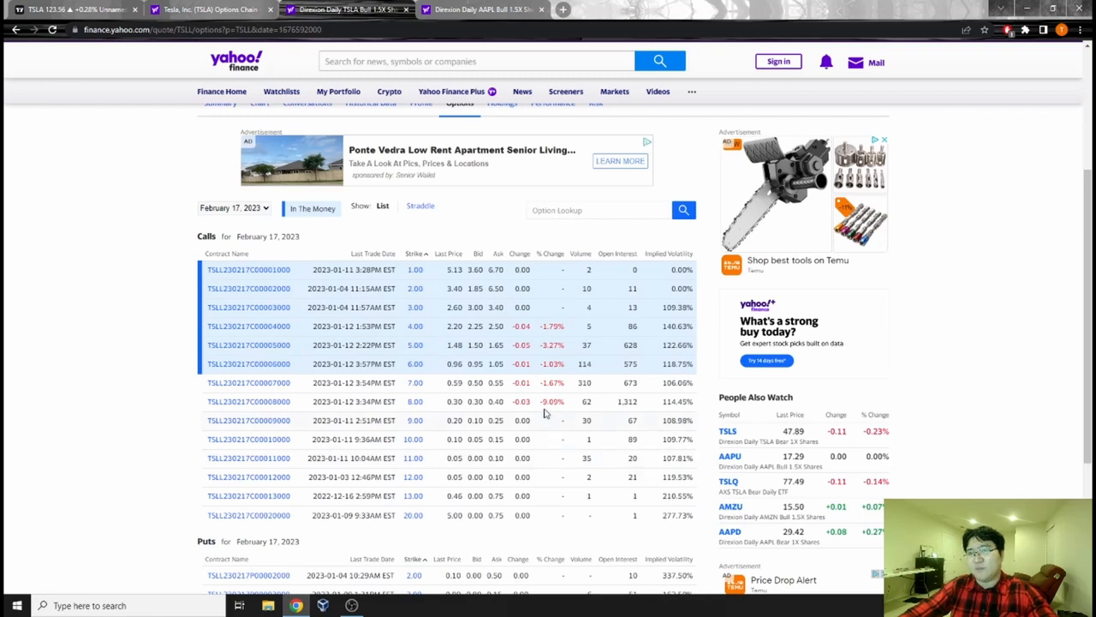
scroll(up, 3)
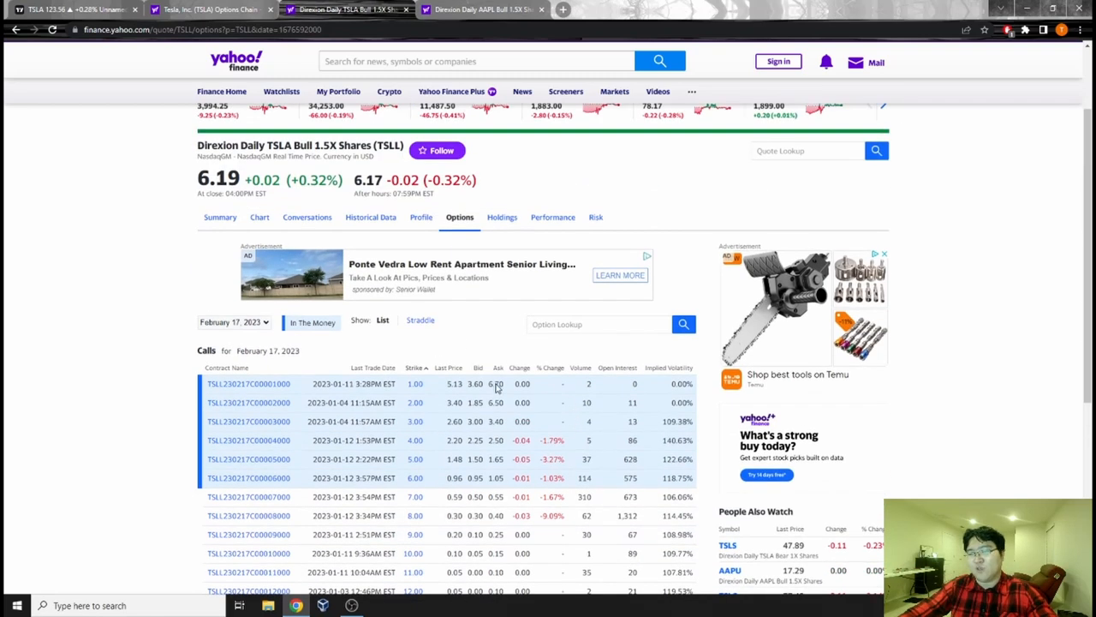
mouse_move(507, 363)
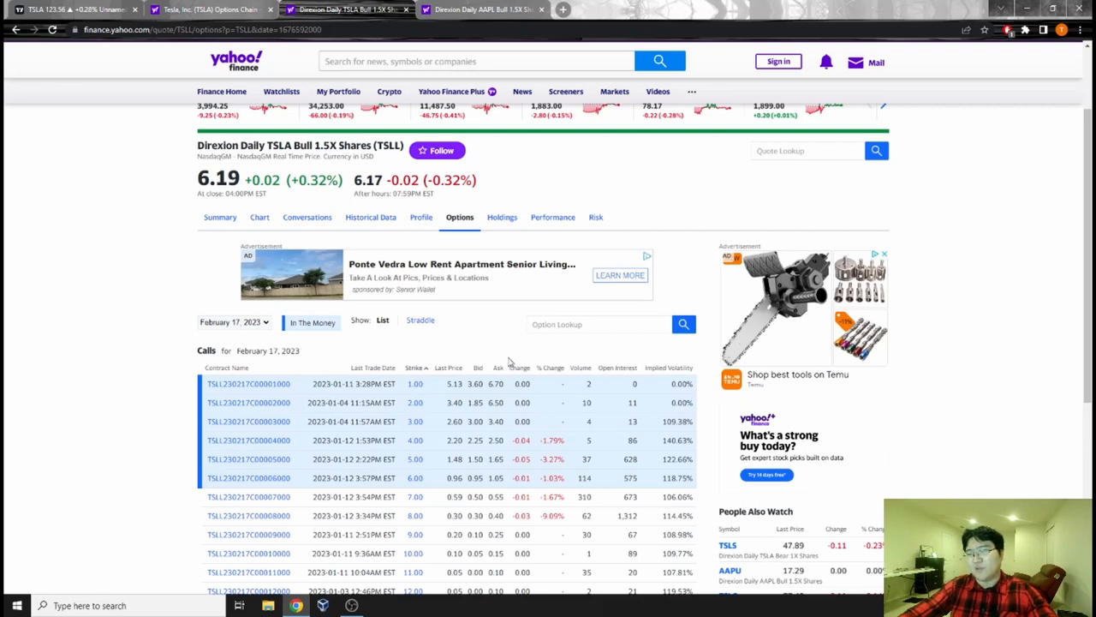
mouse_move(510, 358)
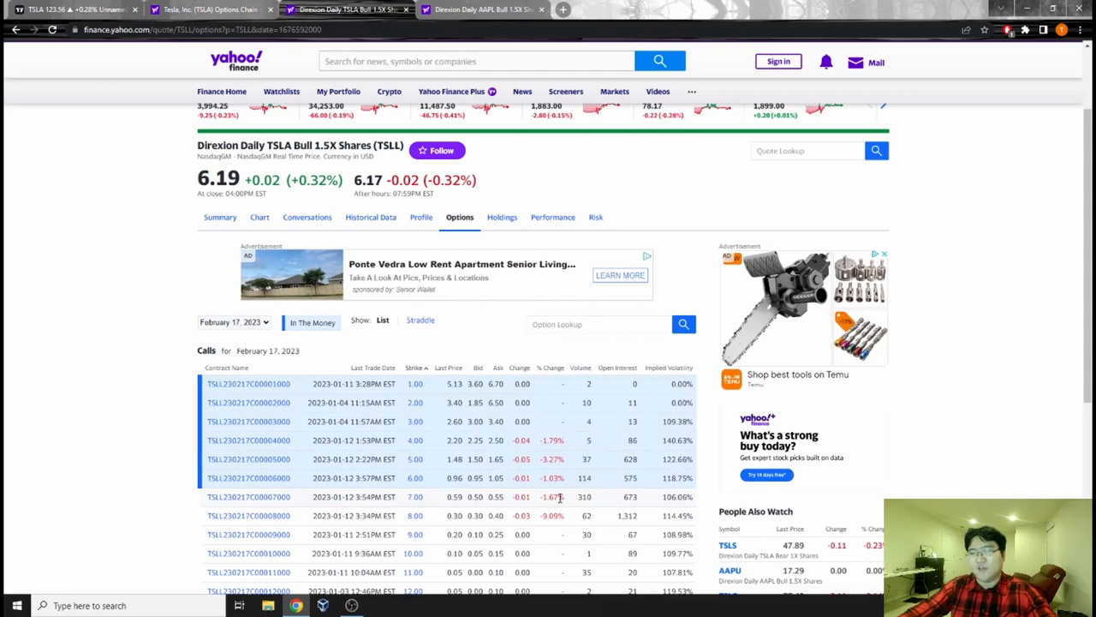
scroll(down, 3)
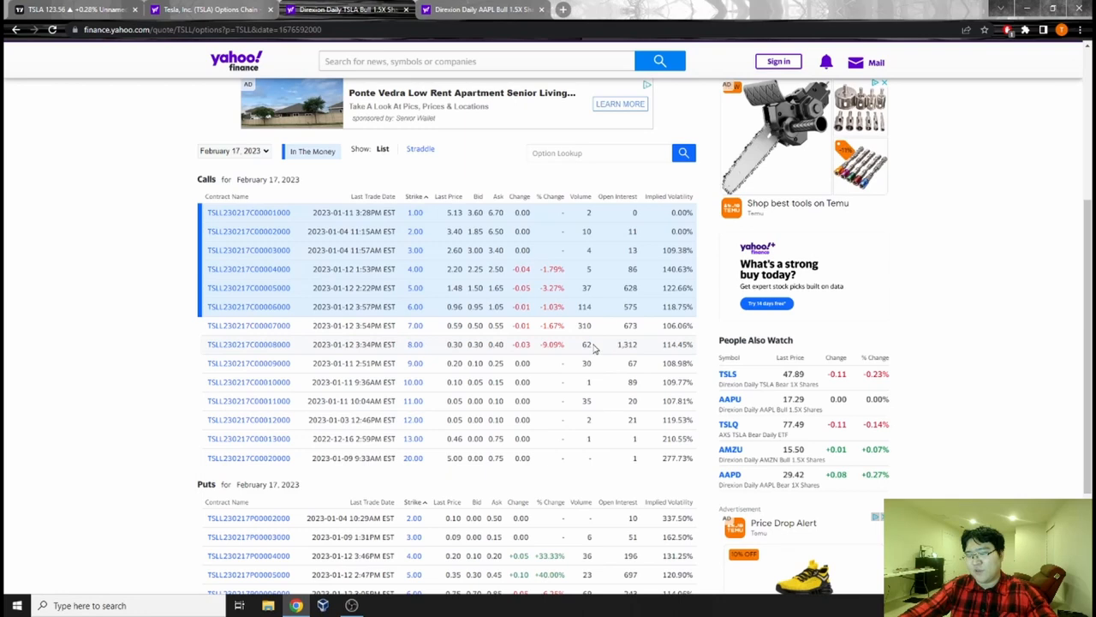
mouse_move(470, 315)
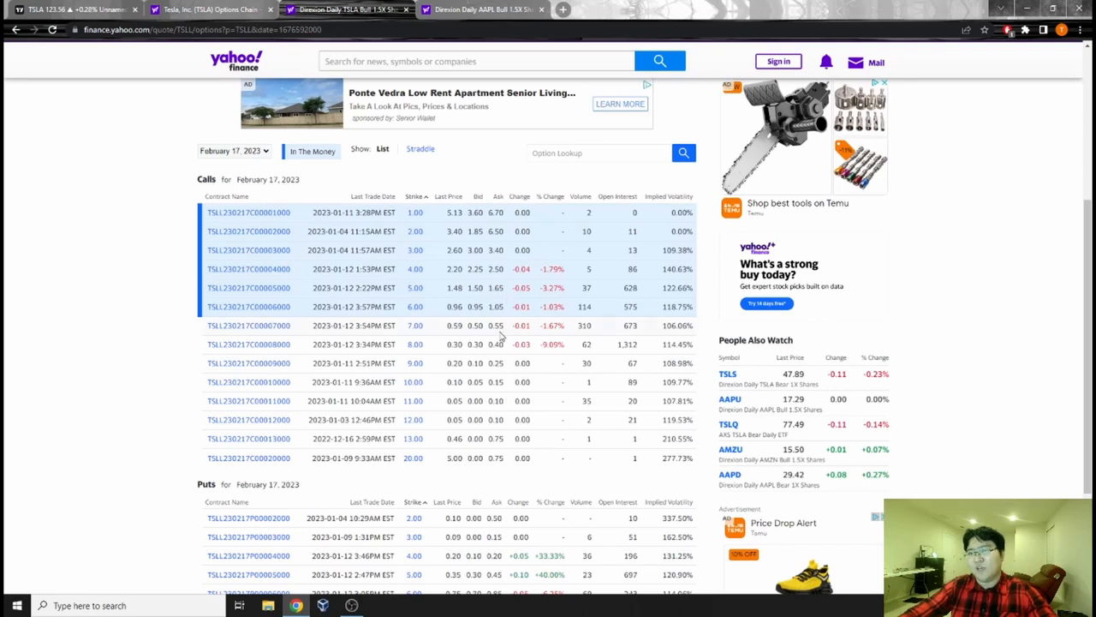
Step: Switch from the TSLL chain to Tesla's own TSLA options chain for comparison
double_click(476, 326)
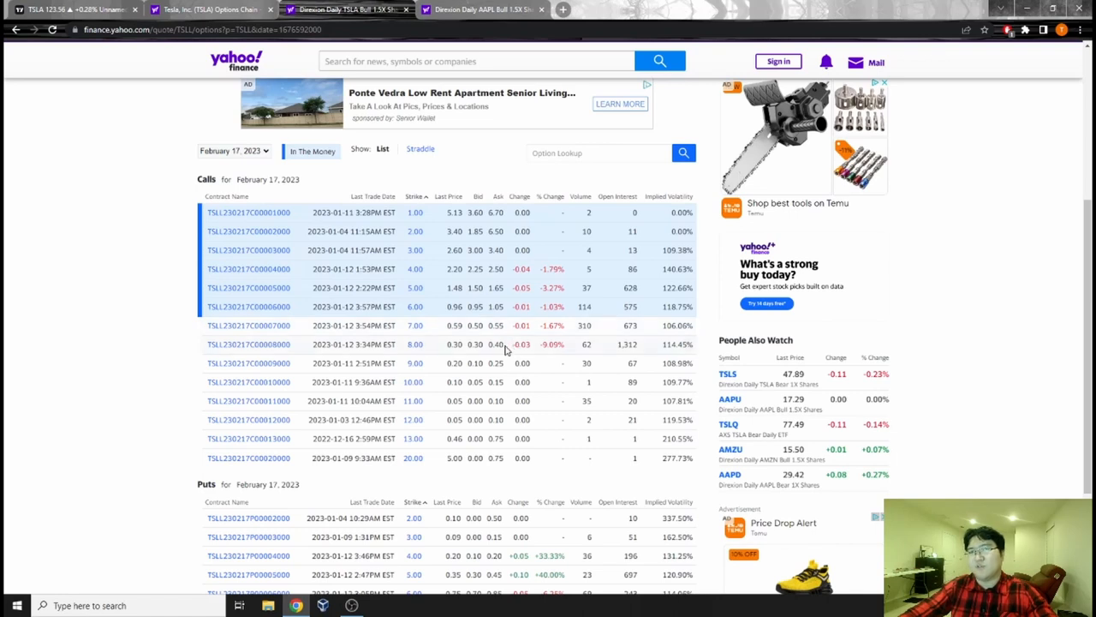
click(205, 10)
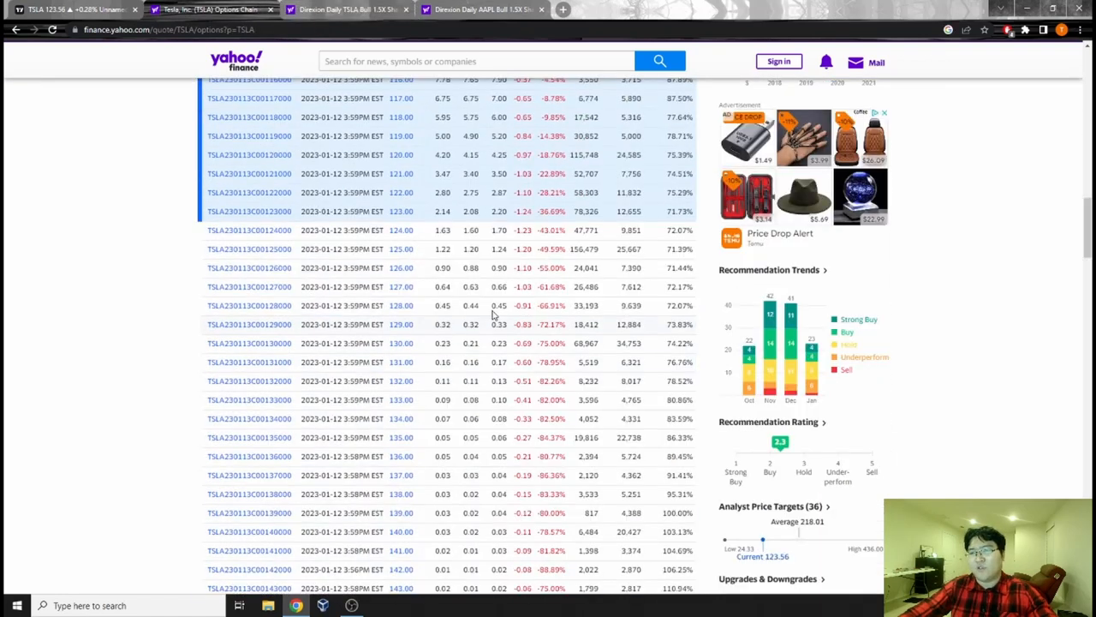
mouse_move(483, 261)
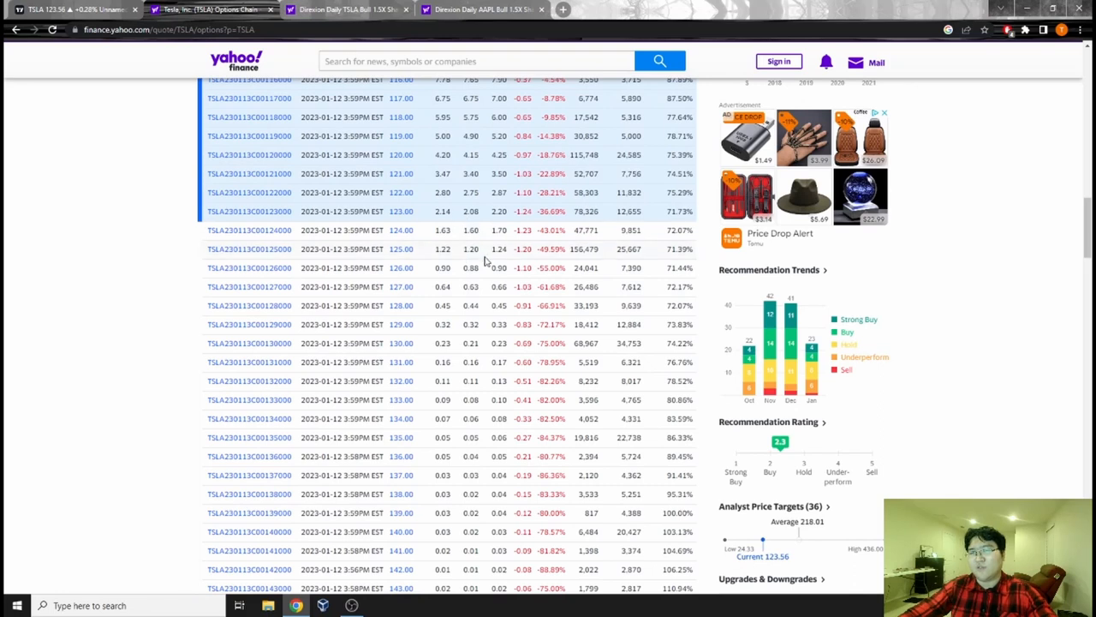
mouse_move(461, 243)
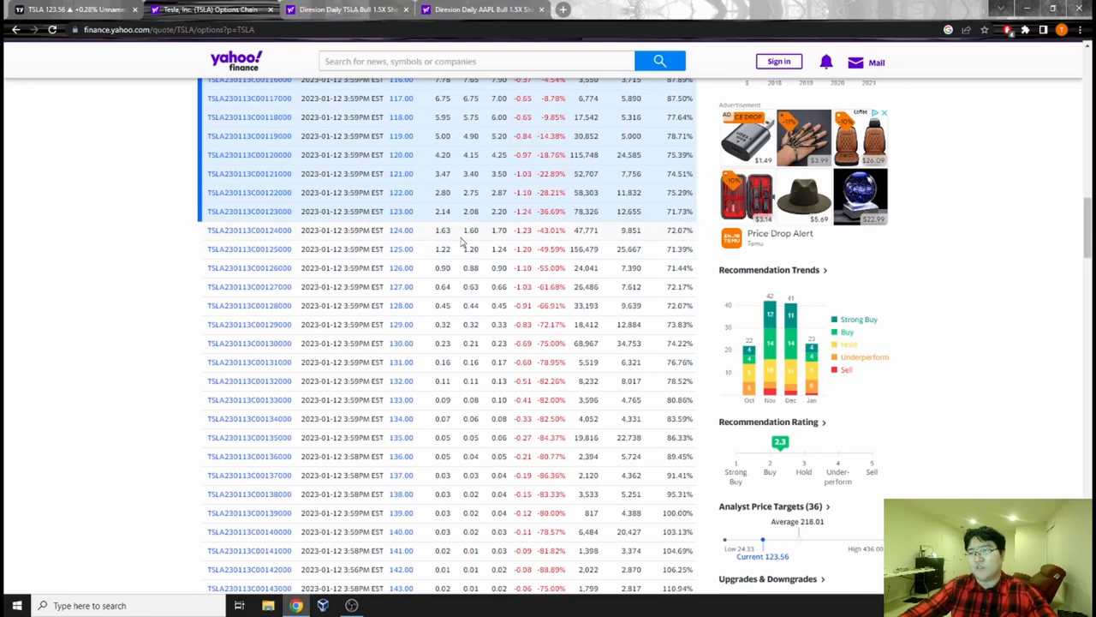
Step: Highlight a TSLA call's bid price, then go back to the TSLL February 17, 2023 chain
double_click(470, 248)
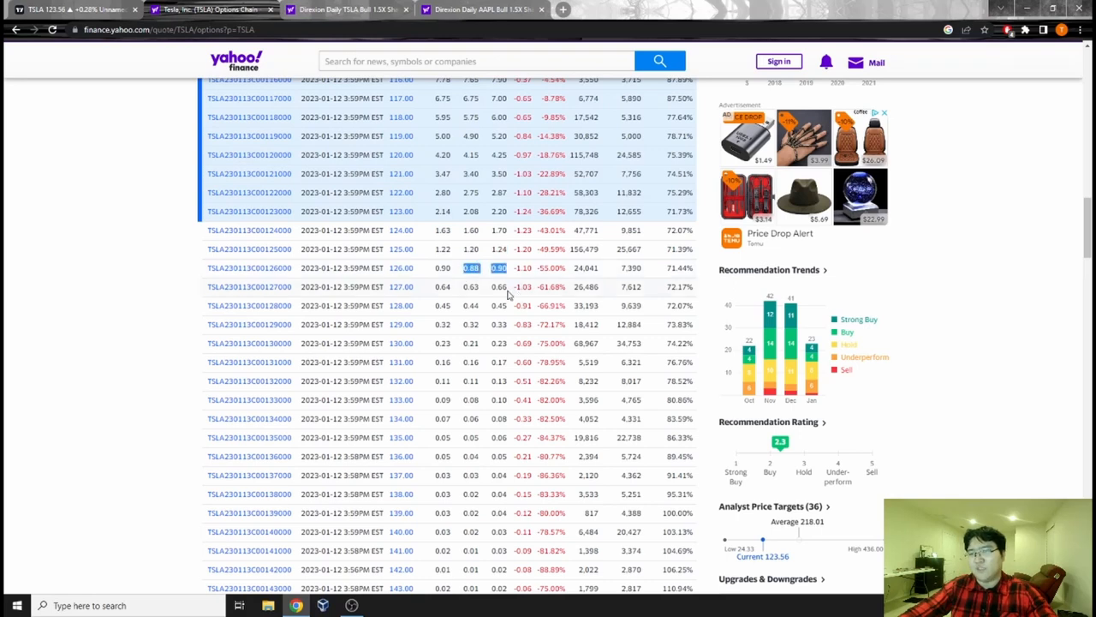
mouse_move(491, 303)
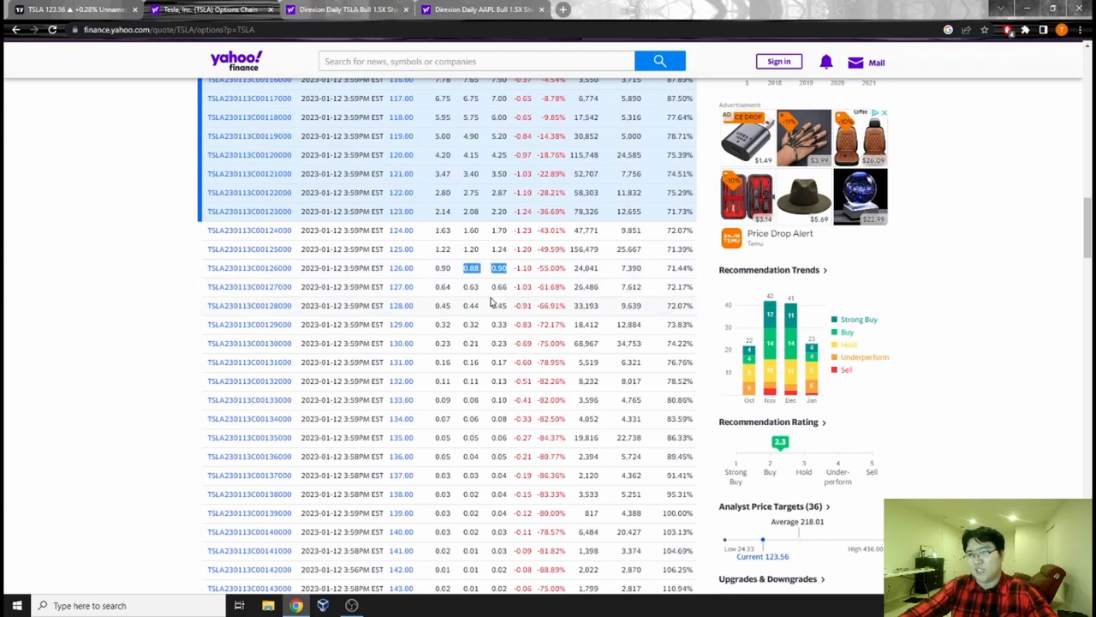
mouse_move(488, 295)
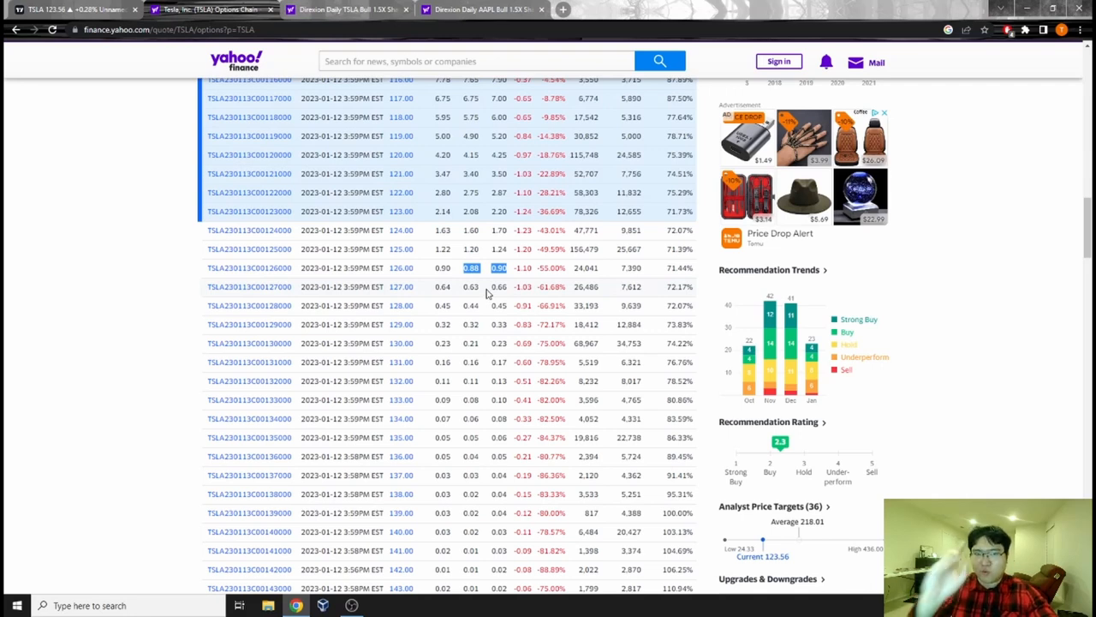
click(346, 10)
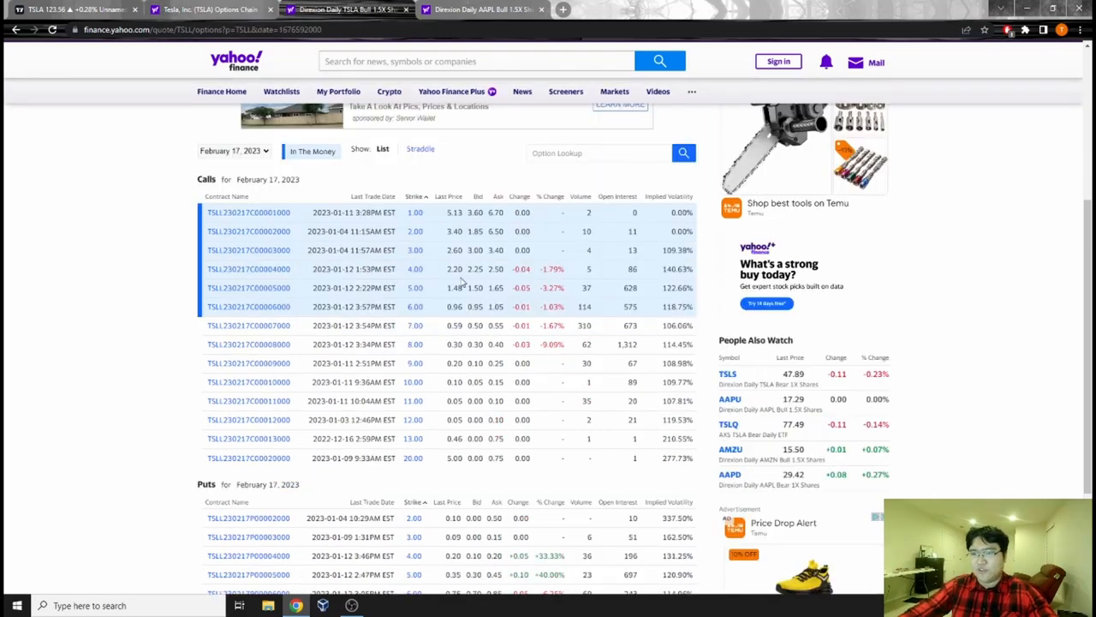
Step: Scroll through the TSLL February 17, 2023 calls and puts before switching to TSLA
scroll(up, 3)
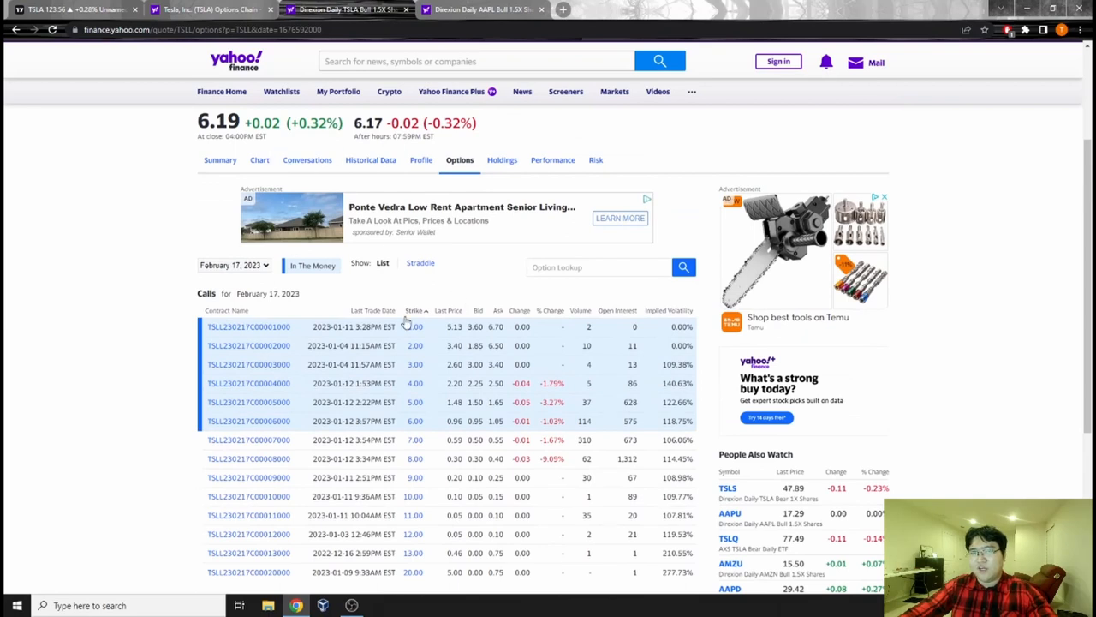
scroll(down, 3)
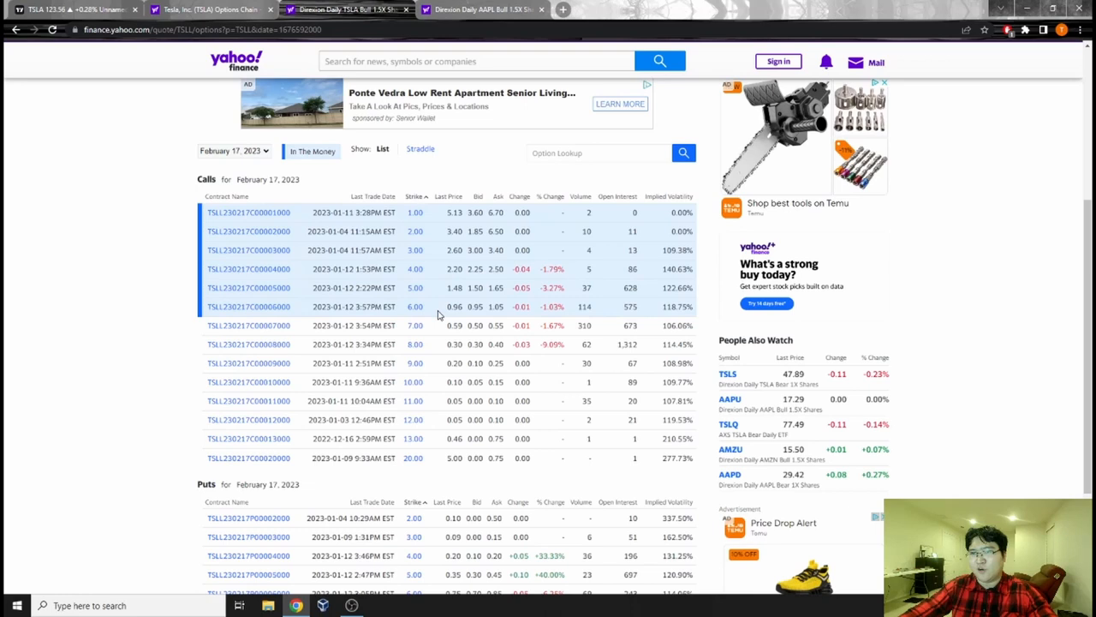
scroll(down, 3)
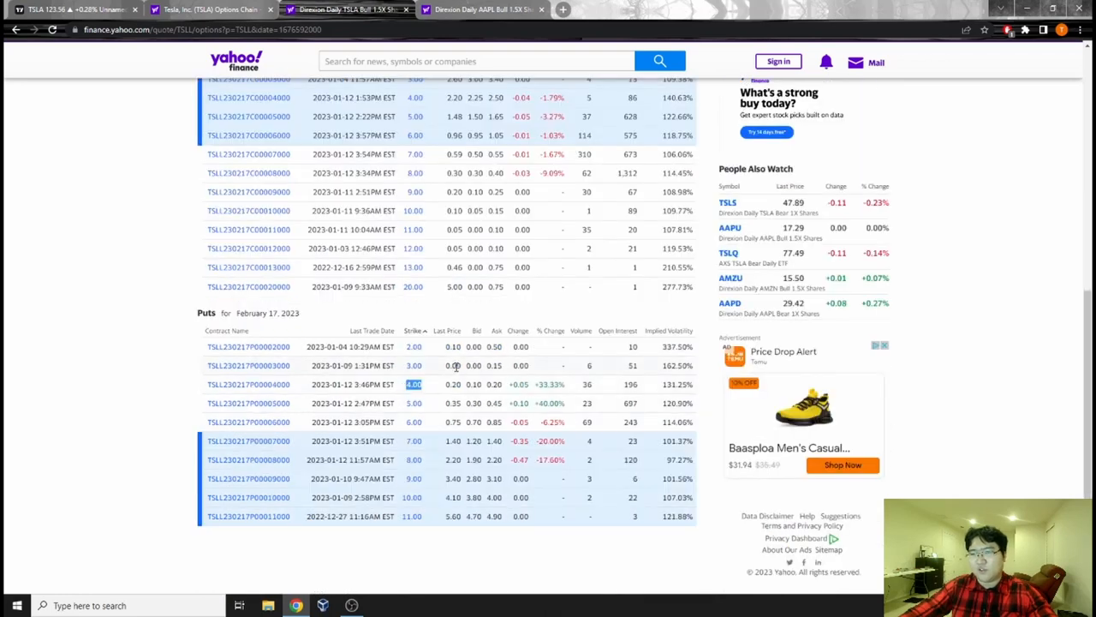
scroll(up, 3)
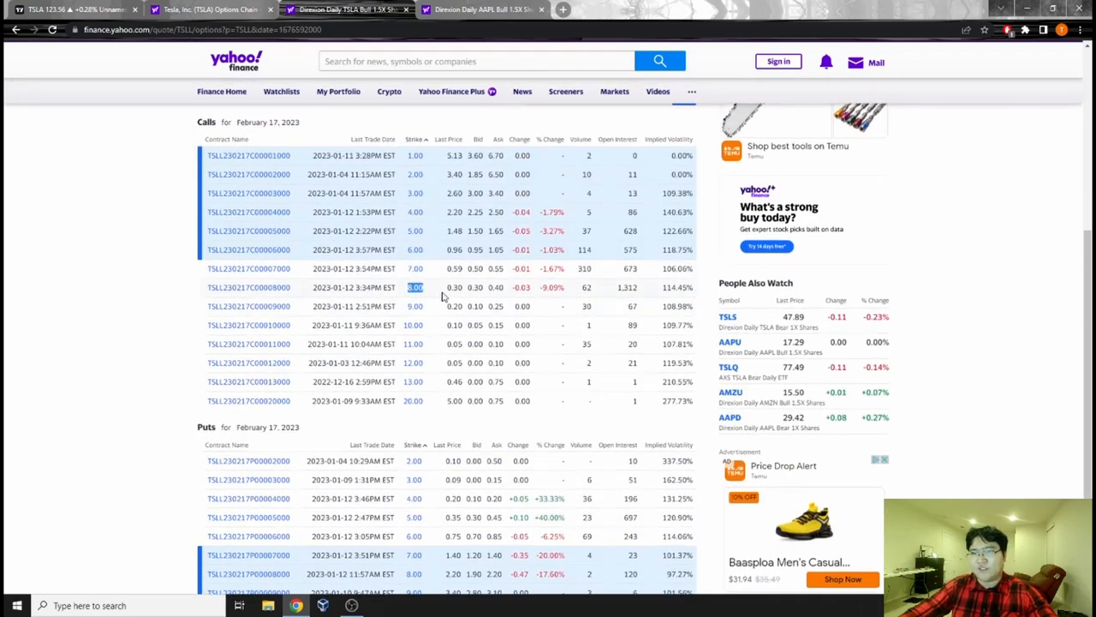
scroll(up, 3)
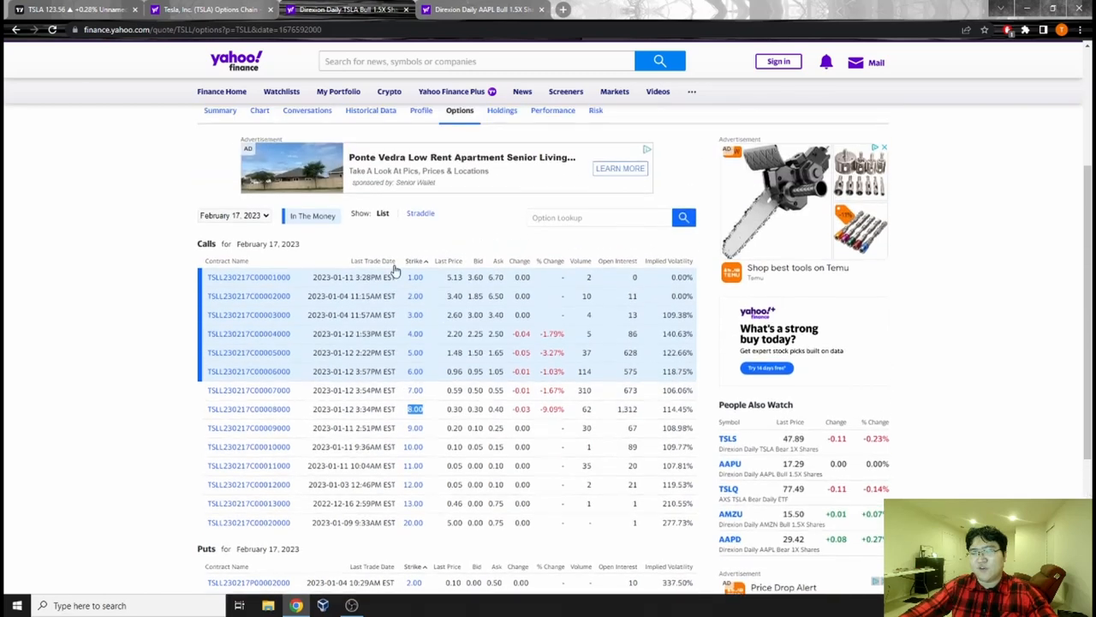
scroll(down, 3)
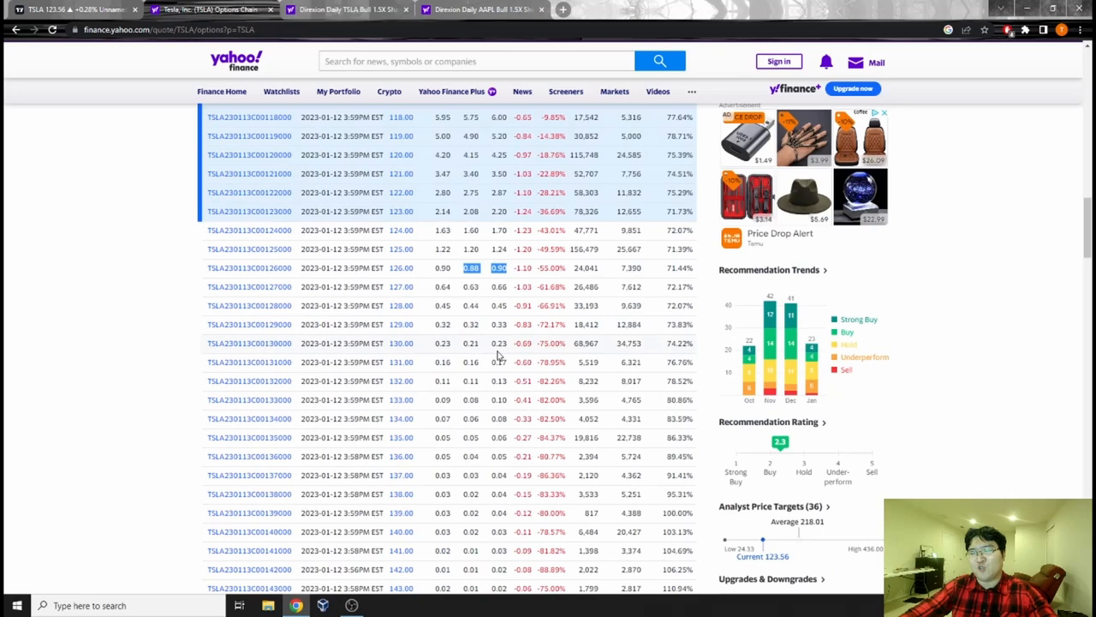
Step: Scroll the TSLL options page back up to the quote and February 17, 2023 calls
scroll(down, 3)
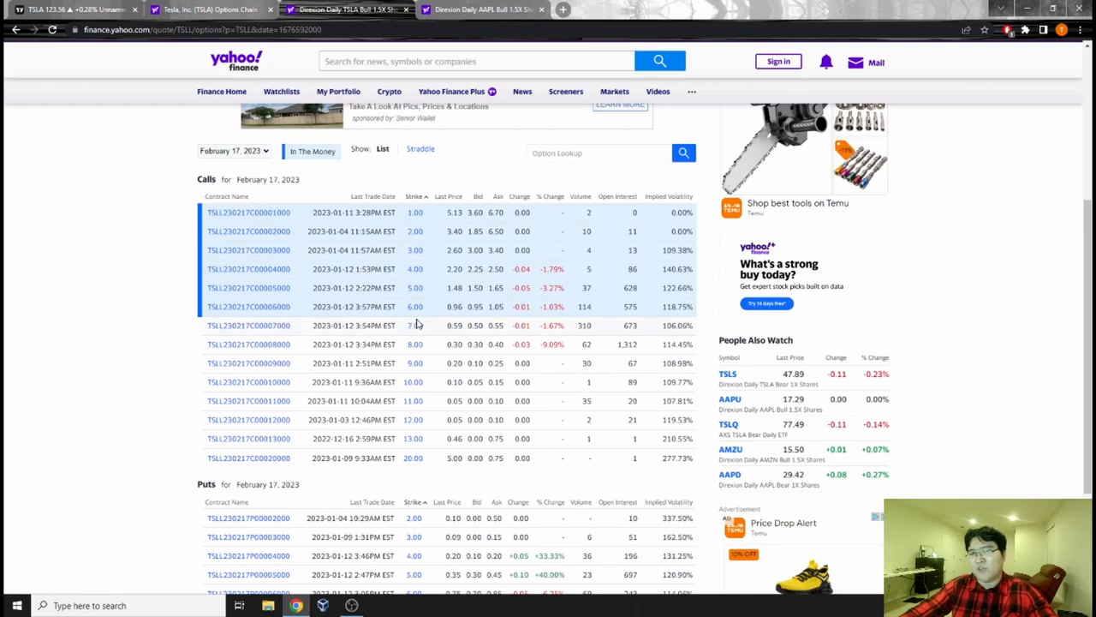
mouse_move(432, 313)
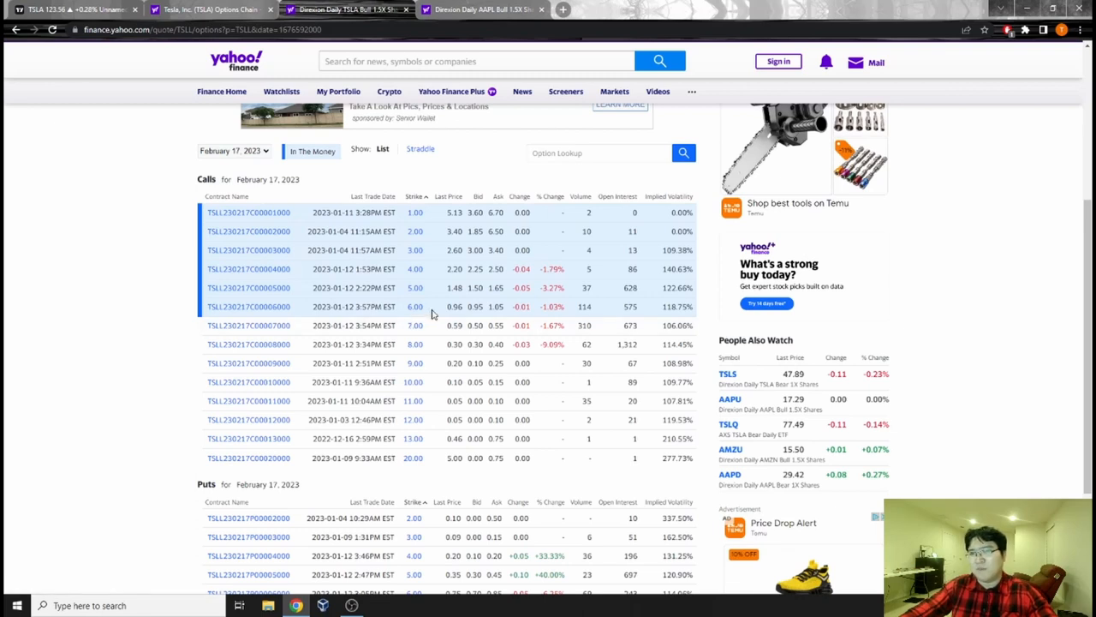
mouse_move(507, 315)
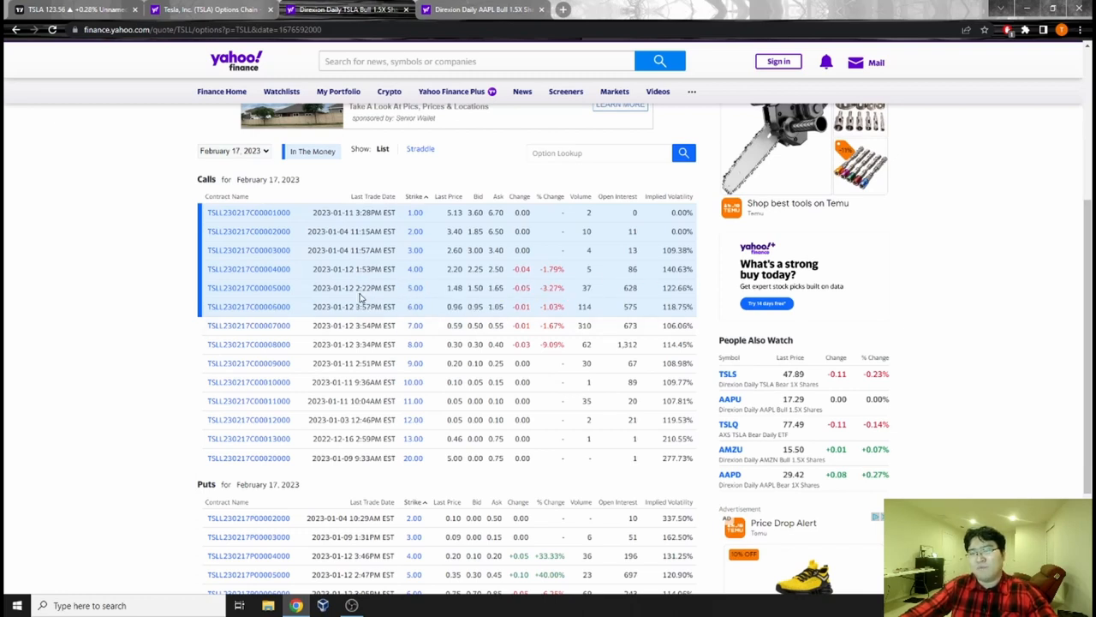
mouse_move(397, 295)
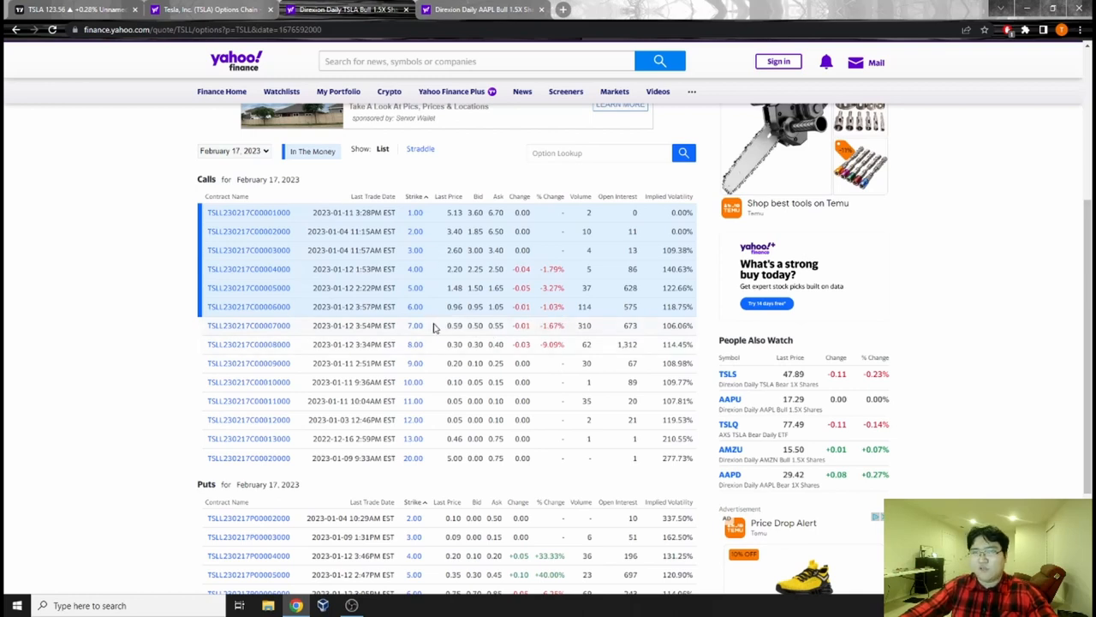
scroll(up, 3)
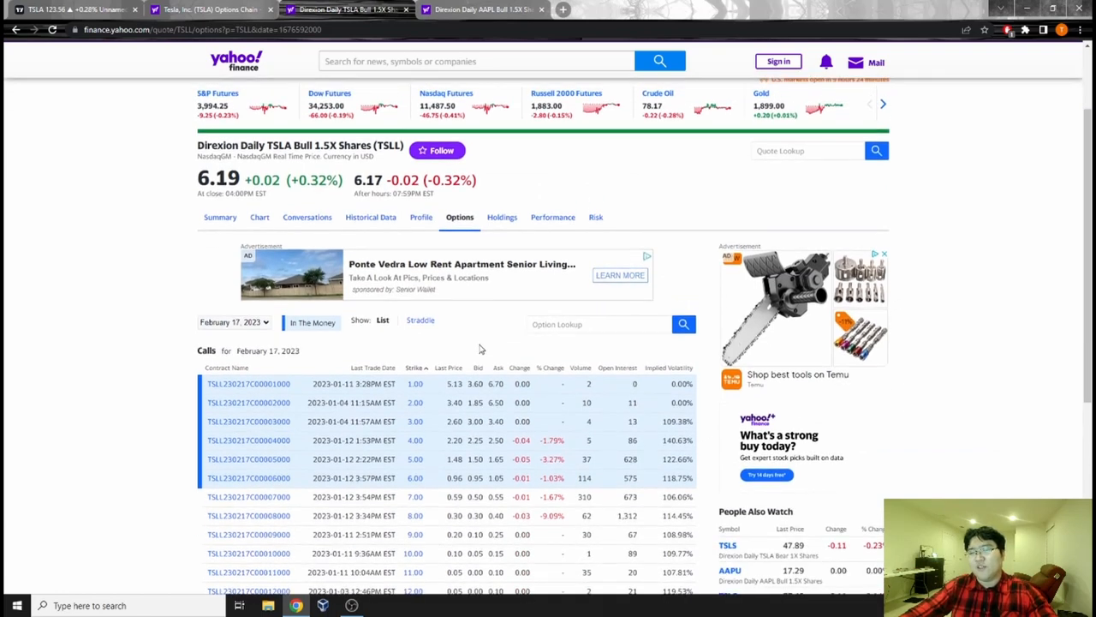
mouse_move(359, 169)
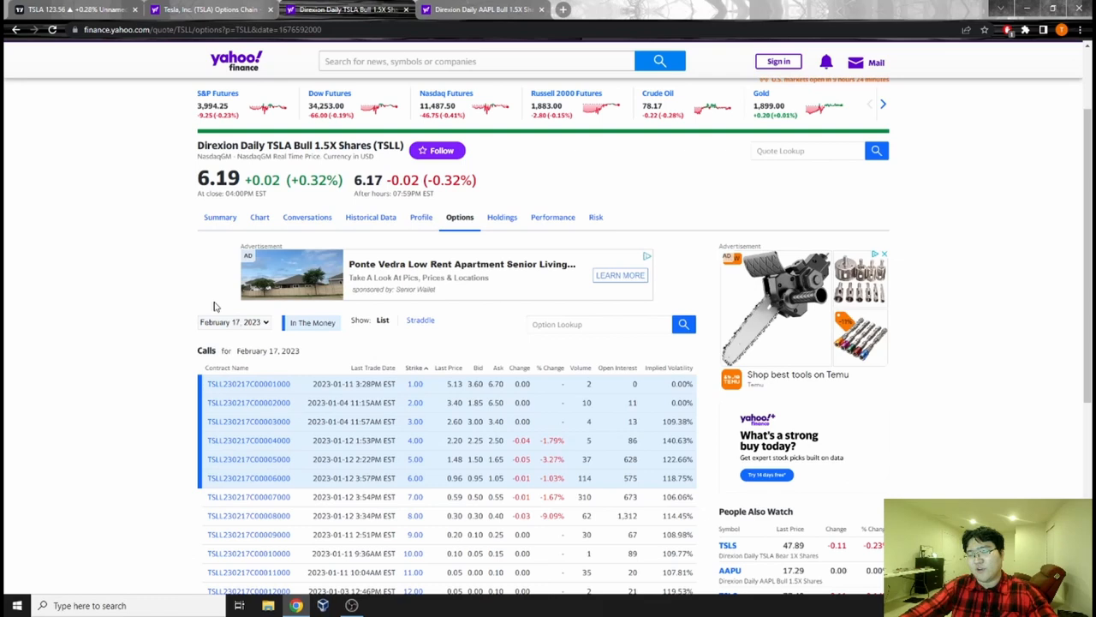
mouse_move(459, 342)
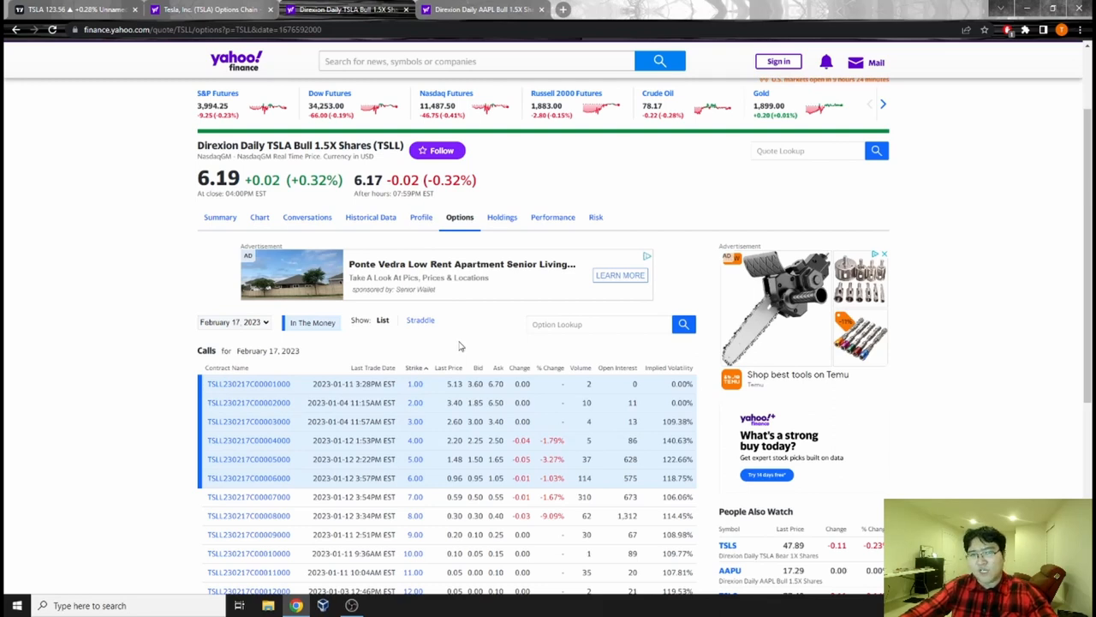
mouse_move(460, 344)
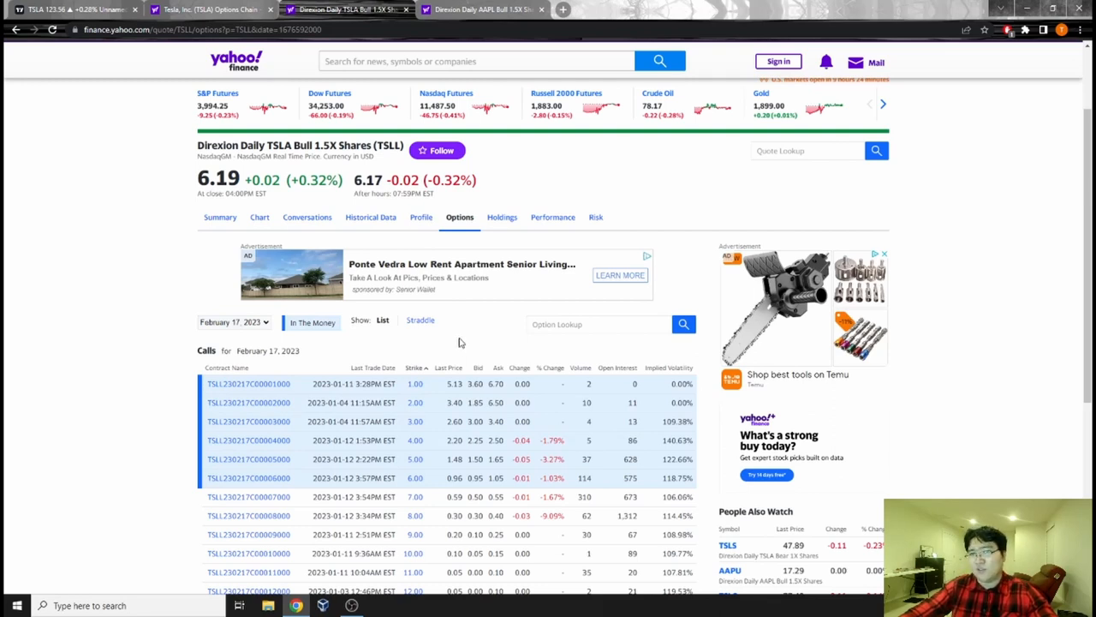
mouse_move(432, 315)
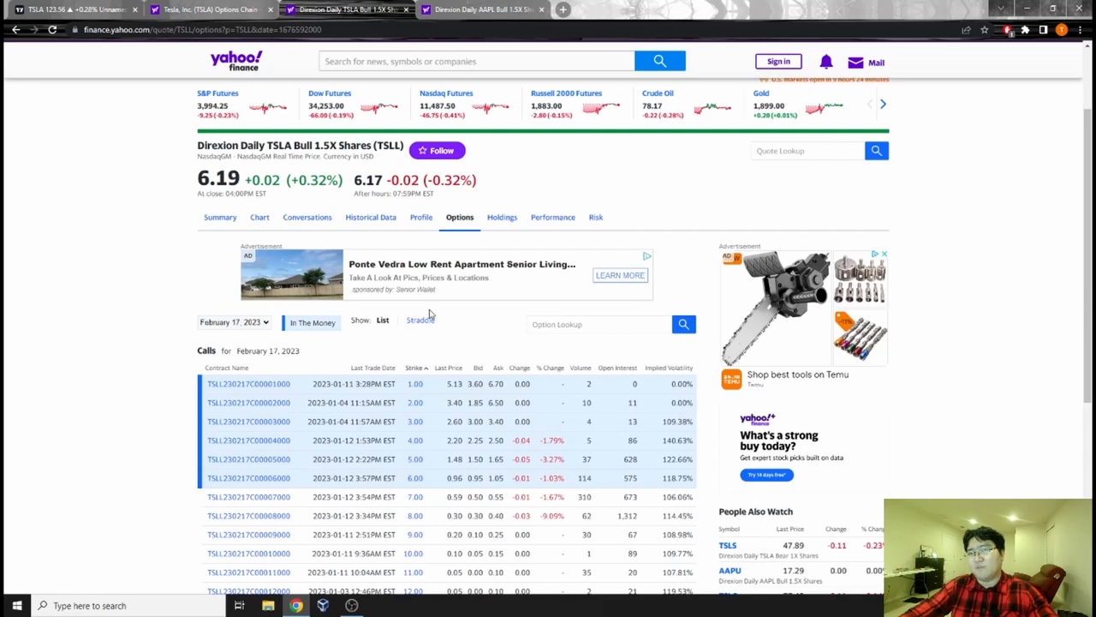
mouse_move(452, 329)
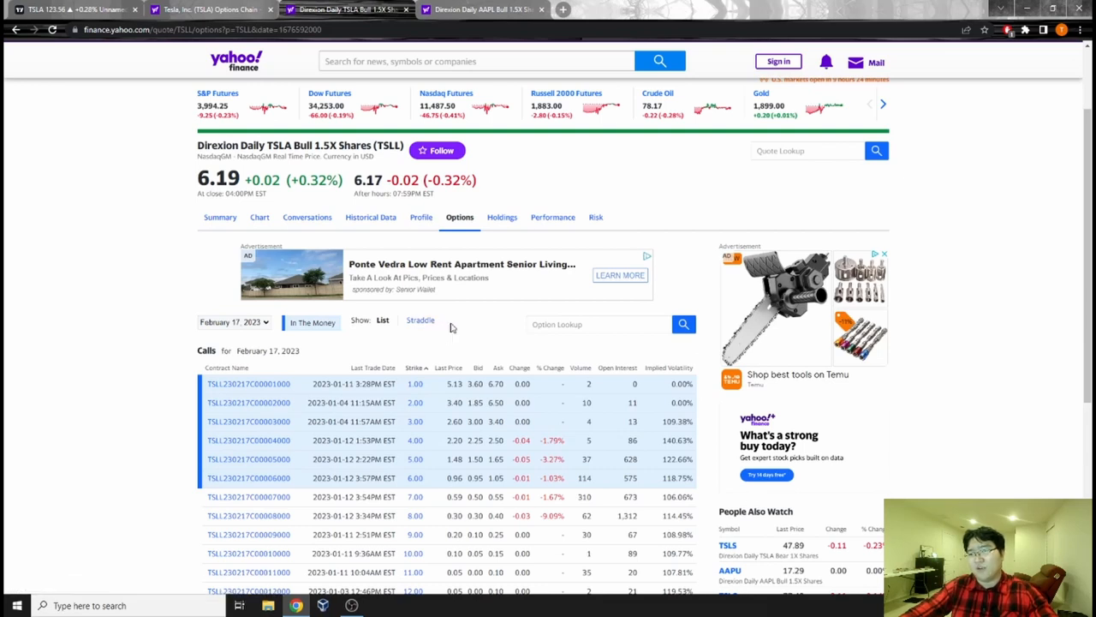
mouse_move(578, 317)
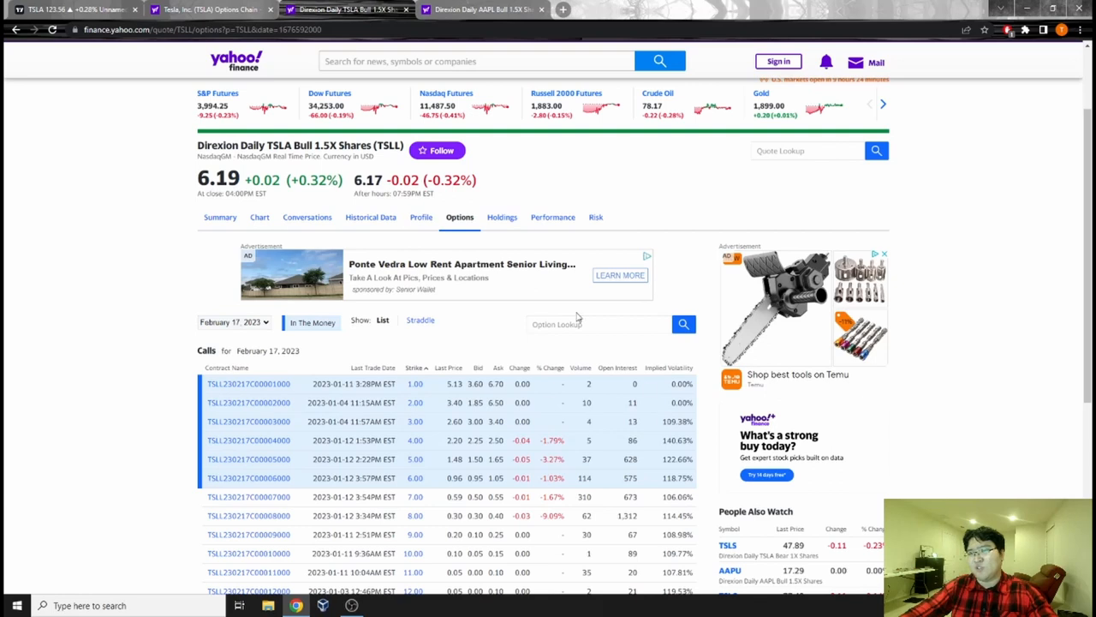
click(220, 215)
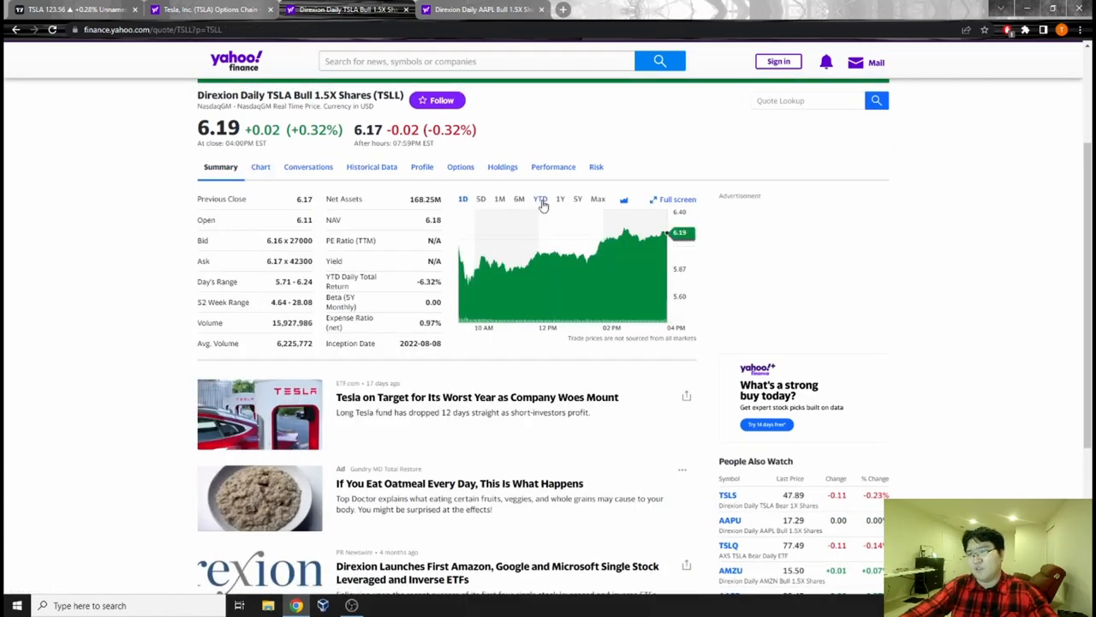
click(540, 199)
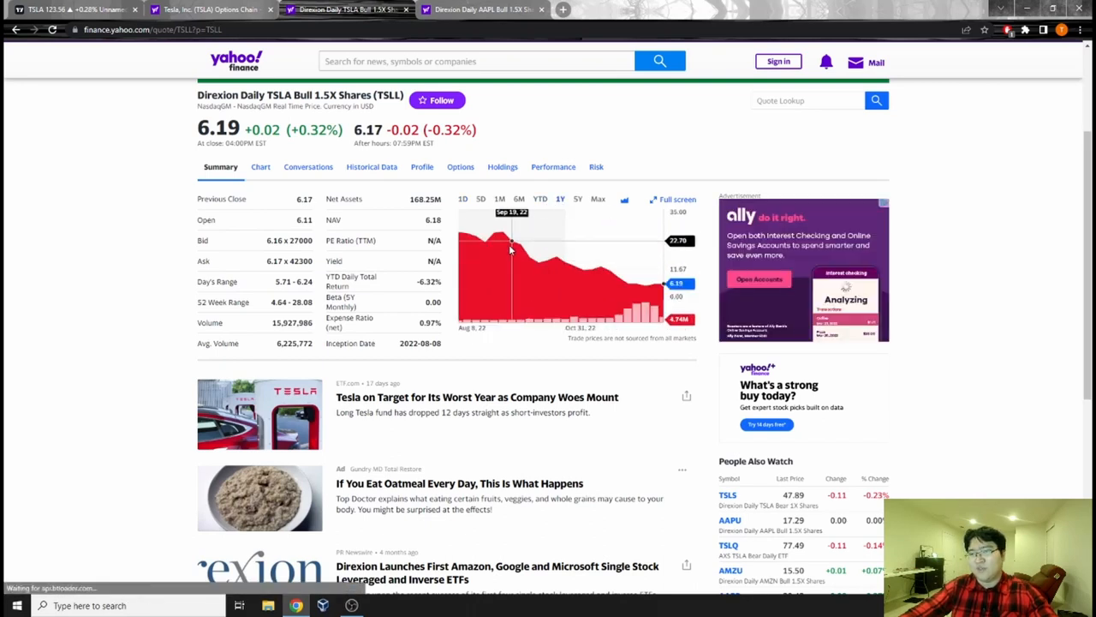
mouse_move(505, 246)
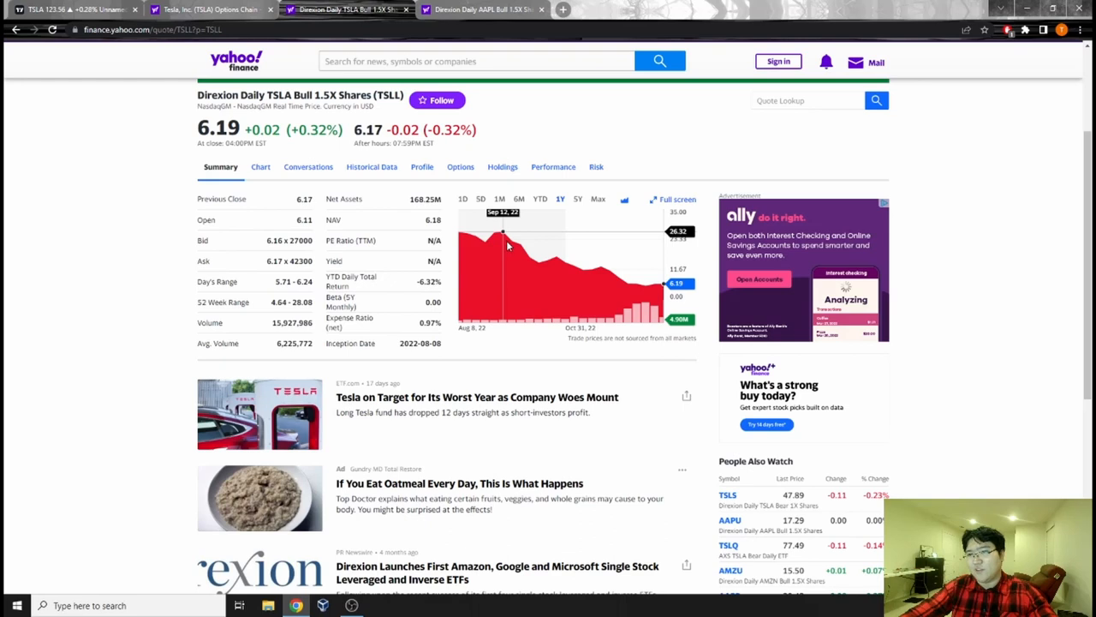
mouse_move(672, 302)
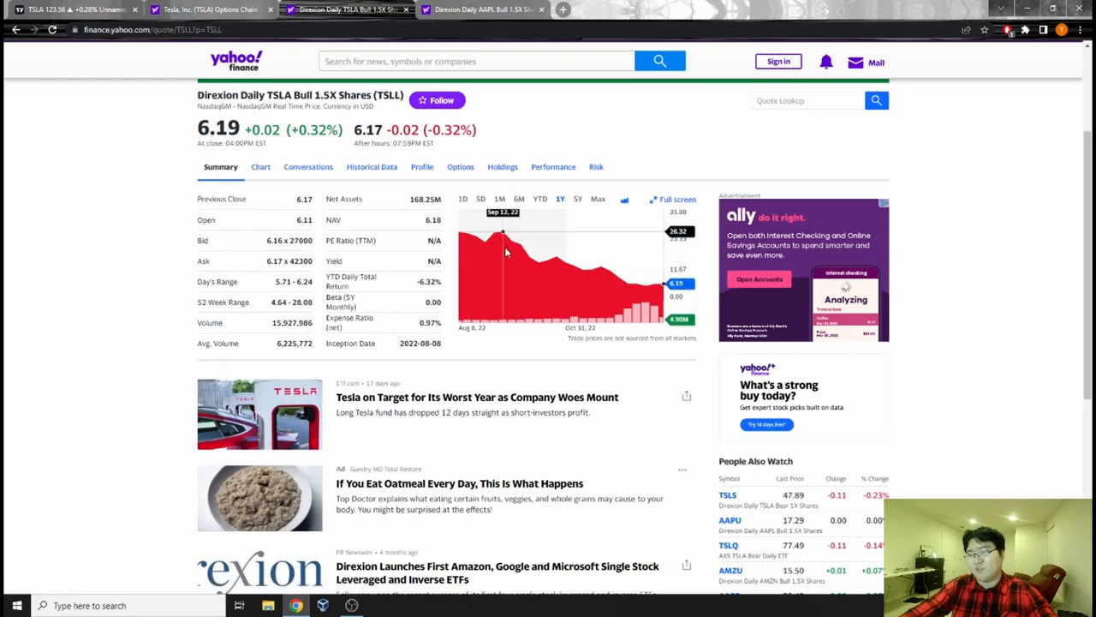
mouse_move(510, 257)
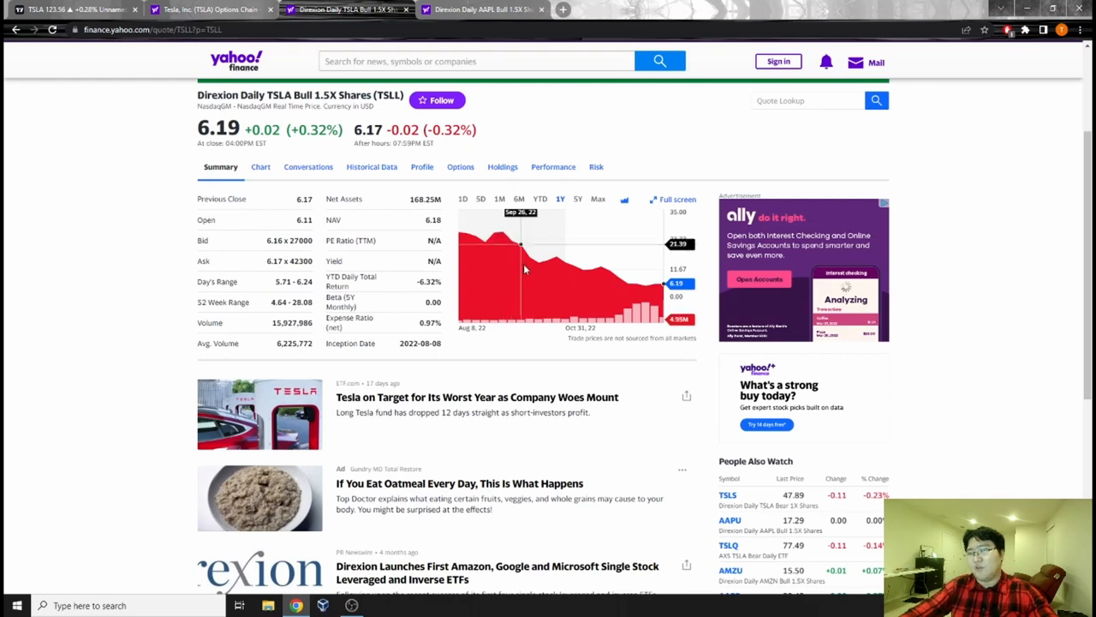
mouse_move(556, 281)
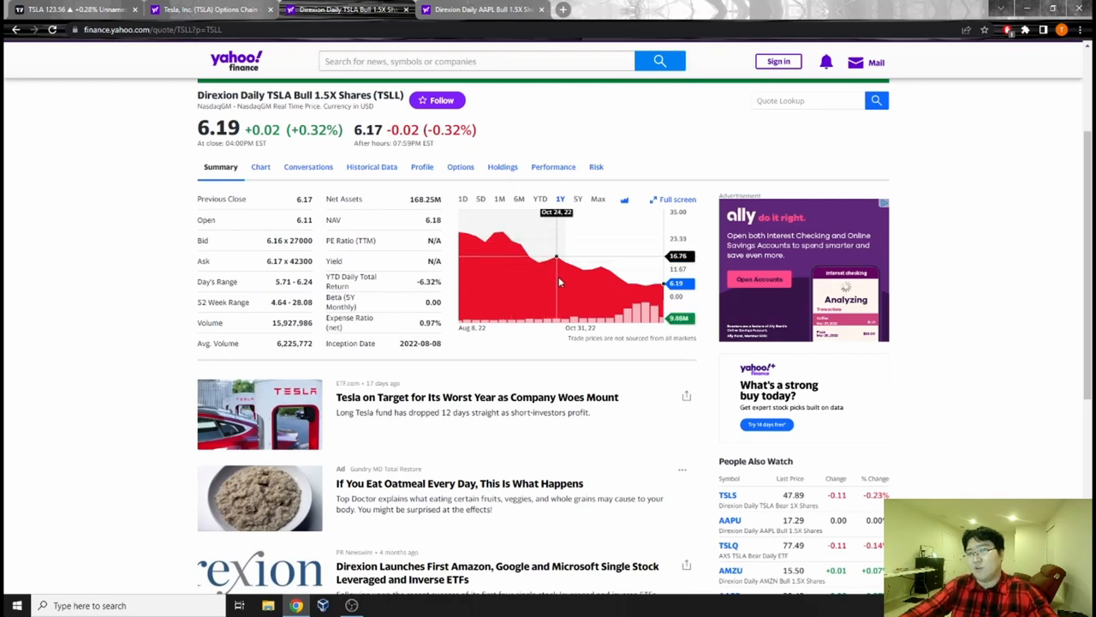
double_click(342, 94)
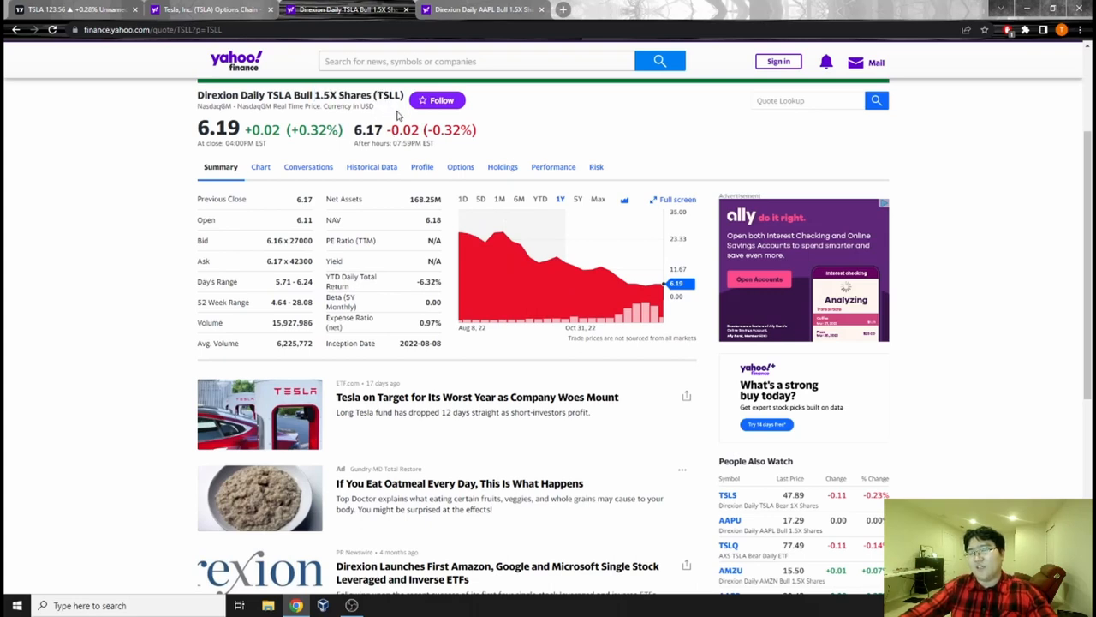
mouse_move(529, 288)
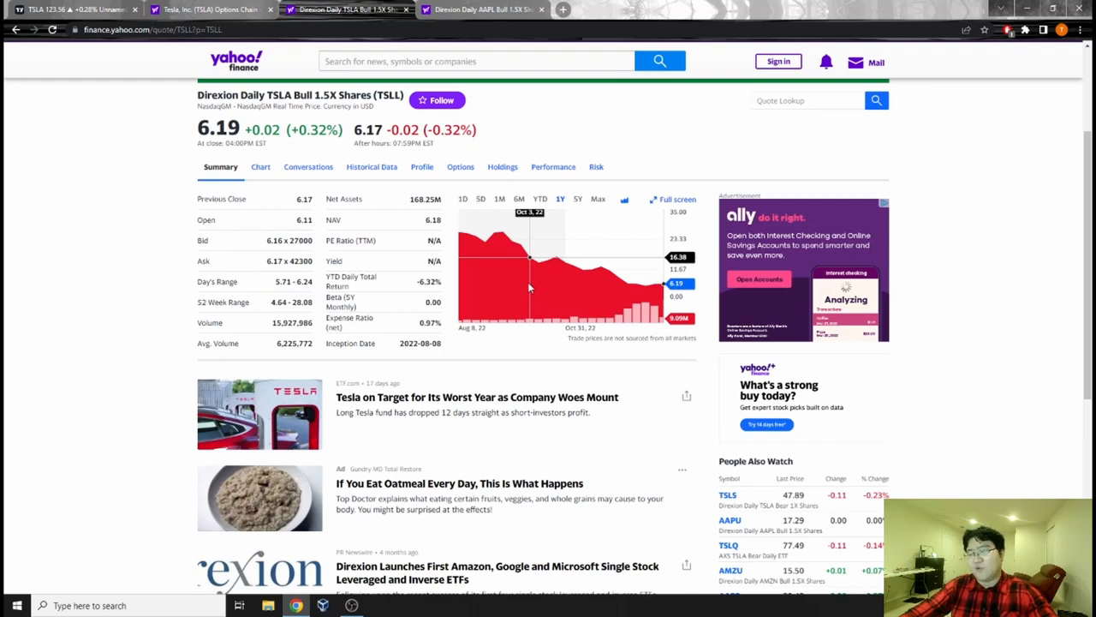
mouse_move(500, 257)
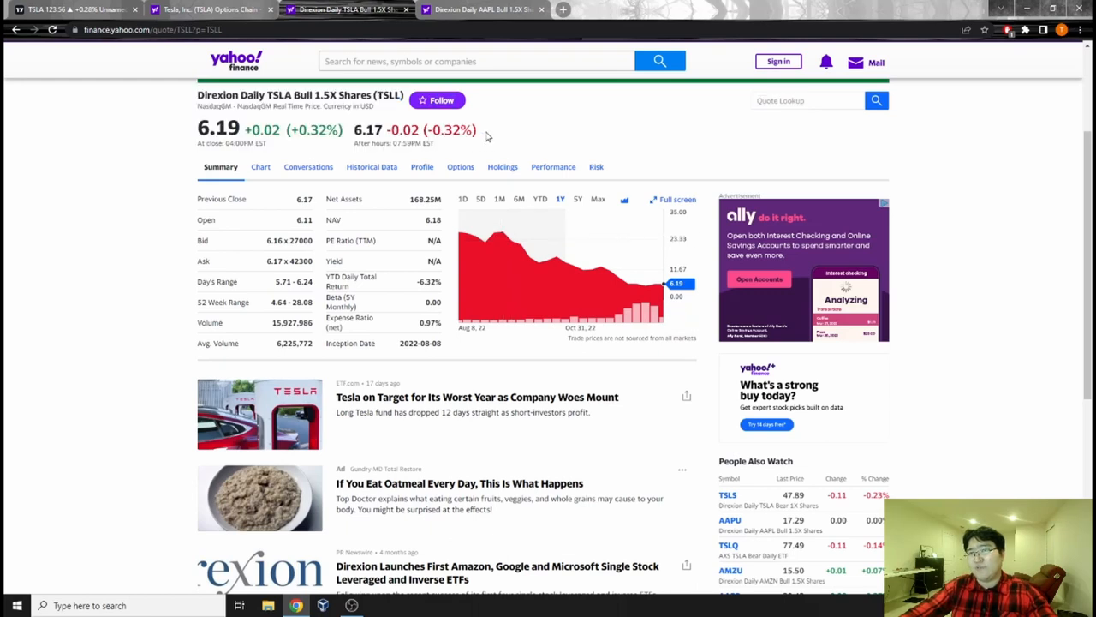
mouse_move(243, 137)
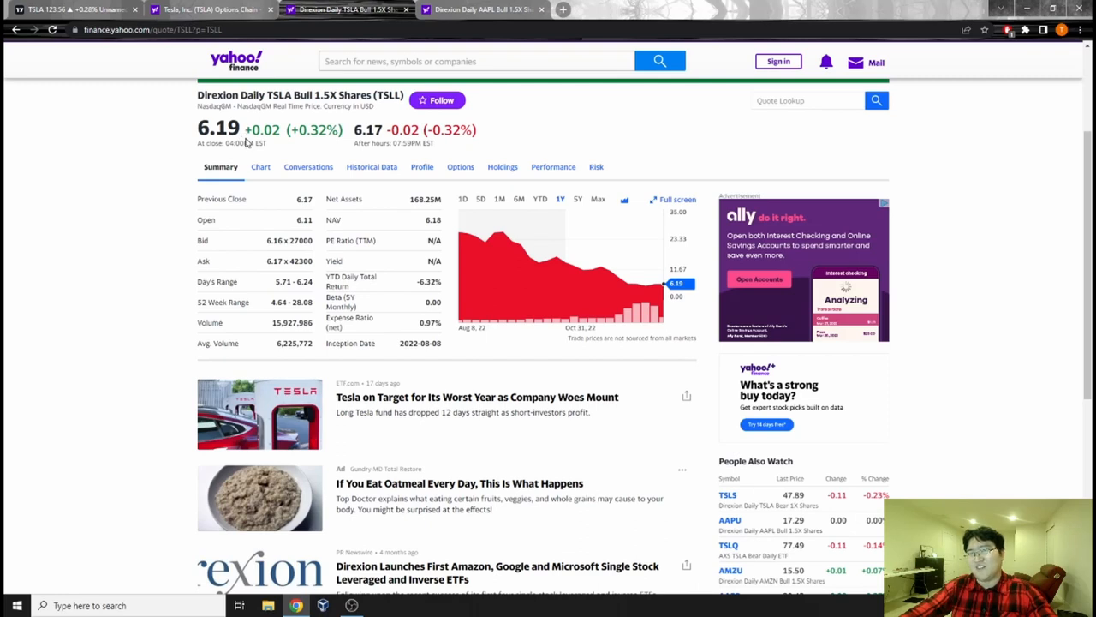
mouse_move(357, 236)
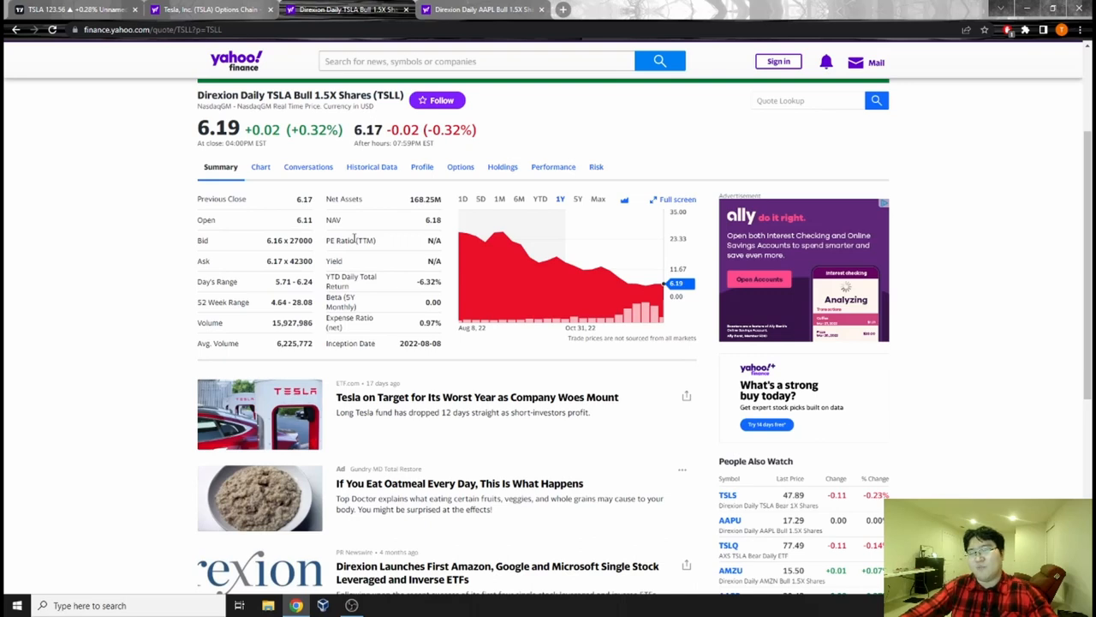
mouse_move(353, 238)
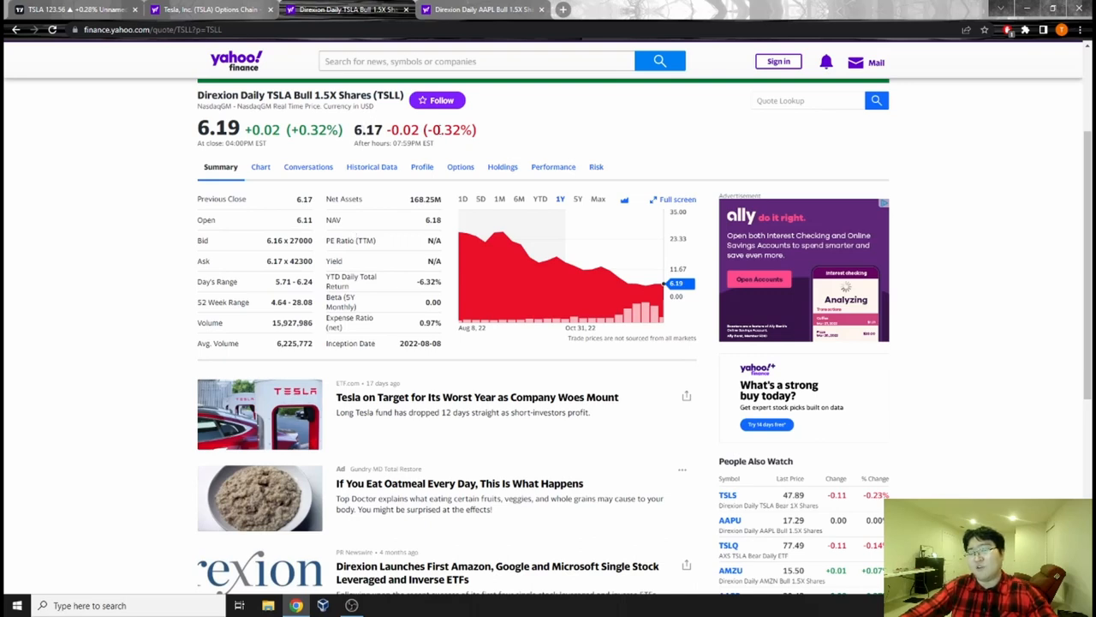
mouse_move(408, 199)
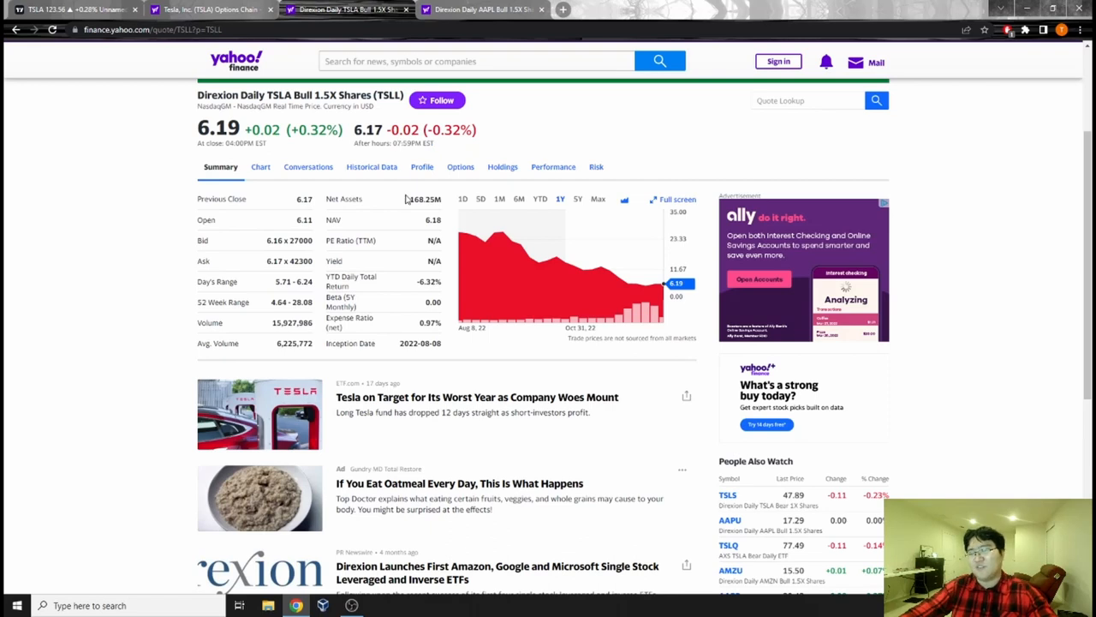
mouse_move(405, 219)
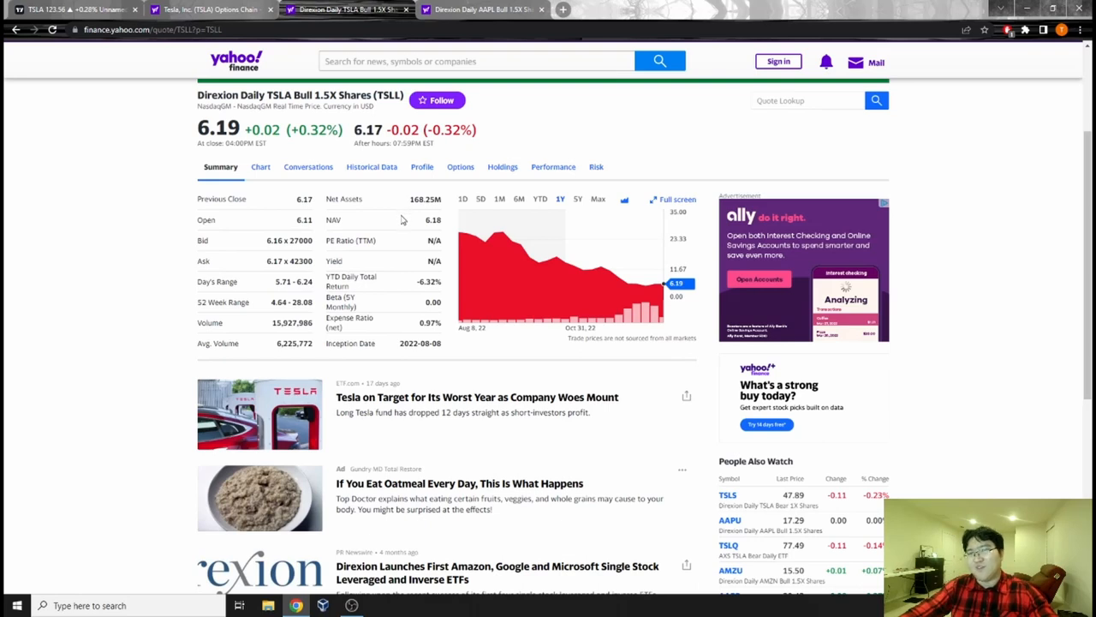
mouse_move(410, 205)
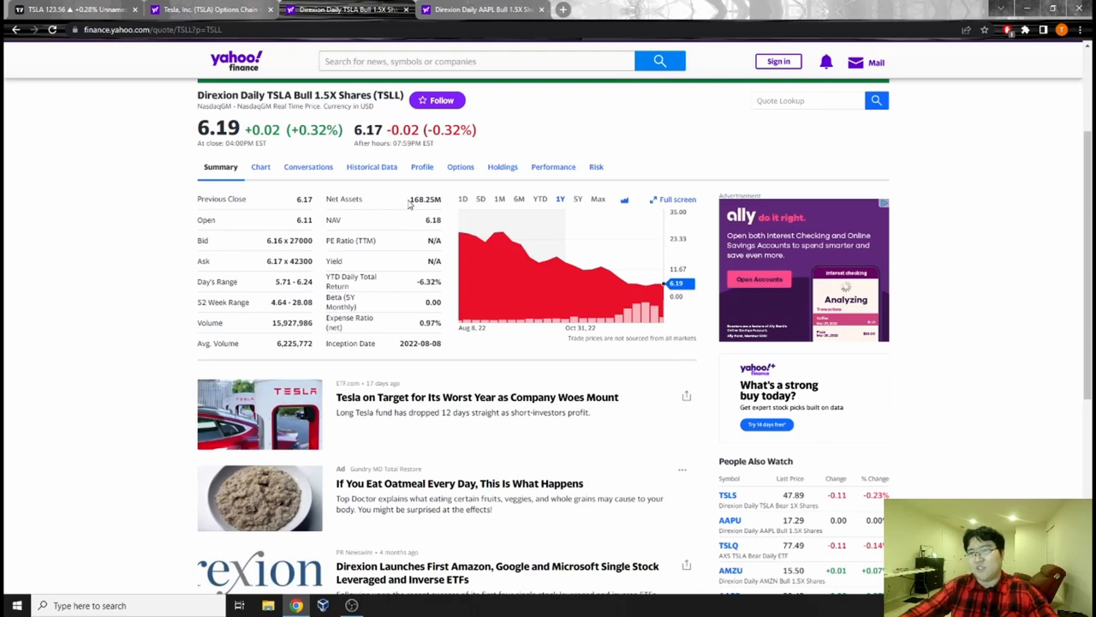
mouse_move(437, 236)
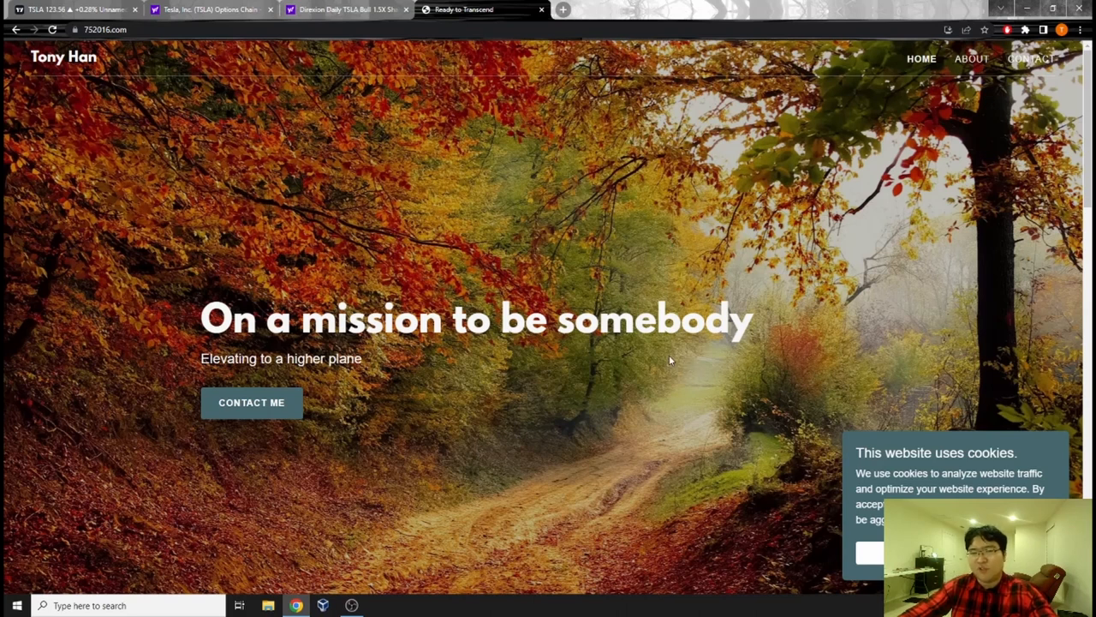
Step: Scroll down the 752016.com home page to the My Blog section listing the Tesla covered-calls post
scroll(down, 3)
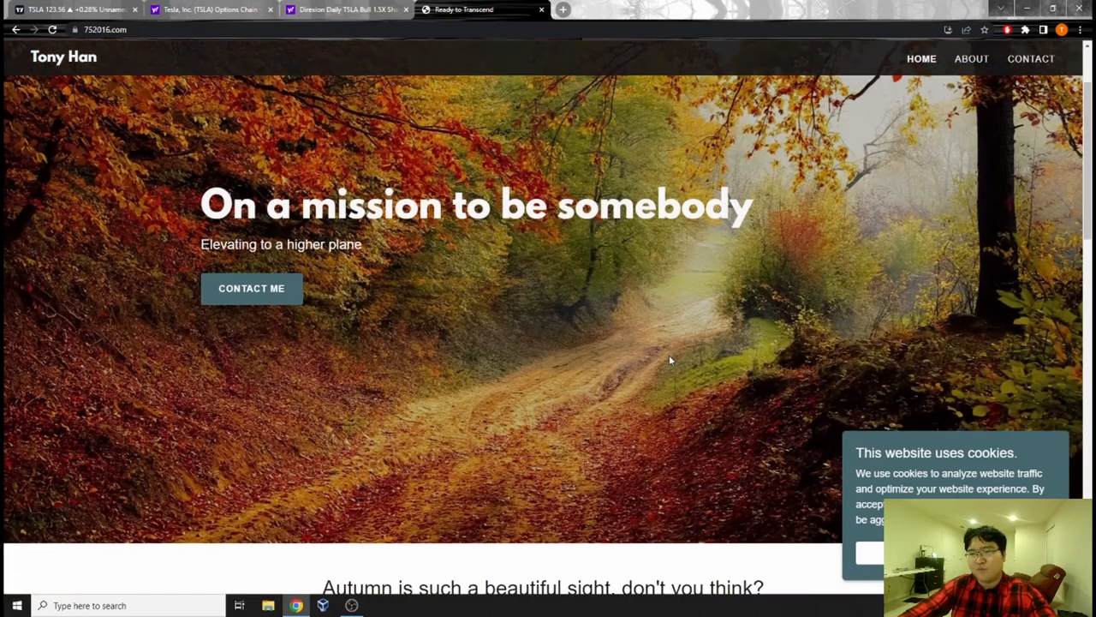
scroll(down, 3)
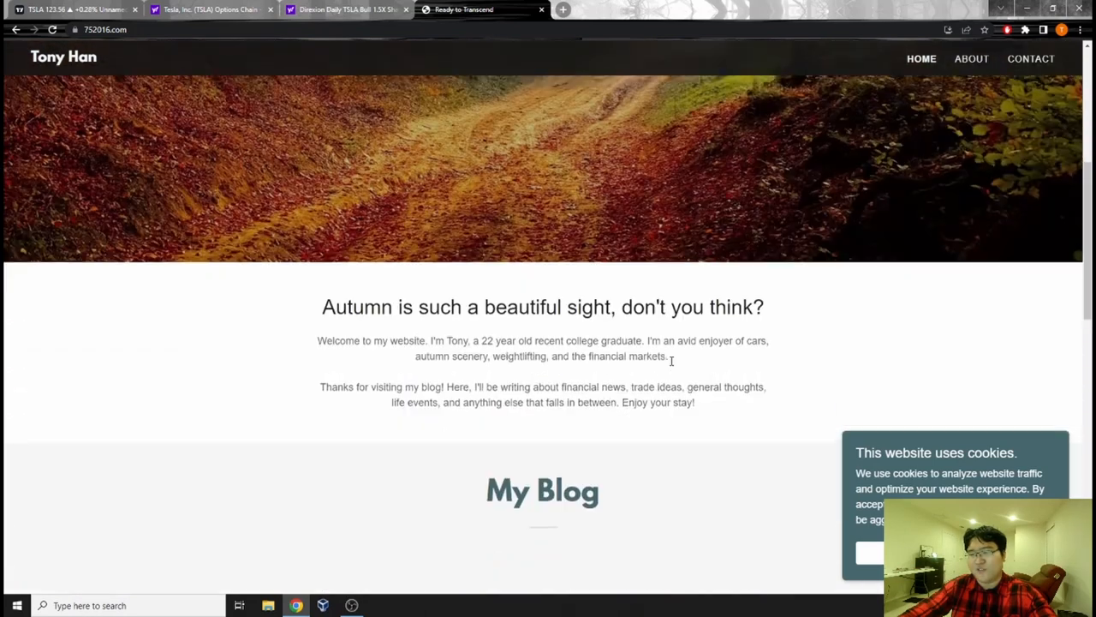
scroll(down, 3)
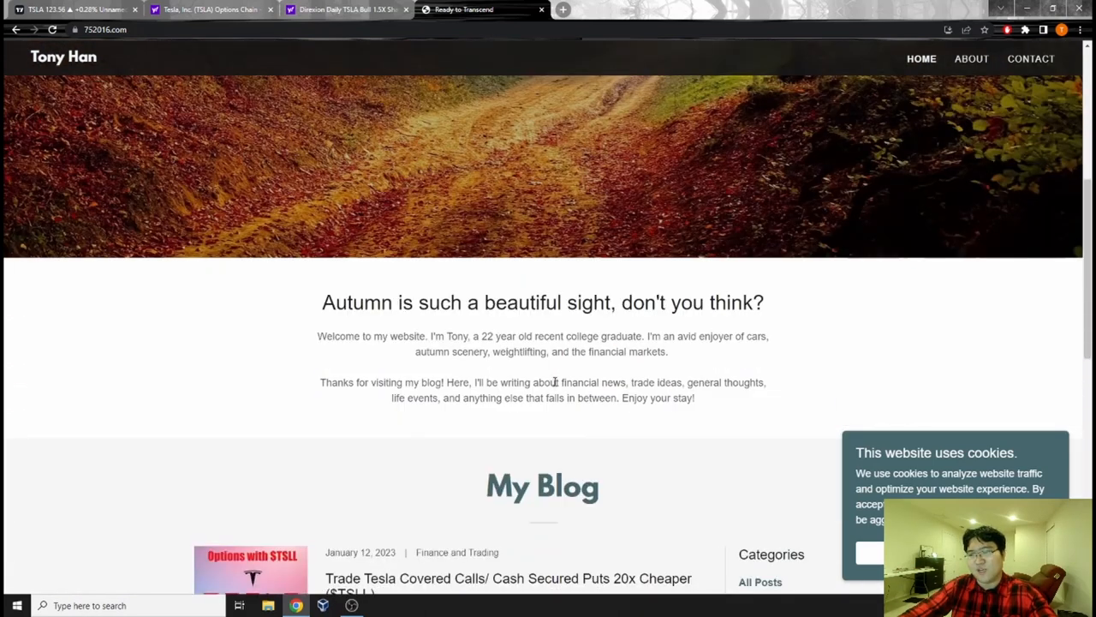
scroll(down, 3)
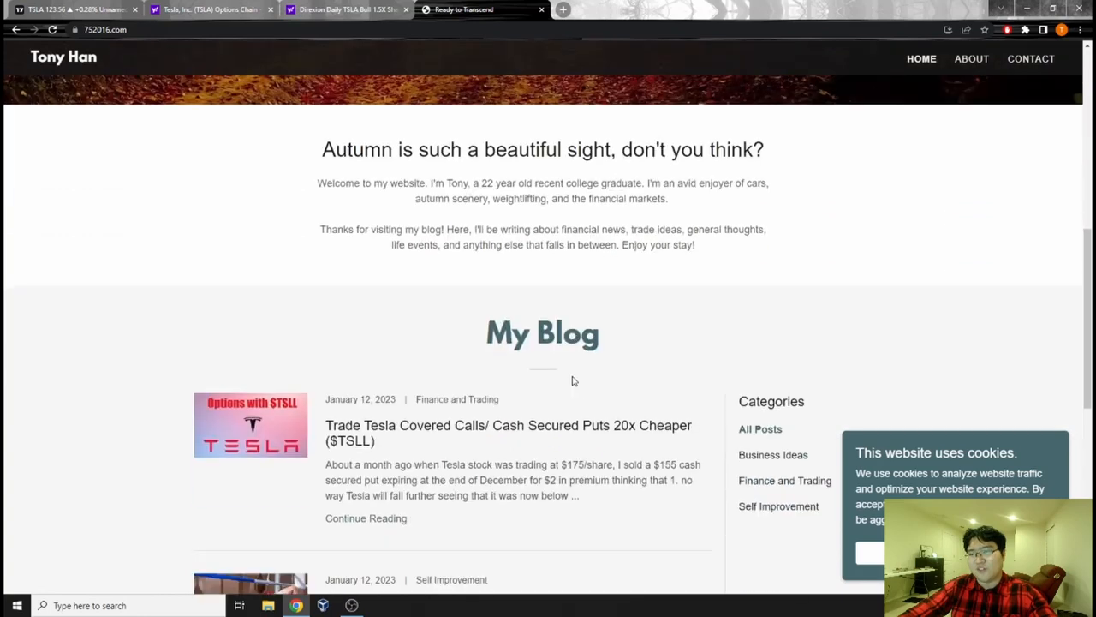
scroll(down, 3)
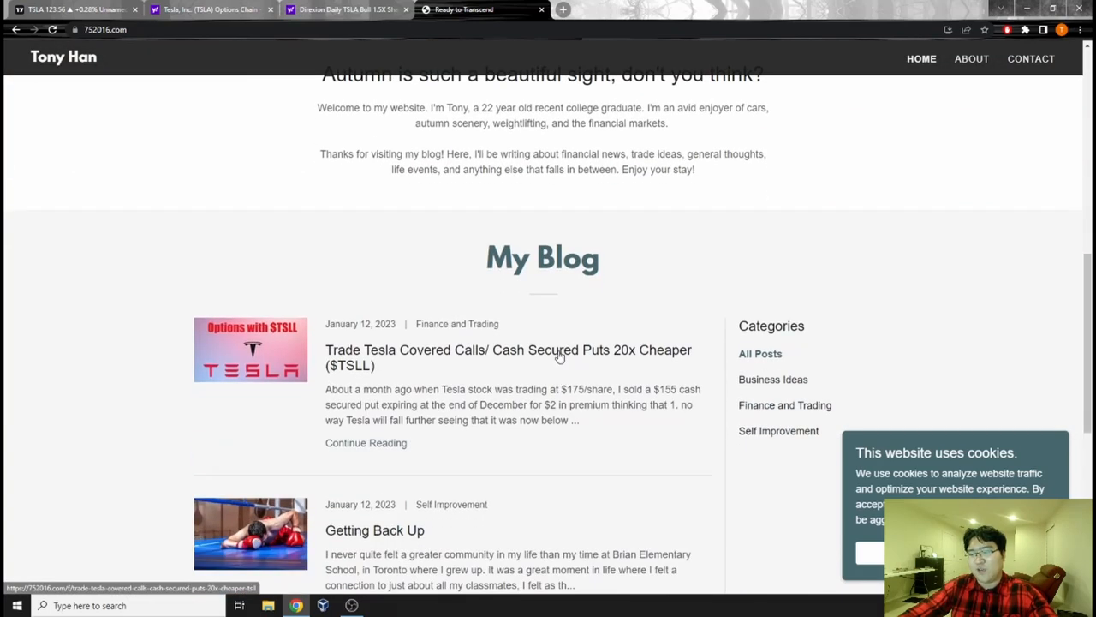
mouse_move(733, 481)
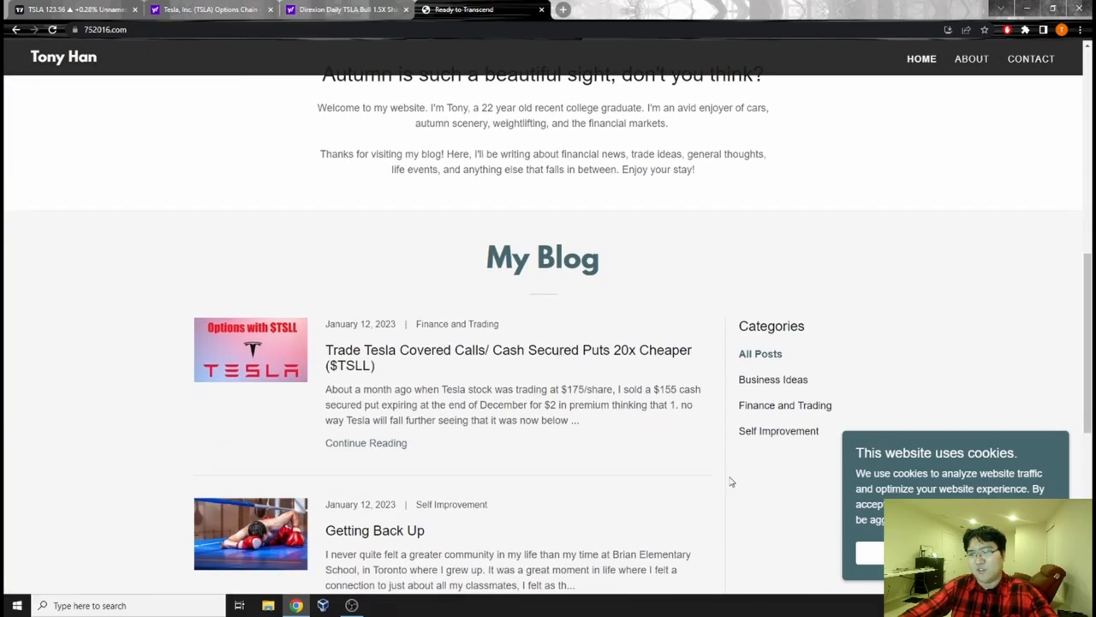
mouse_move(757, 487)
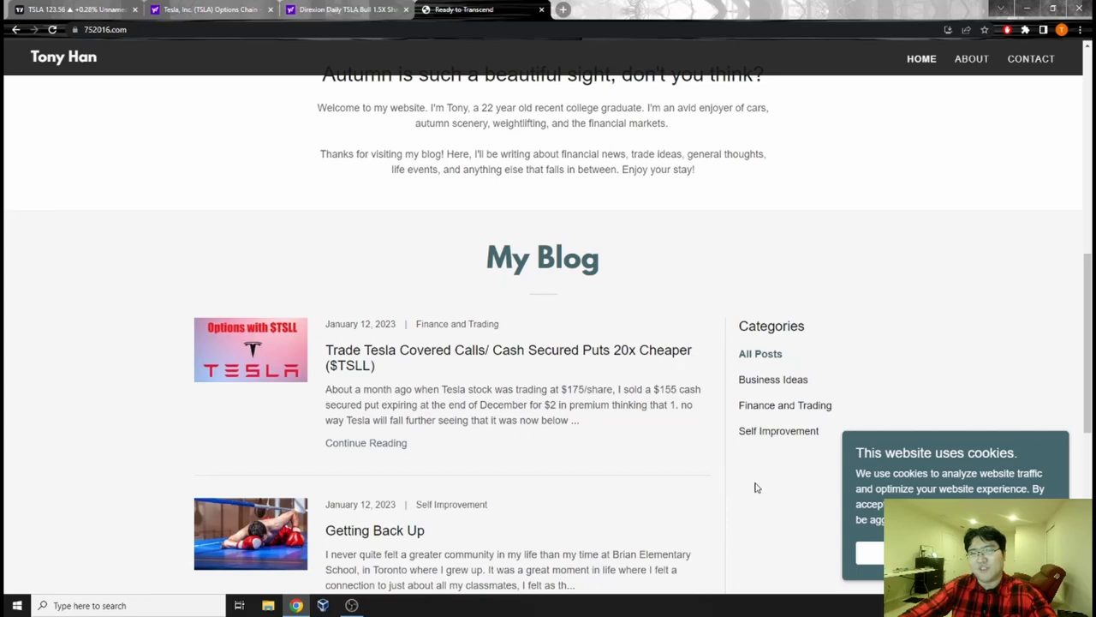
mouse_move(749, 480)
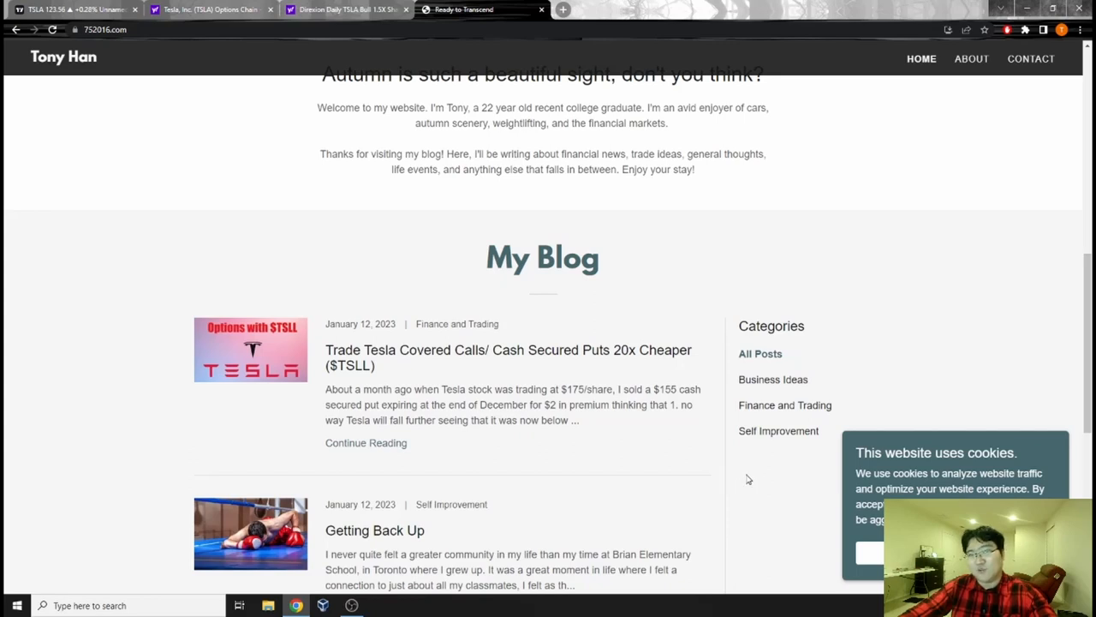
mouse_move(593, 363)
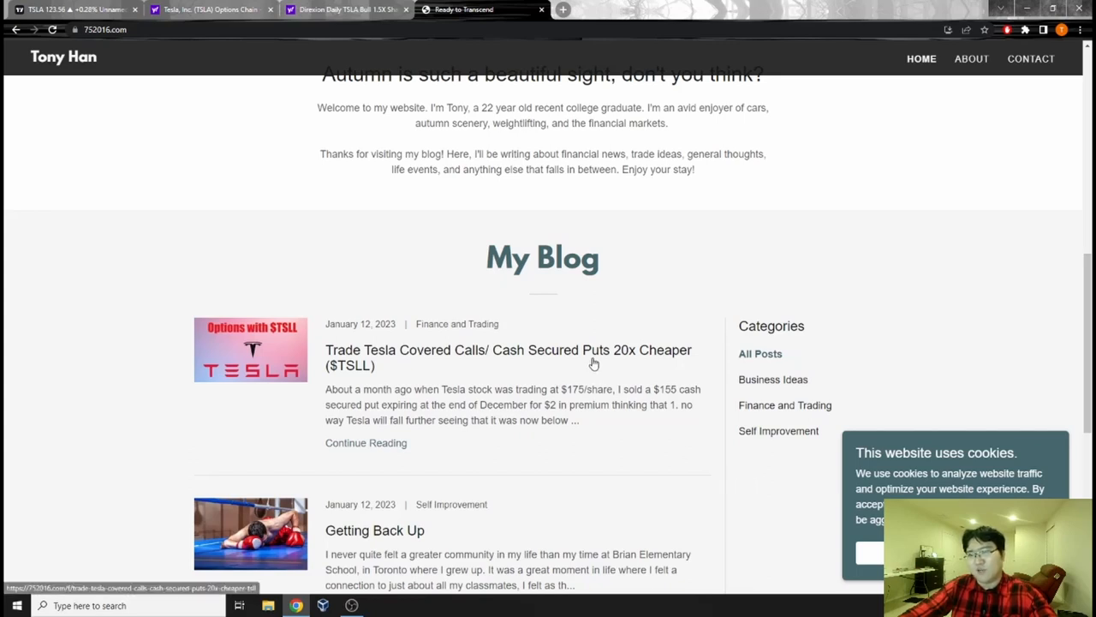
Step: Open the 'Trade Tesla Covered Calls/ Cash Secured Puts 20x Cheaper ($TSLL)' post
click(507, 358)
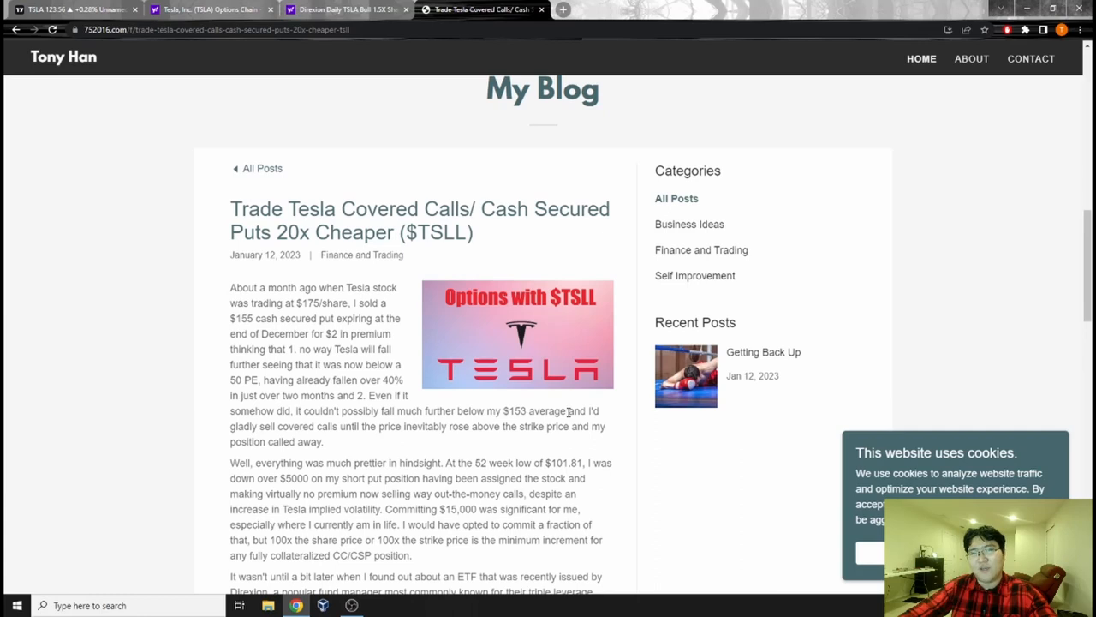
mouse_move(552, 137)
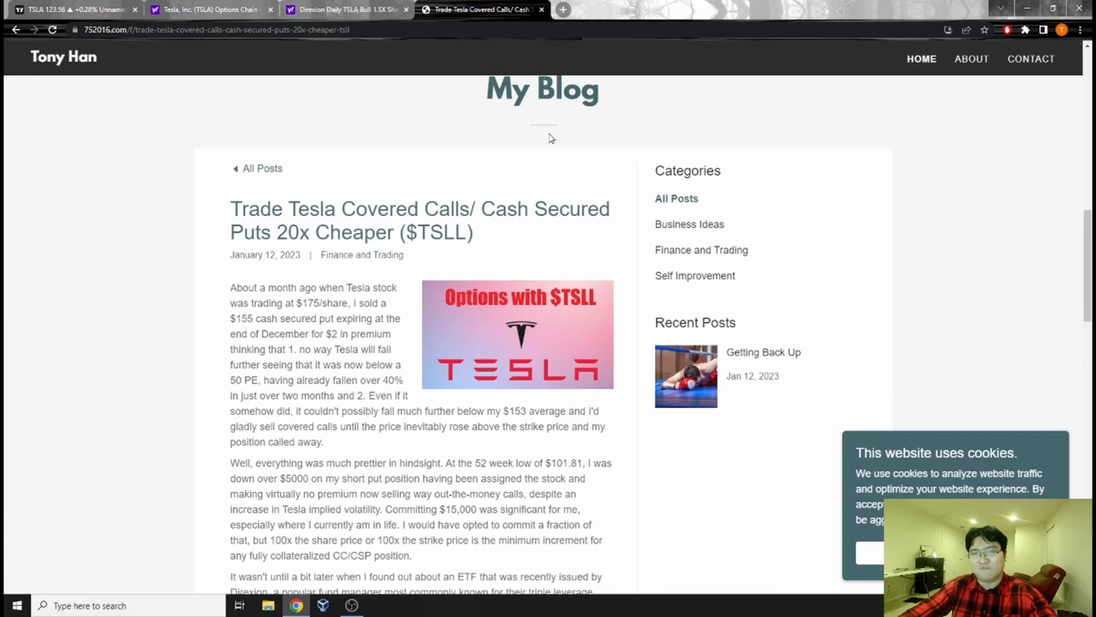